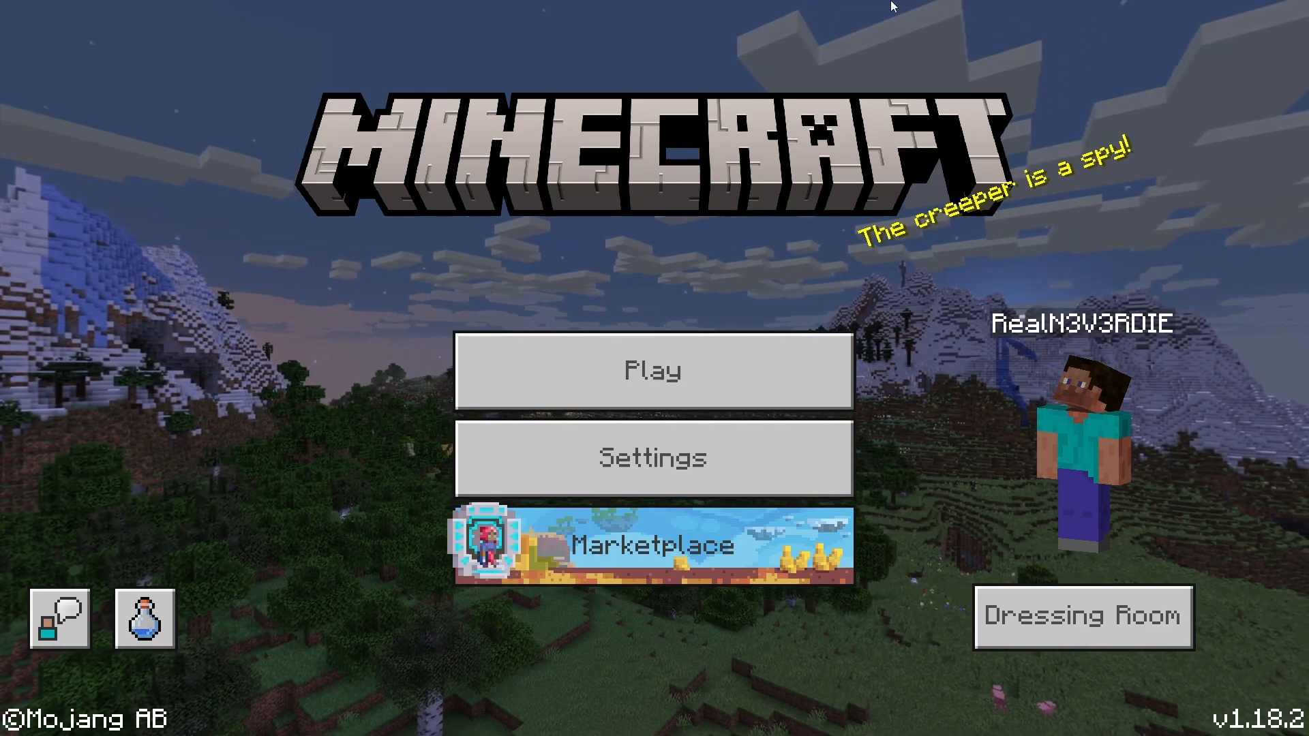
# Reach Minecraft's Video Settings page from the main menu Settings
pyautogui.click(653, 458)
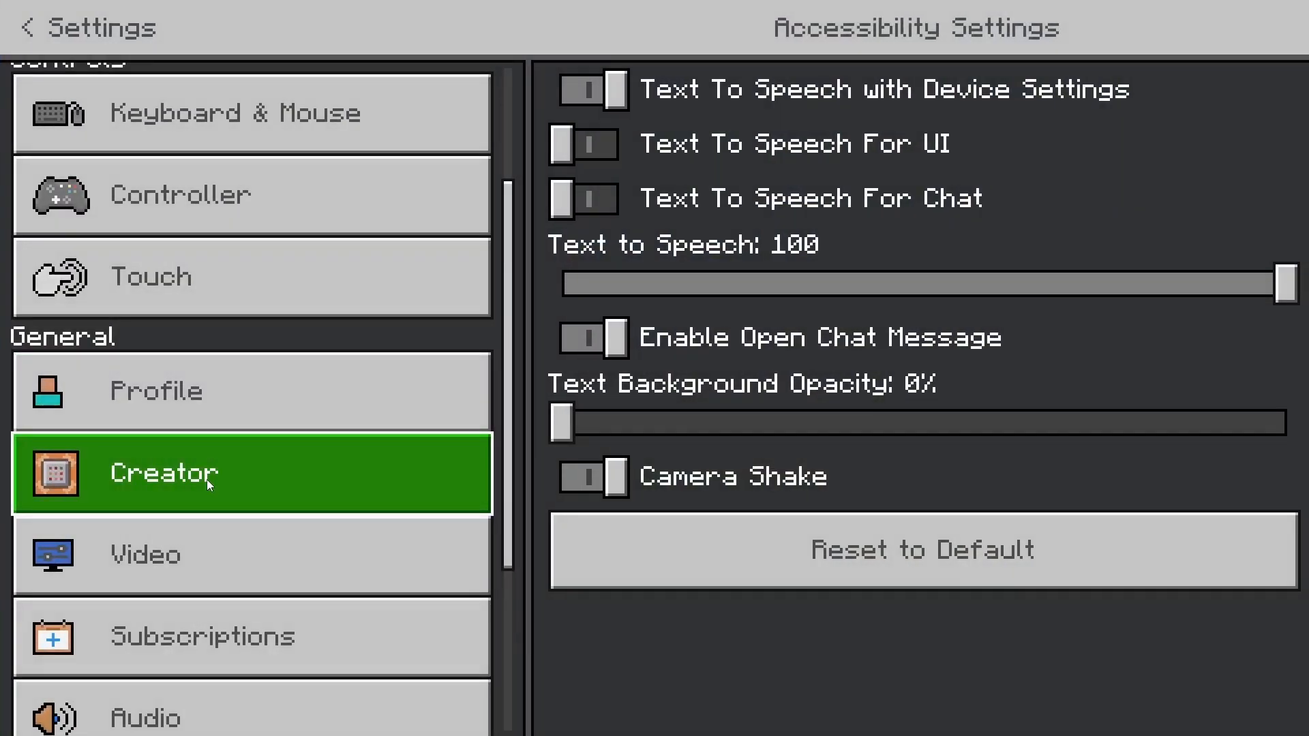
pyautogui.click(144, 555)
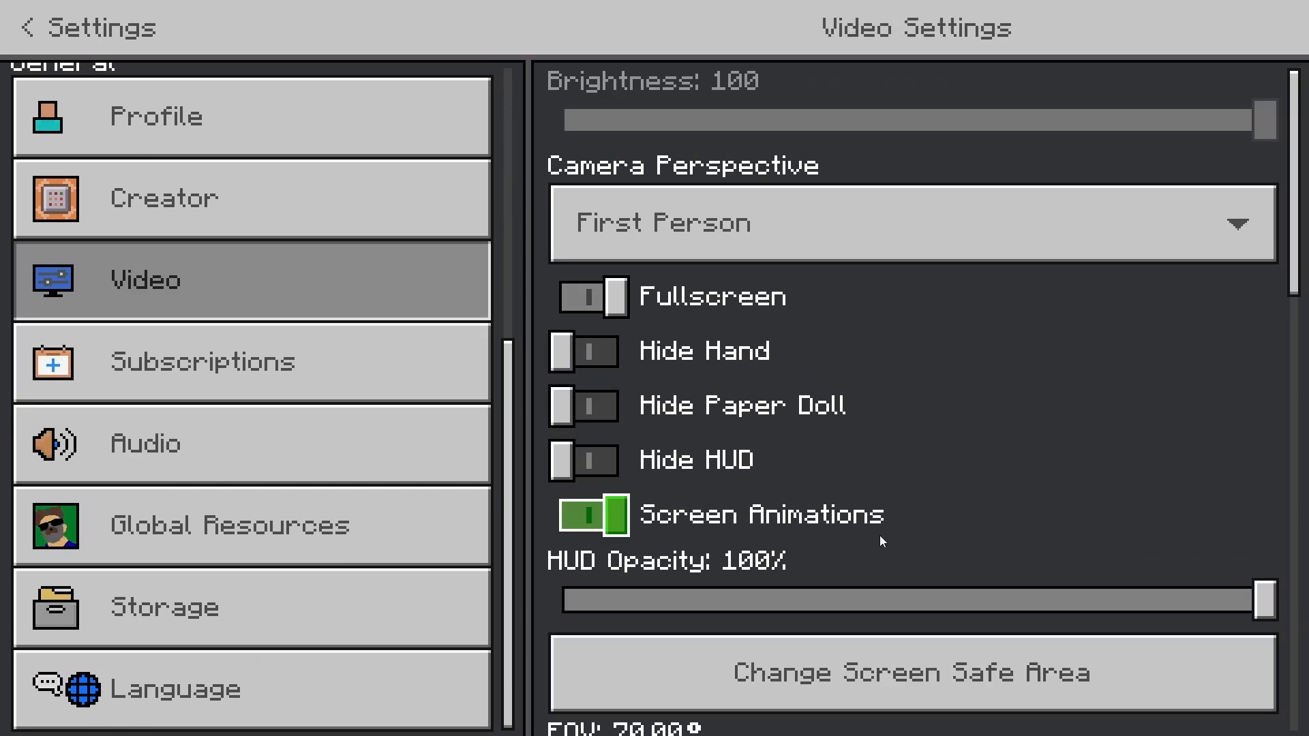
pyautogui.scroll(-3)
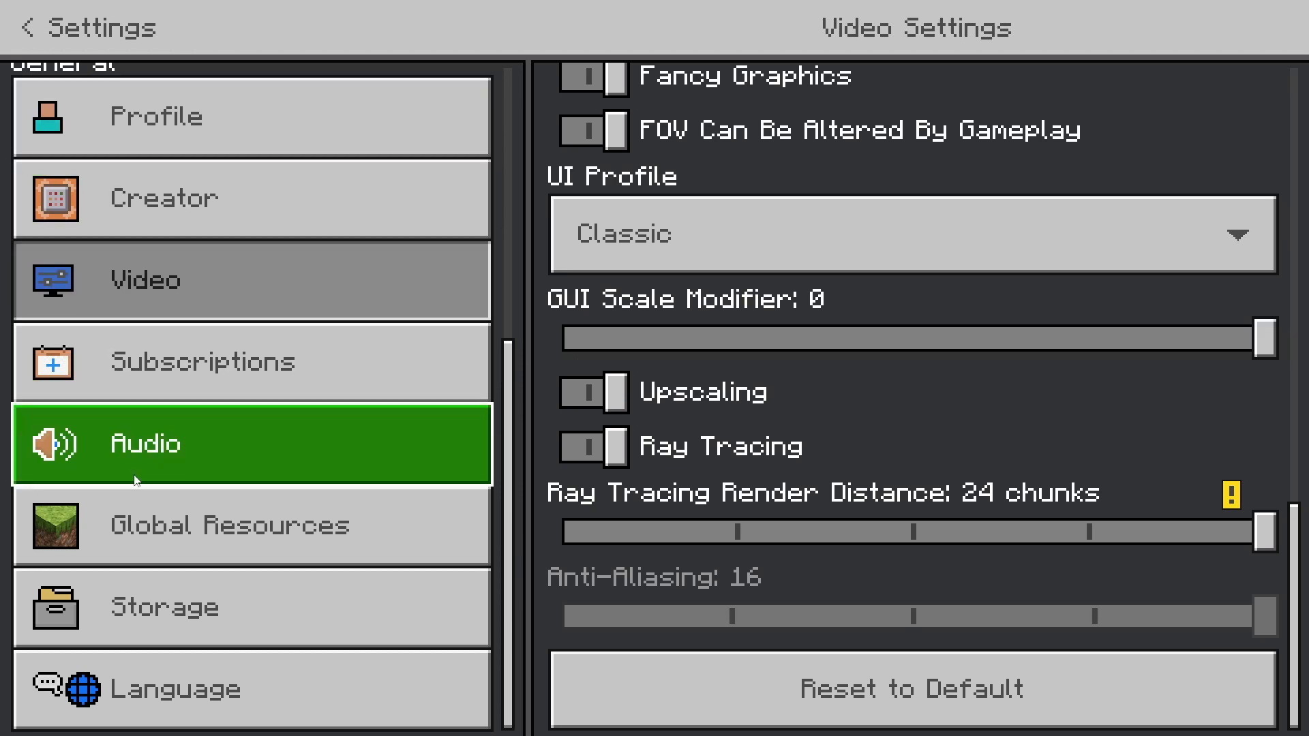
pyautogui.click(231, 525)
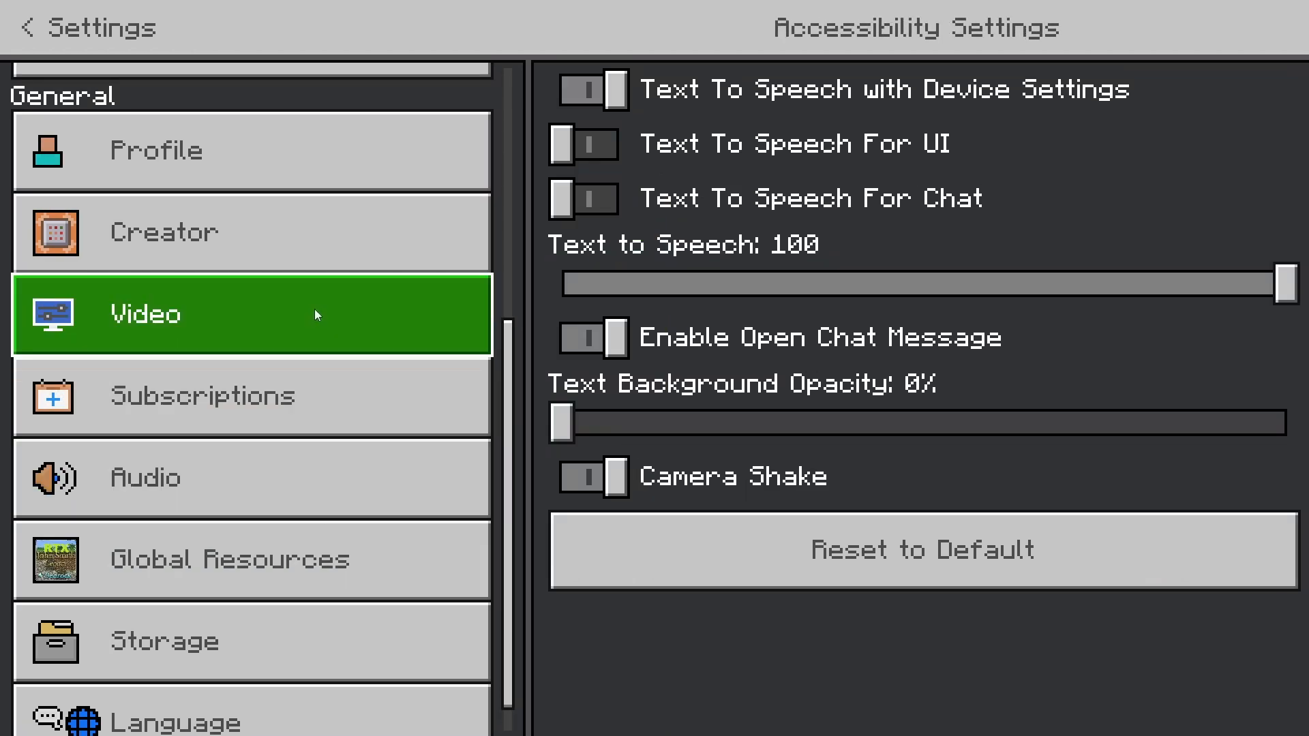
pyautogui.click(251, 315)
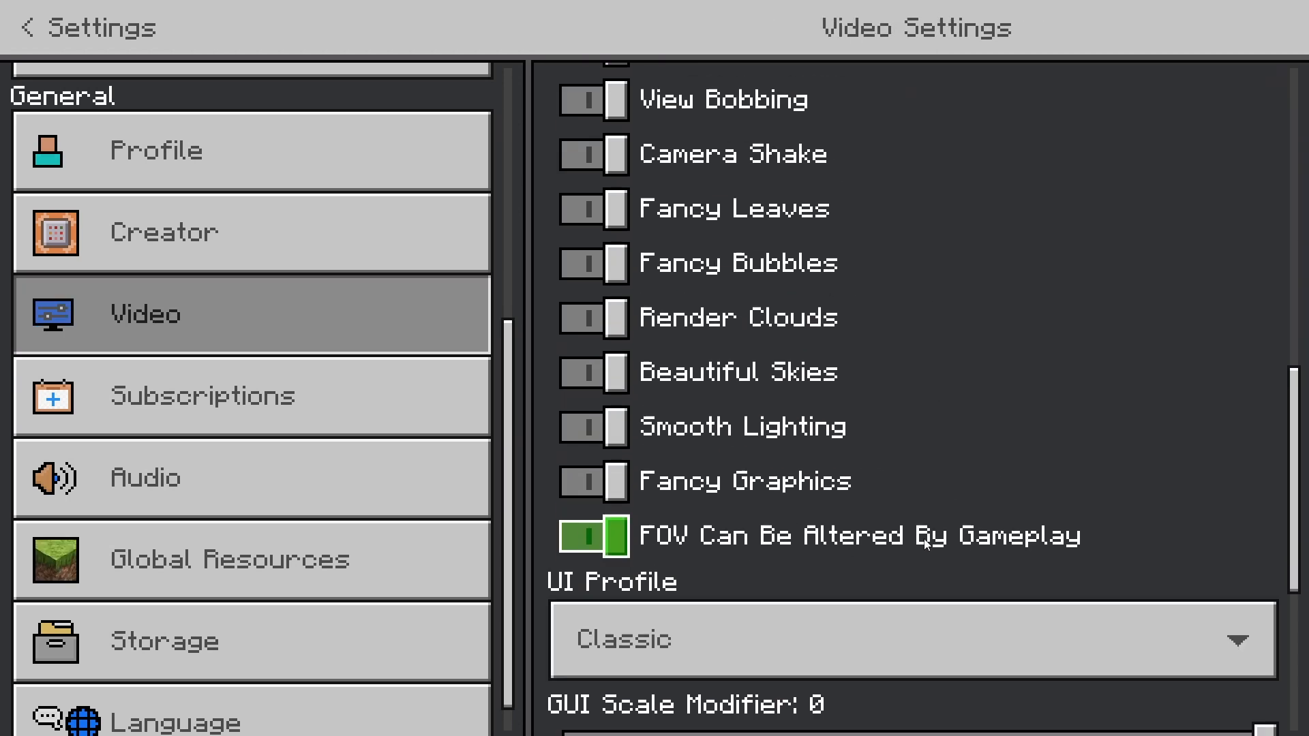
# Raise Render Distance to its 96-chunk maximum, accepting the performance warning
pyautogui.scroll(-3)
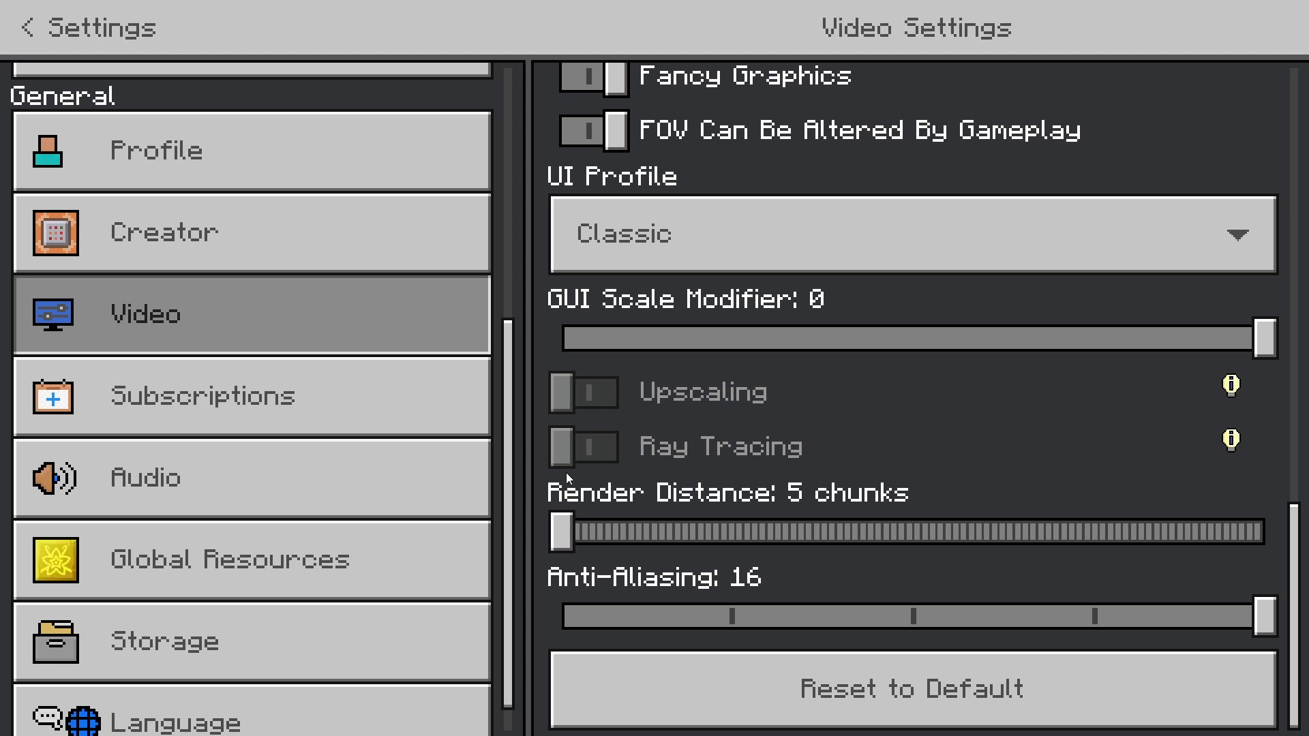
pyautogui.moveTo(660, 526)
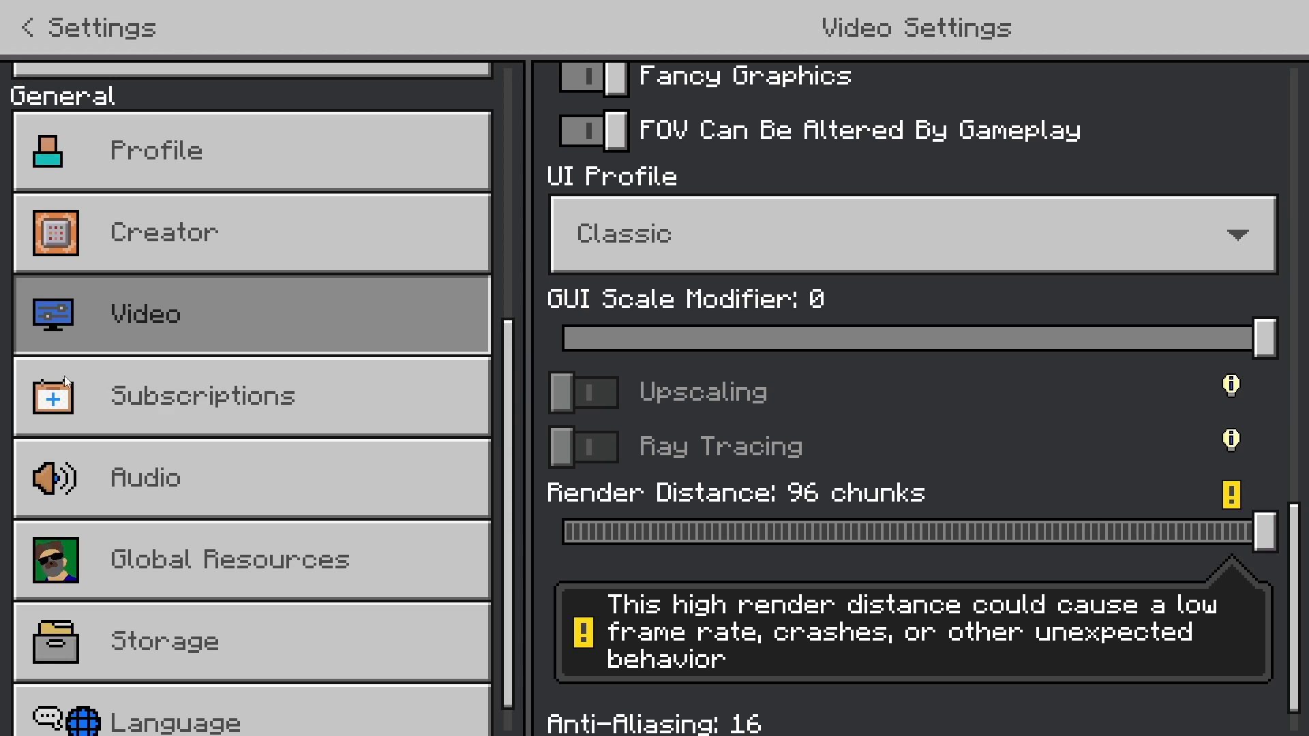
pyautogui.click(593, 77)
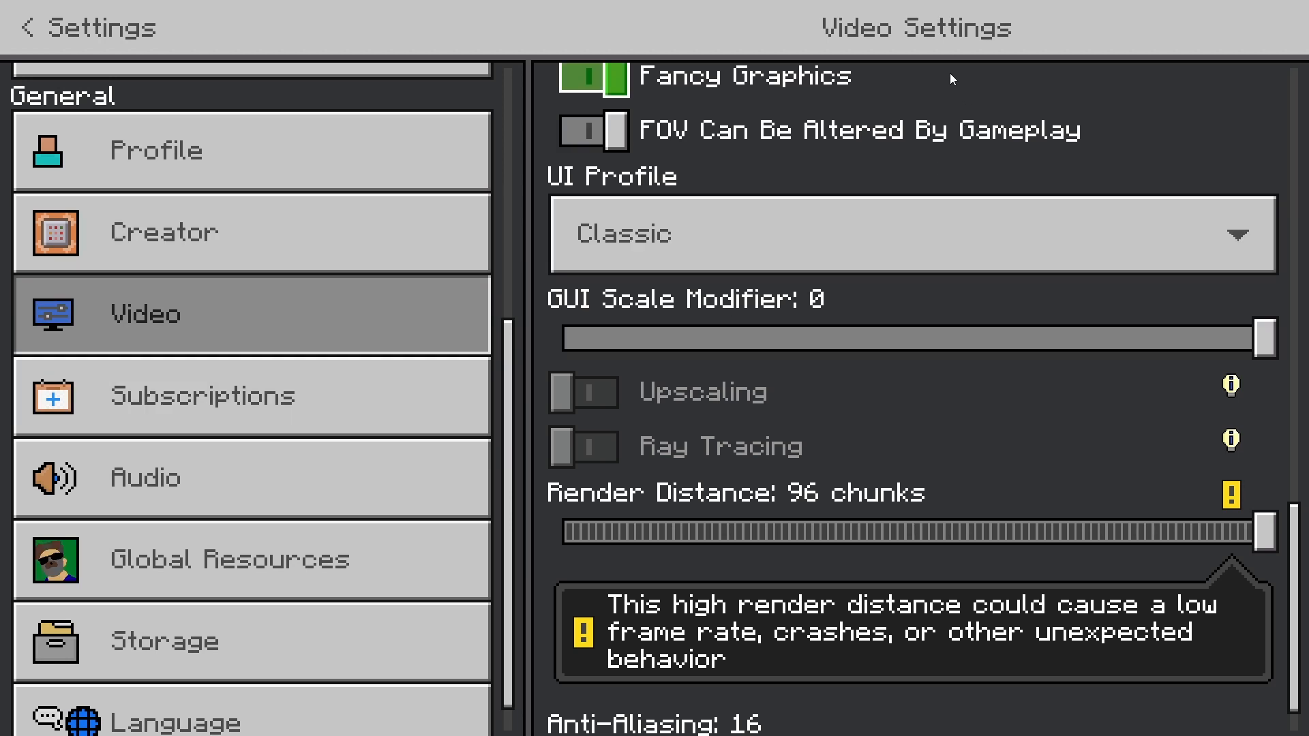
# Exit fullscreen and close Minecraft, leaving the desktop showing
pyautogui.click(593, 76)
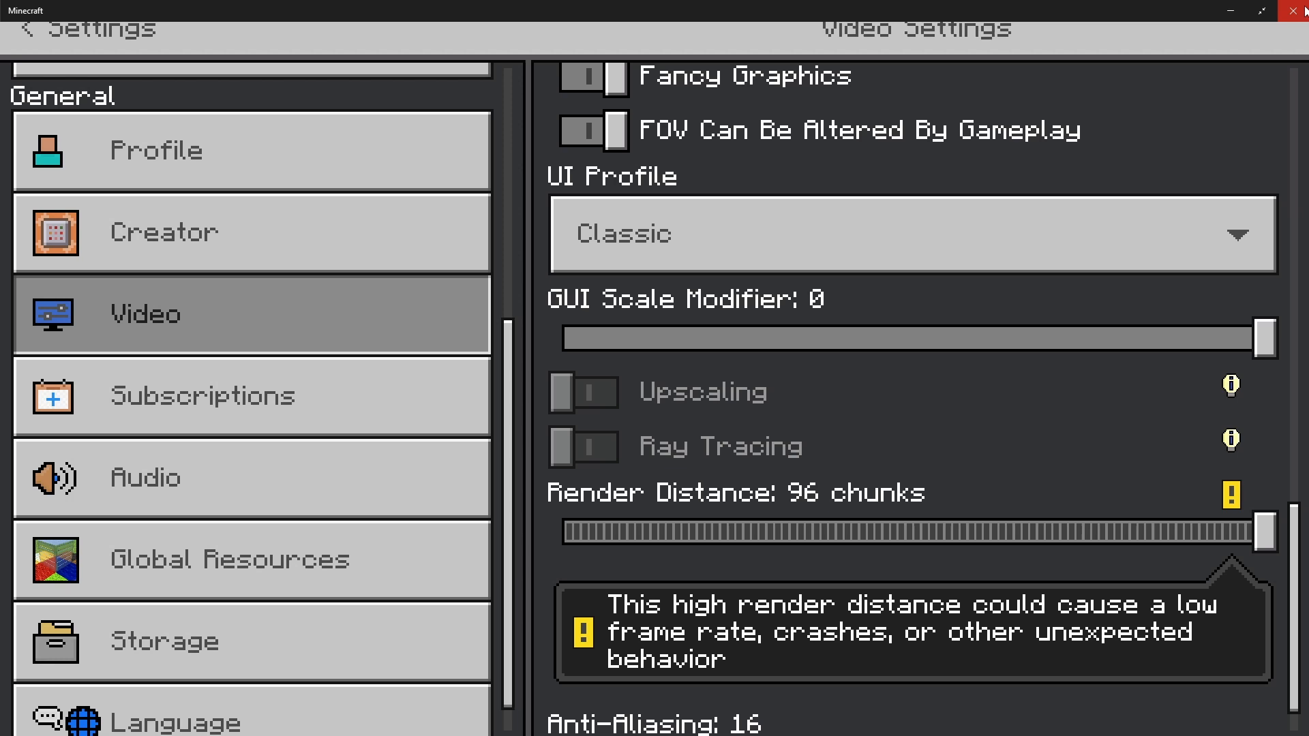
pyautogui.moveTo(1299, 10)
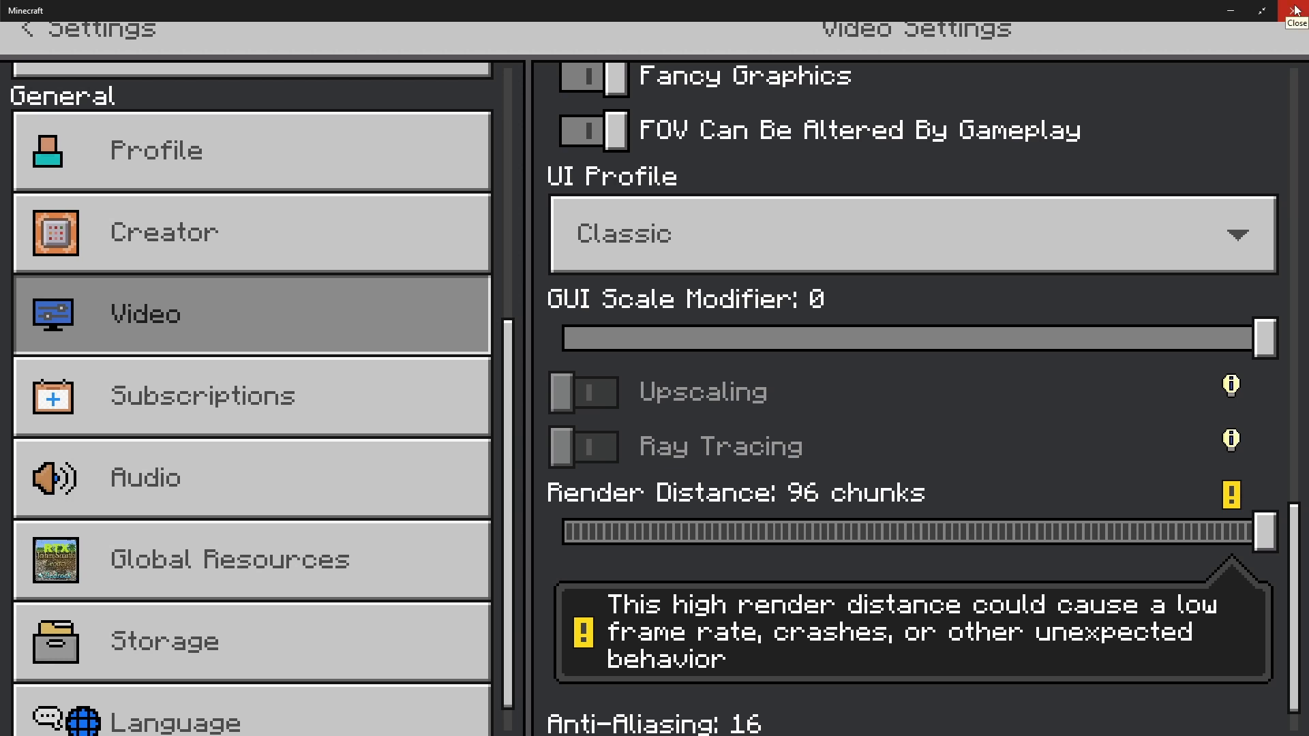
pyautogui.click(1296, 10)
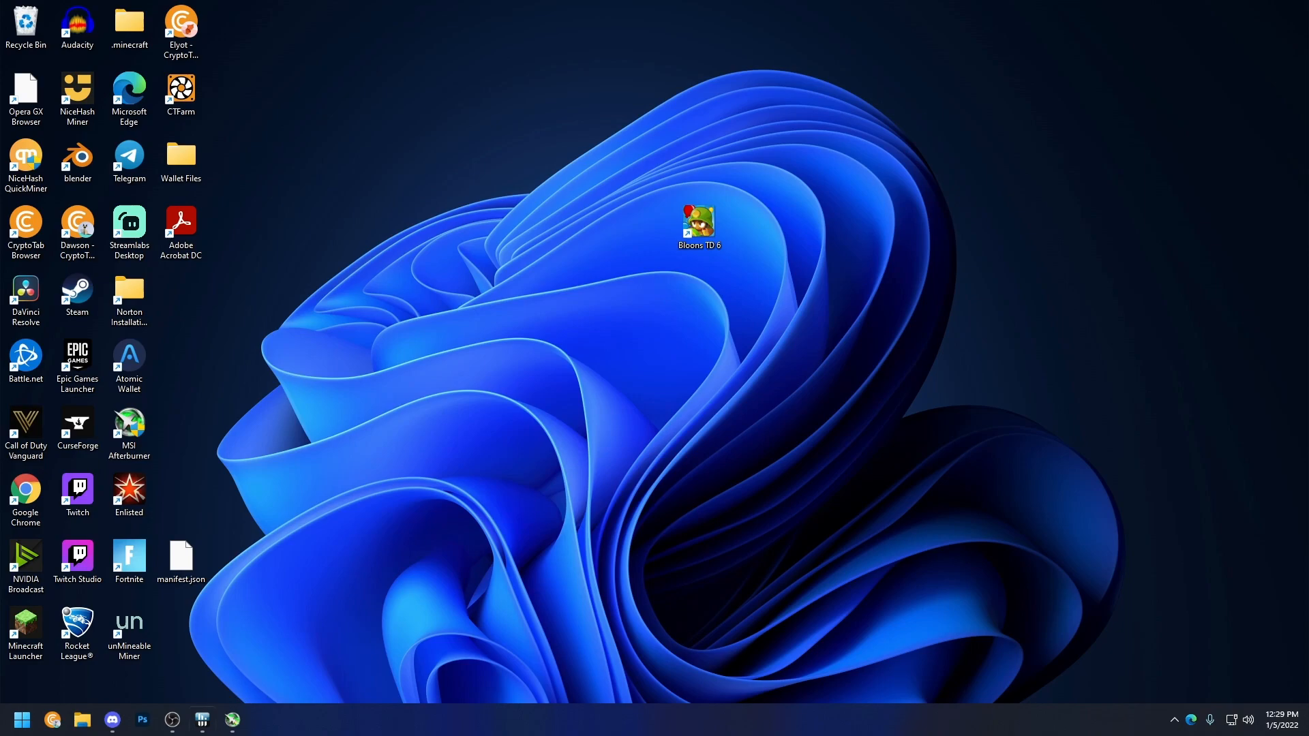
# Search %appdata from Start to open the AppData Roaming folder in File Explorer
pyautogui.click(20, 720)
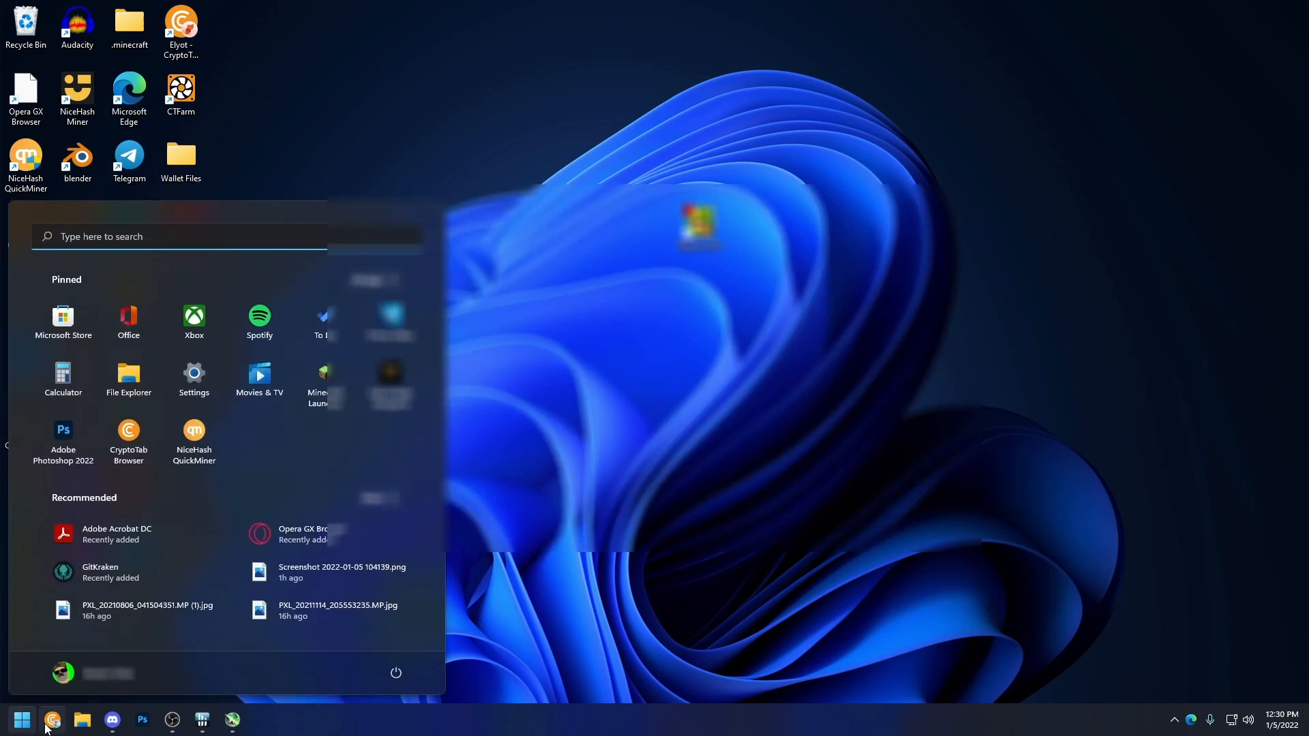
pyautogui.moveTo(52, 720)
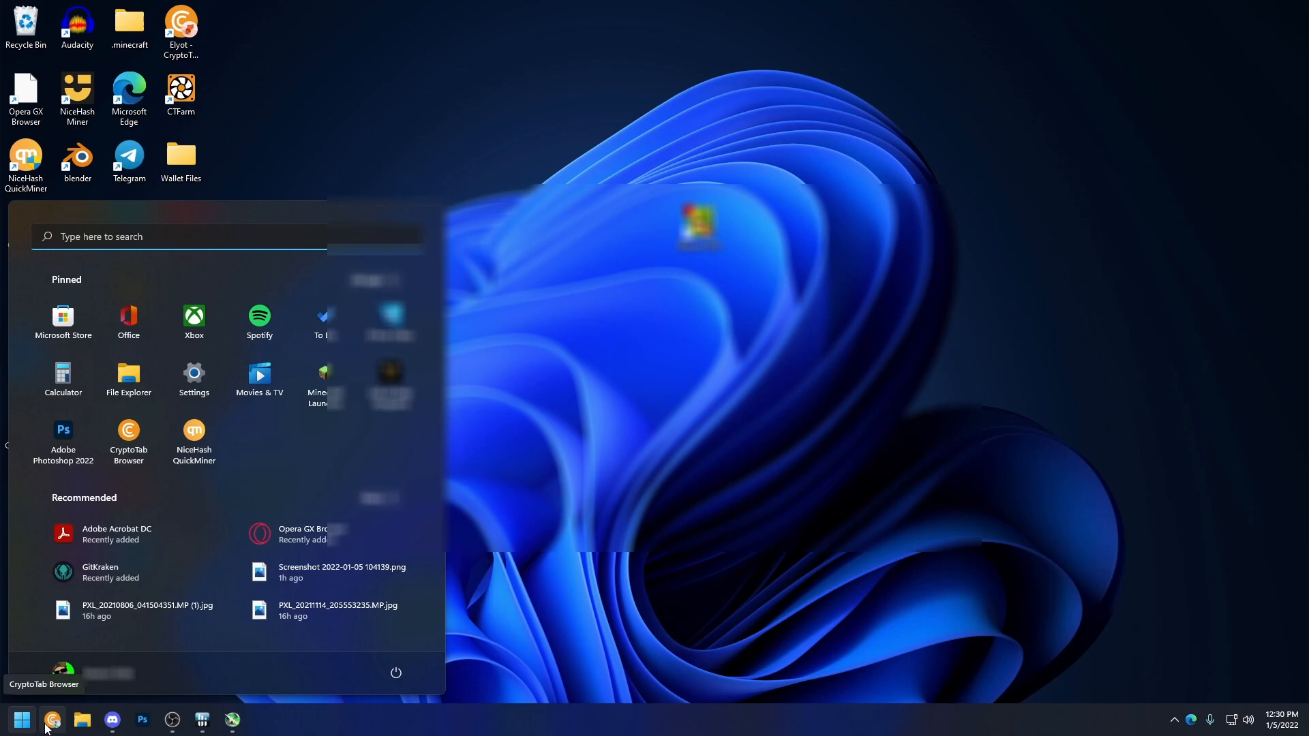
pyautogui.write('%appd')
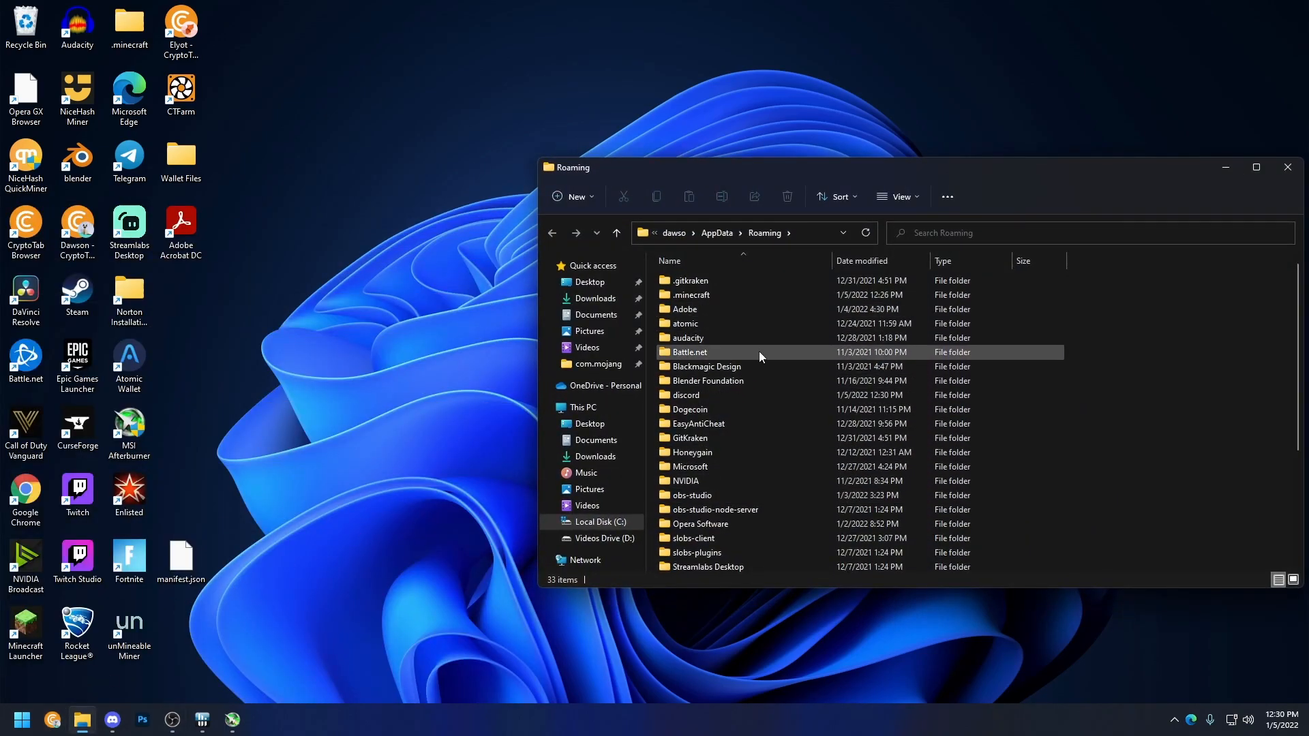
# Navigate AppData > Local > Packages into the Minecraft package folder
pyautogui.click(750, 233)
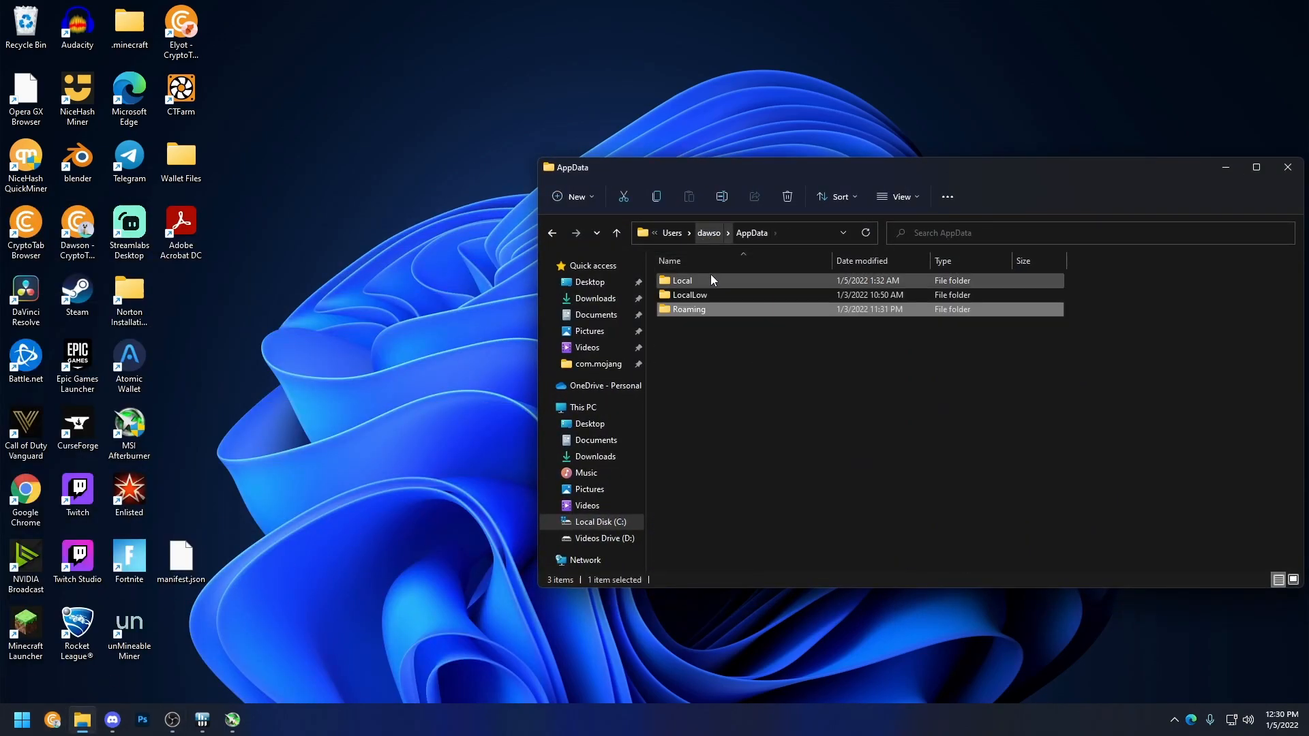
pyautogui.doubleClick(681, 279)
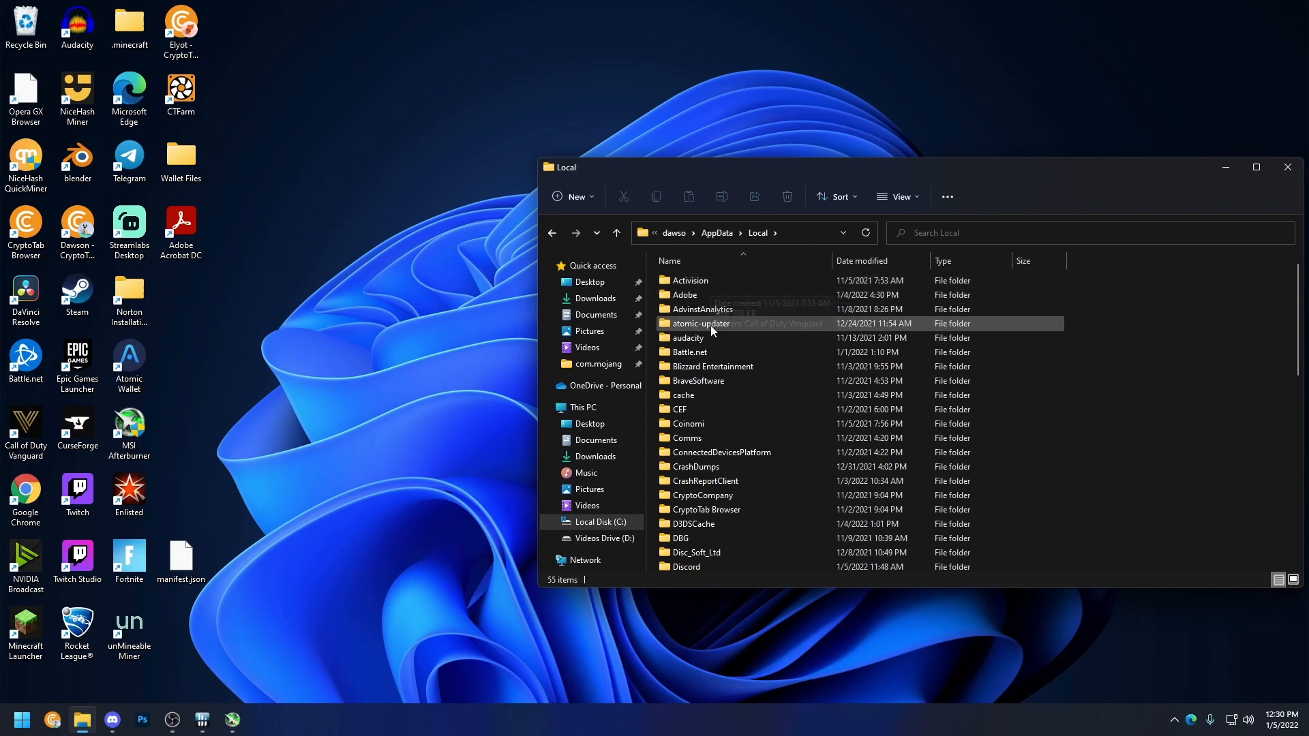
pyautogui.moveTo(651, 366)
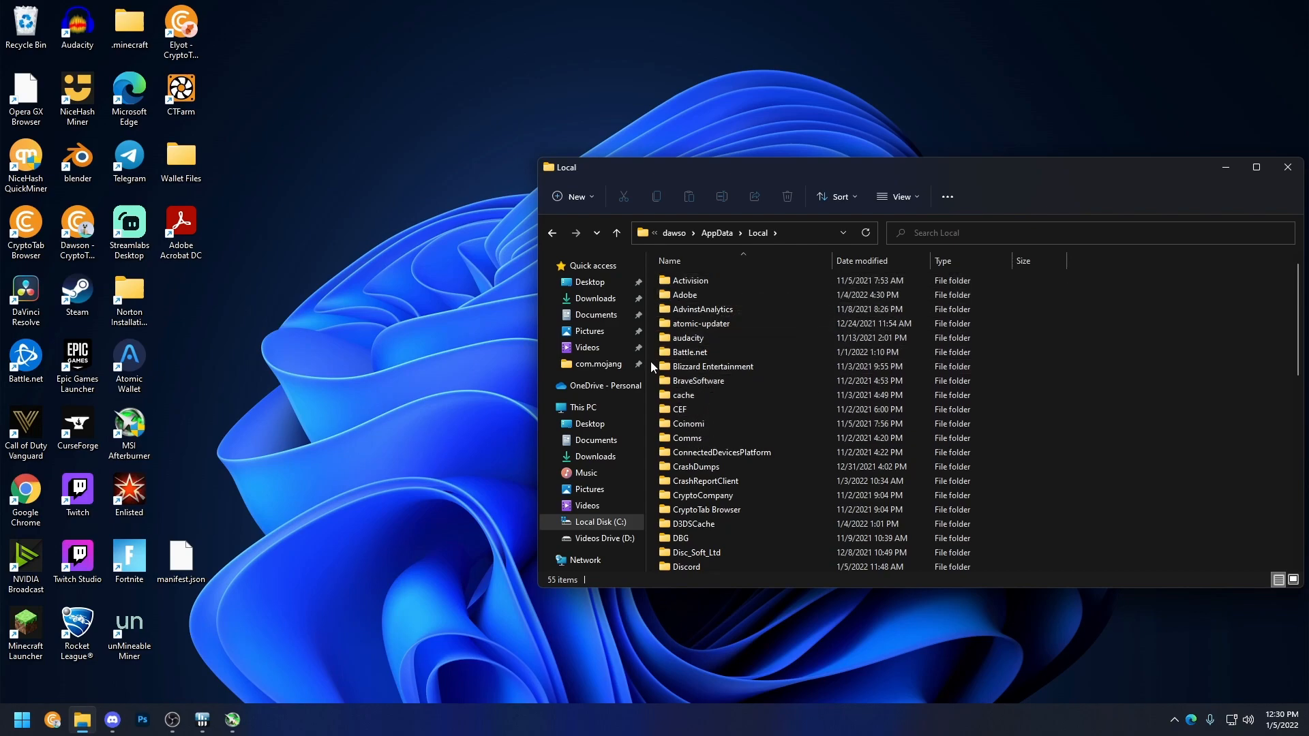
pyautogui.scroll(-3)
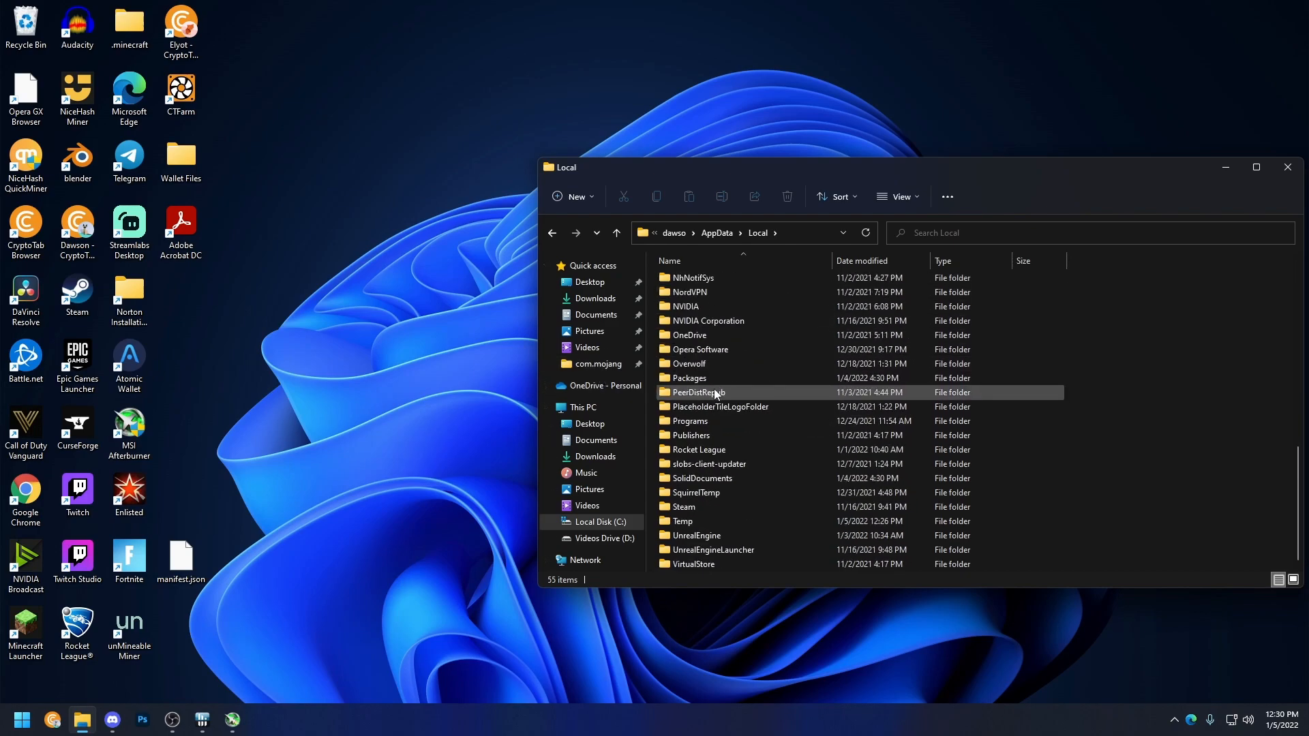
pyautogui.moveTo(689, 421)
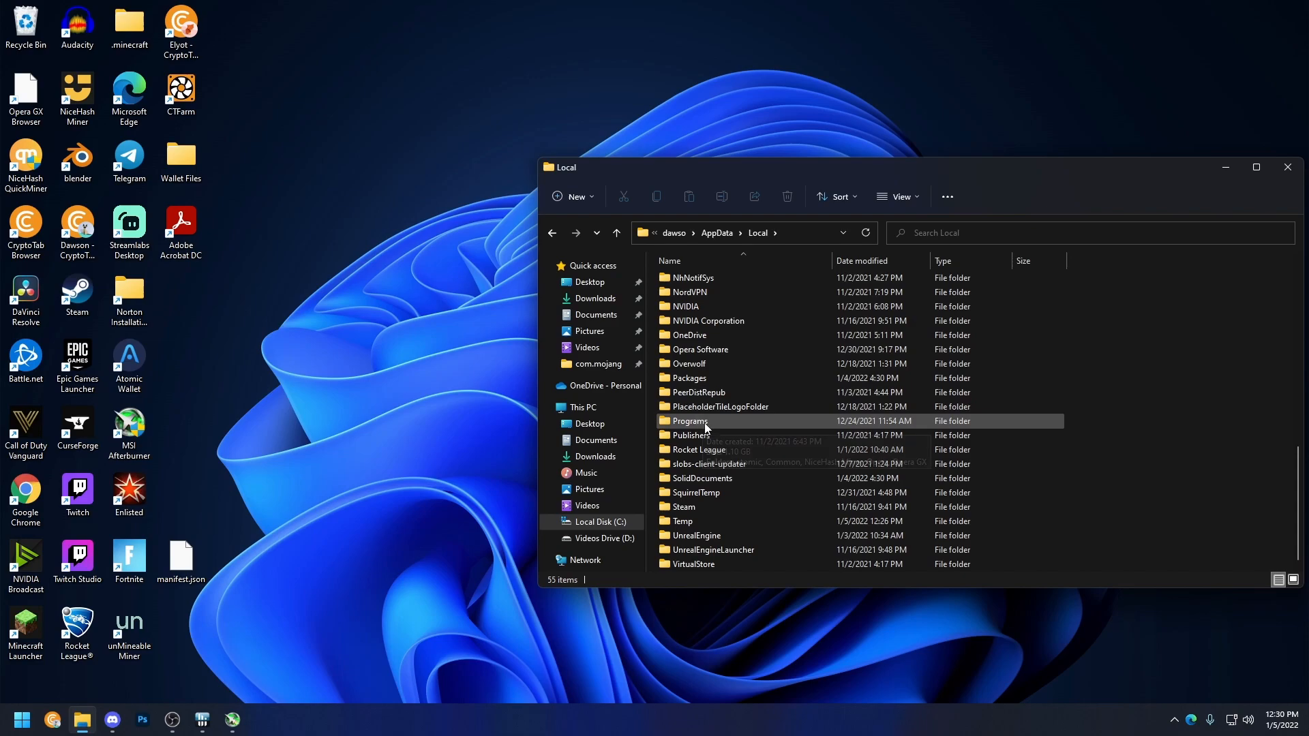
pyautogui.doubleClick(687, 378)
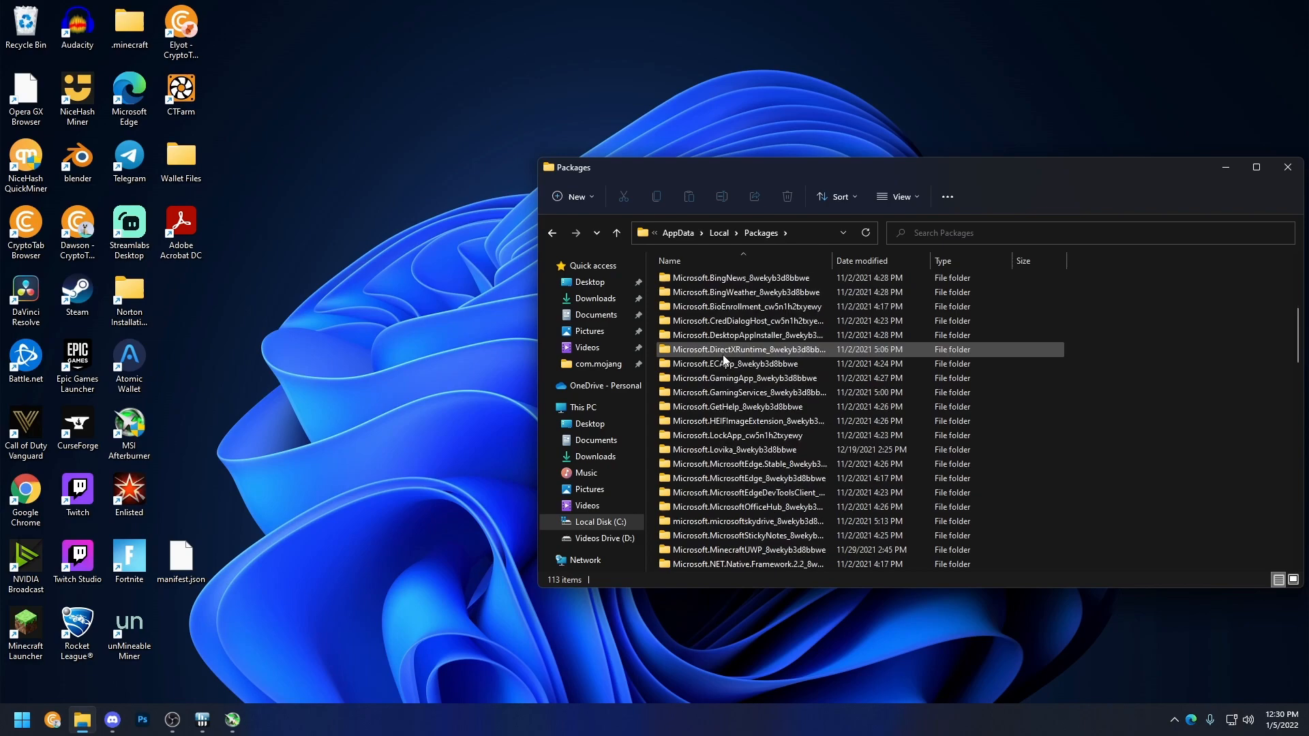
pyautogui.scroll(-3)
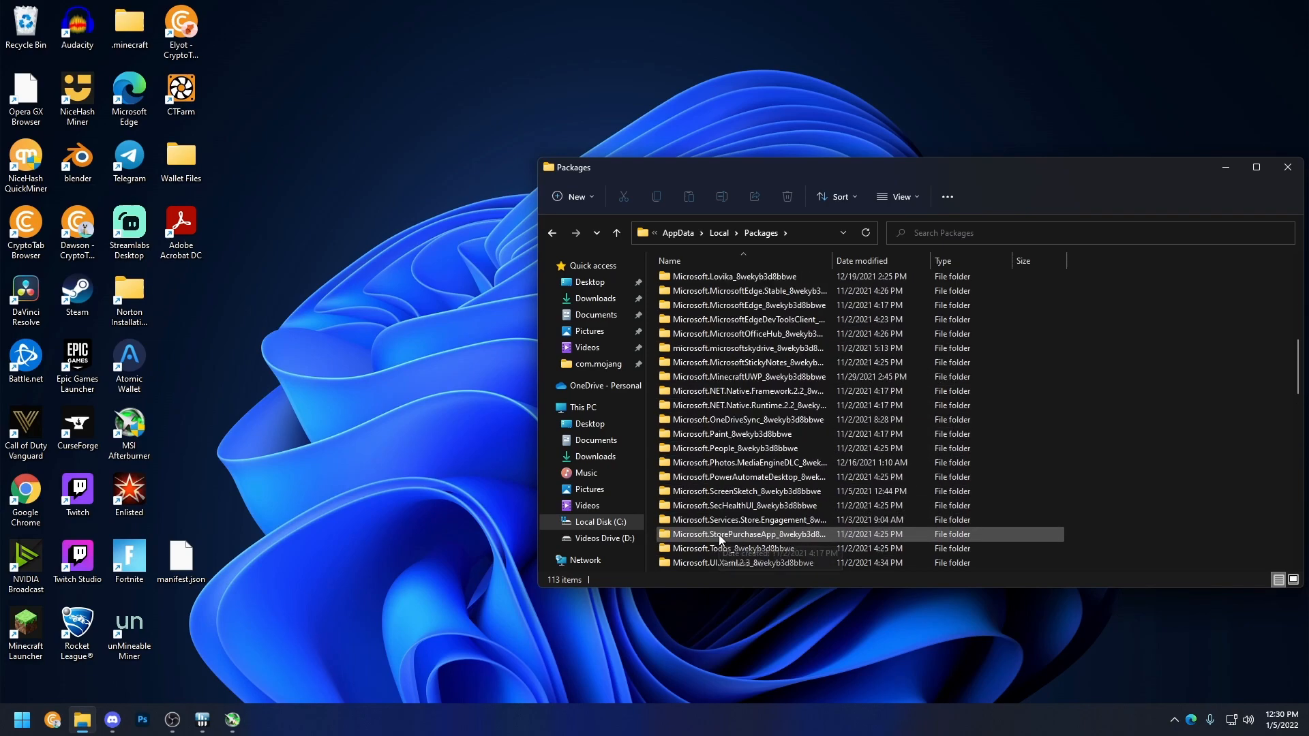
pyautogui.scroll(3)
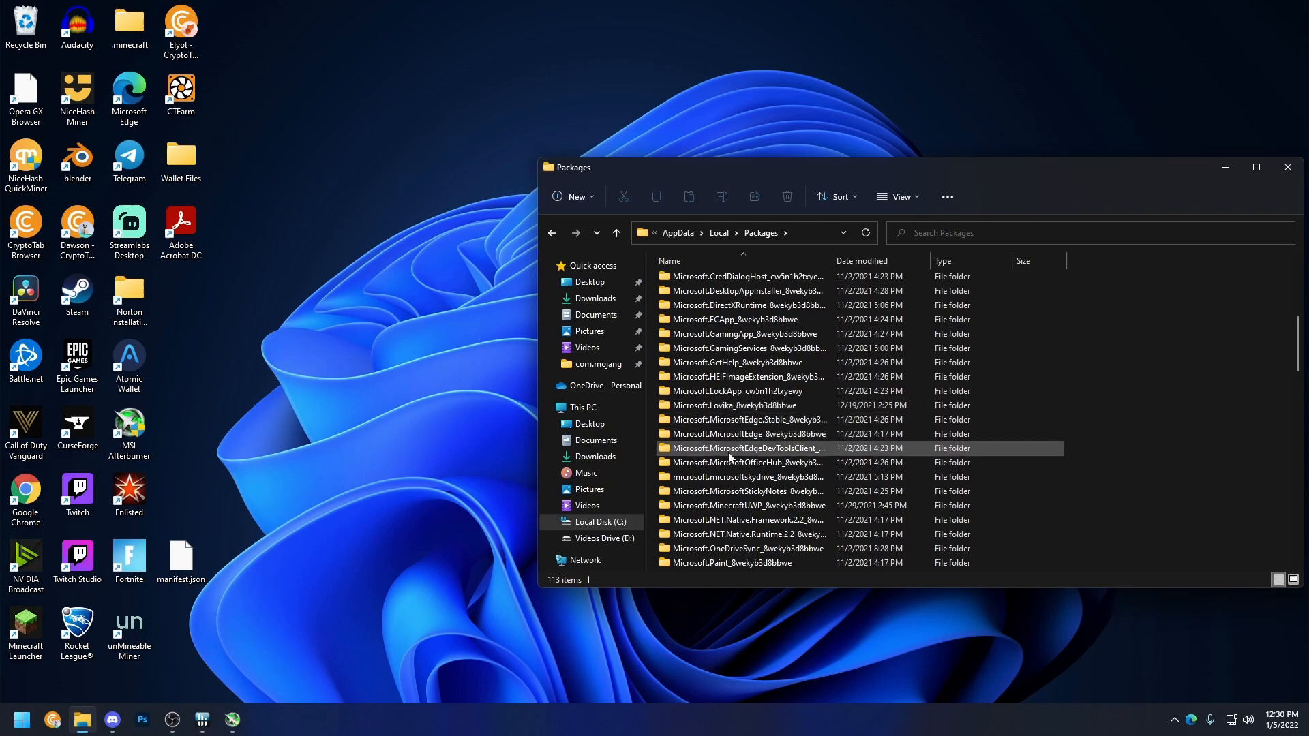
pyautogui.moveTo(730, 477)
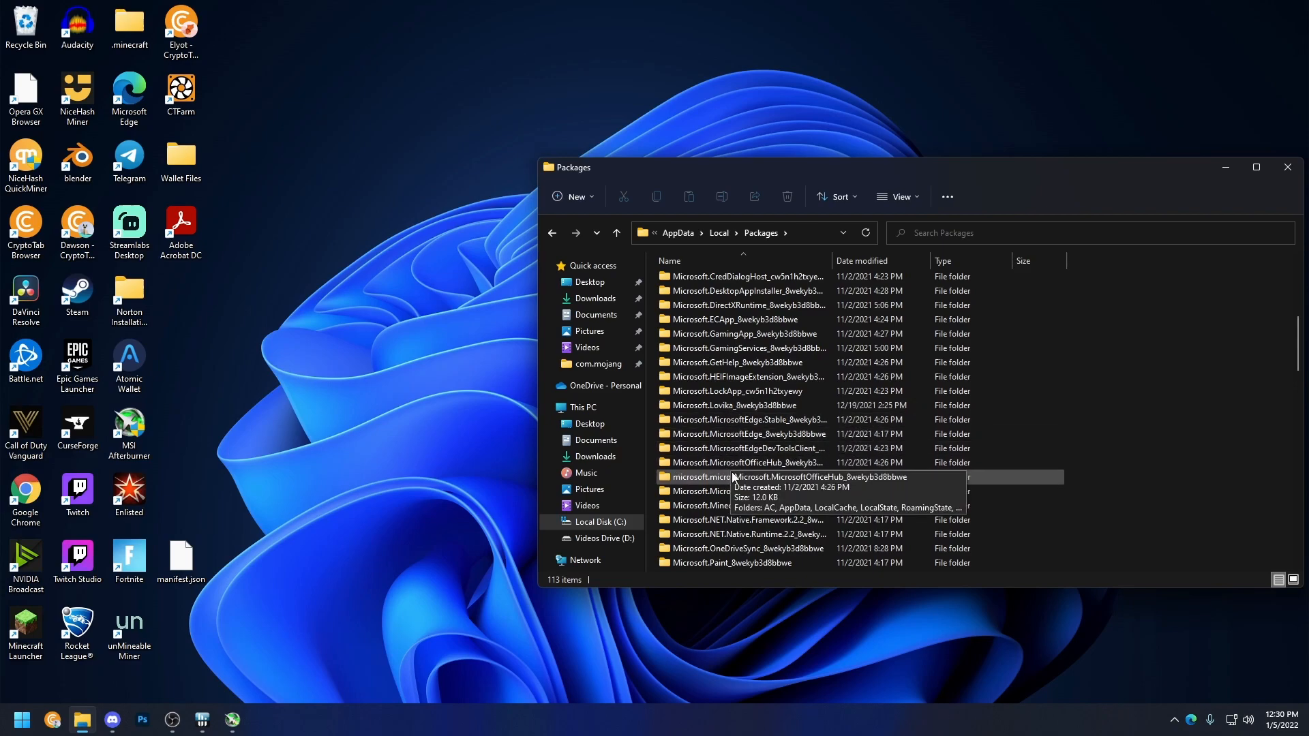
pyautogui.doubleClick(709, 477)
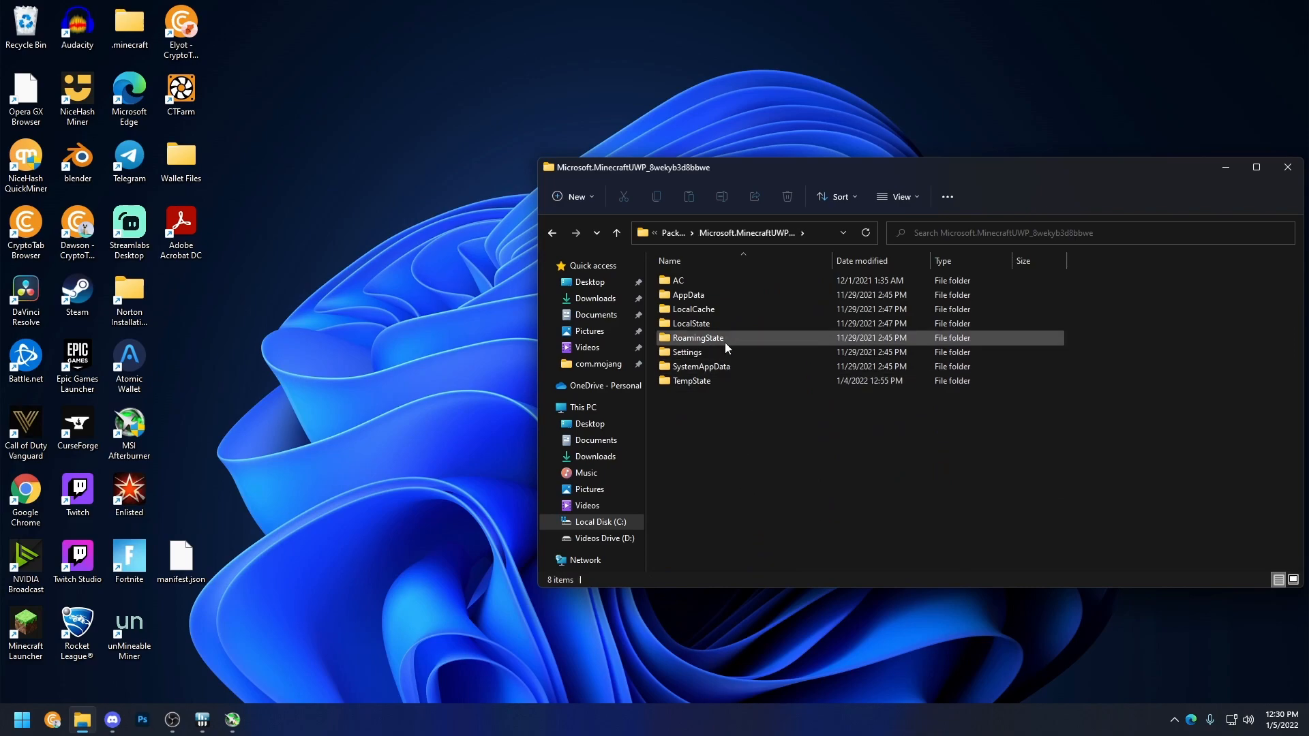
# Open com.mojang > minecraftpe and select options.txt
pyautogui.doubleClick(690, 323)
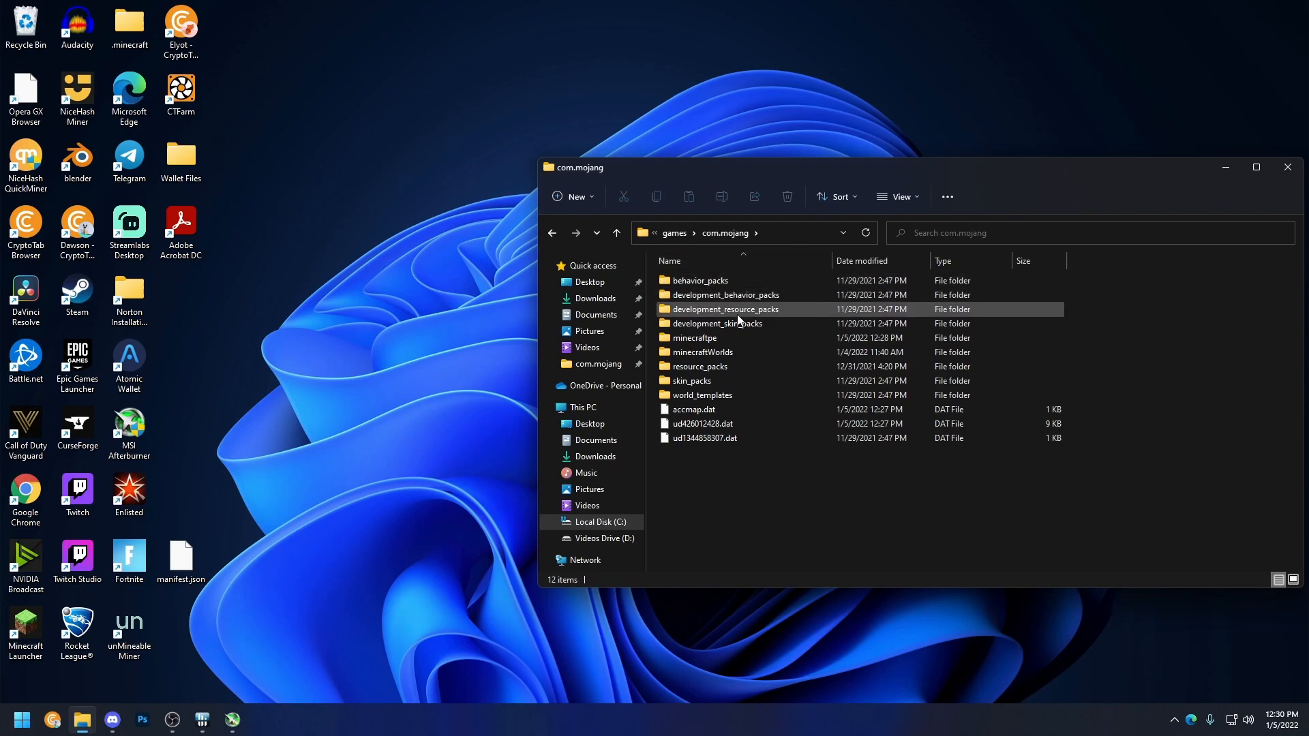
pyautogui.doubleClick(694, 337)
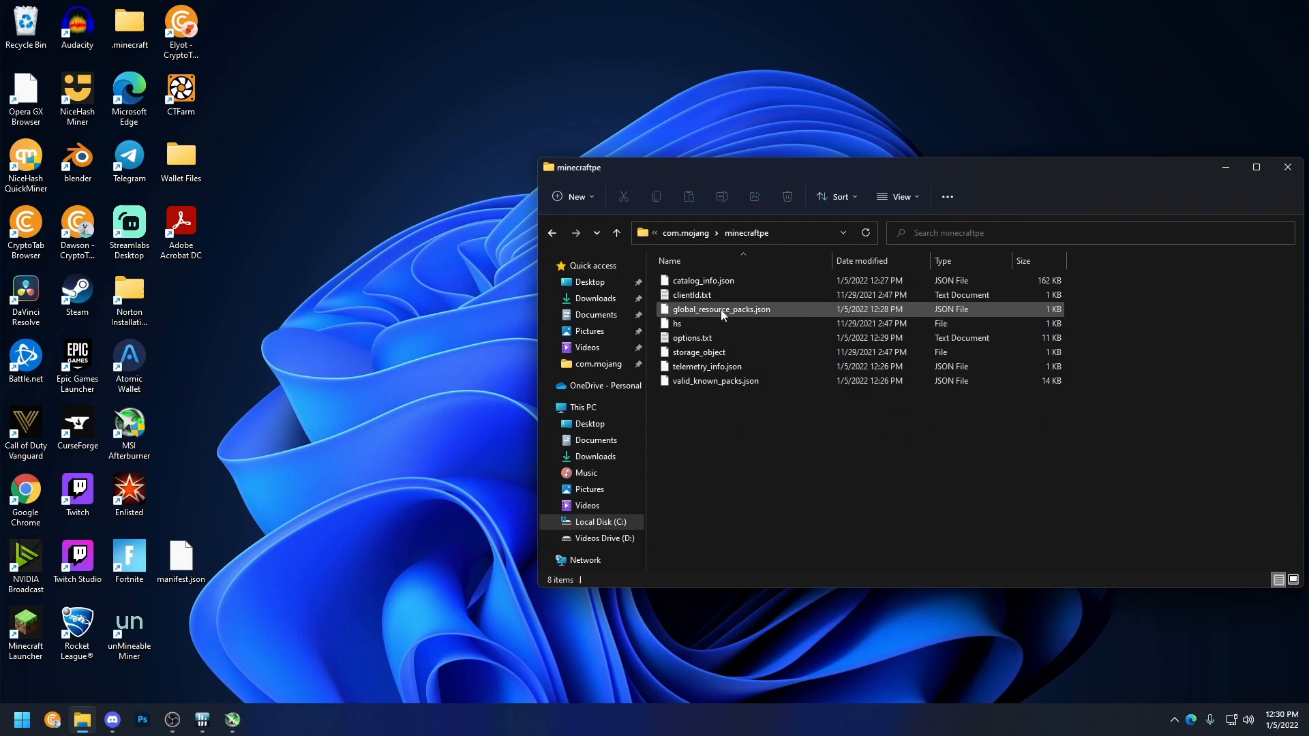
pyautogui.click(677, 325)
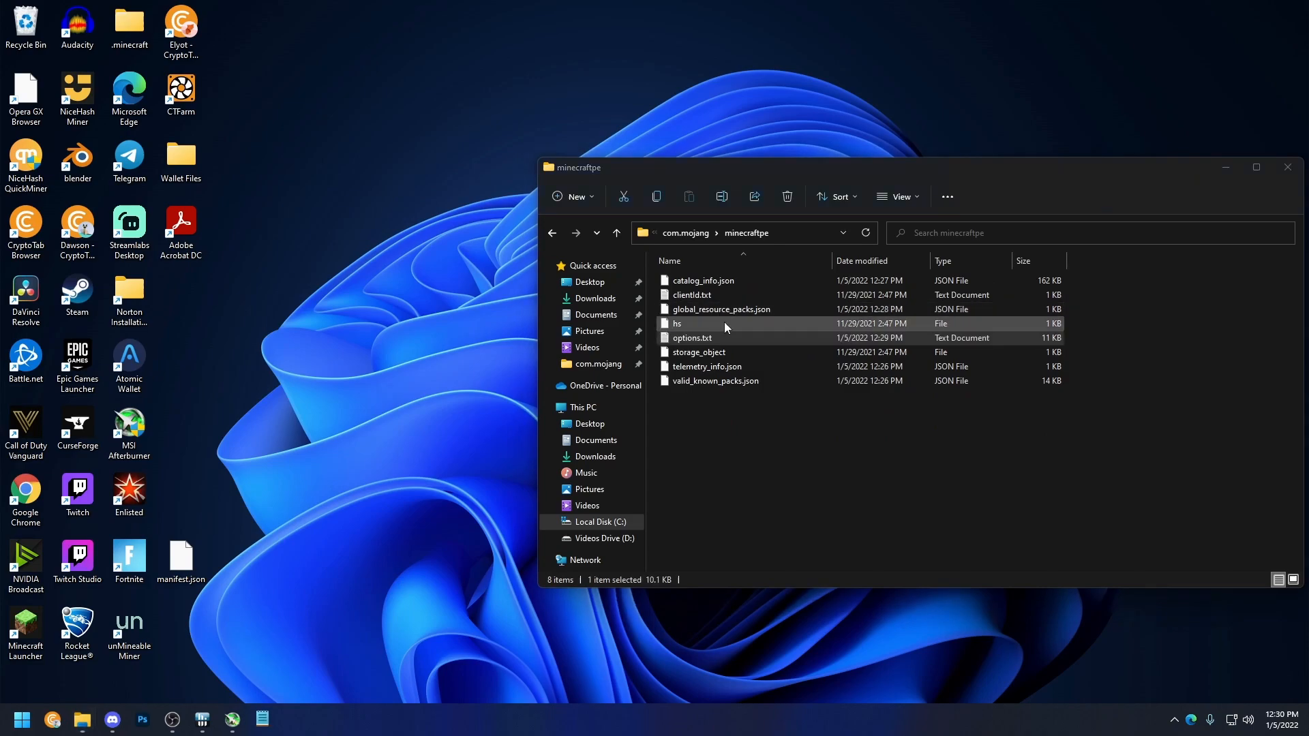
pyautogui.click(691, 336)
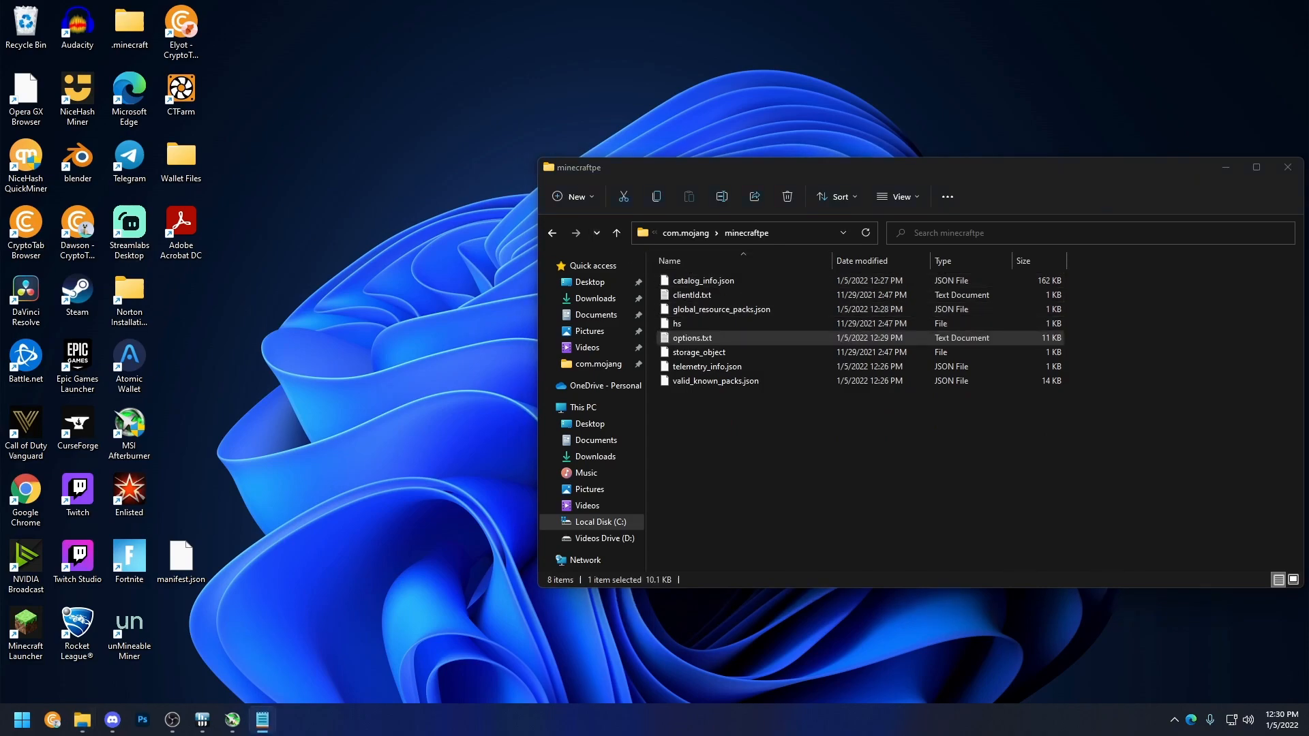
# Open options.txt in Notepad and highlight the gfx_viewdistance value 1536
pyautogui.doubleClick(691, 336)
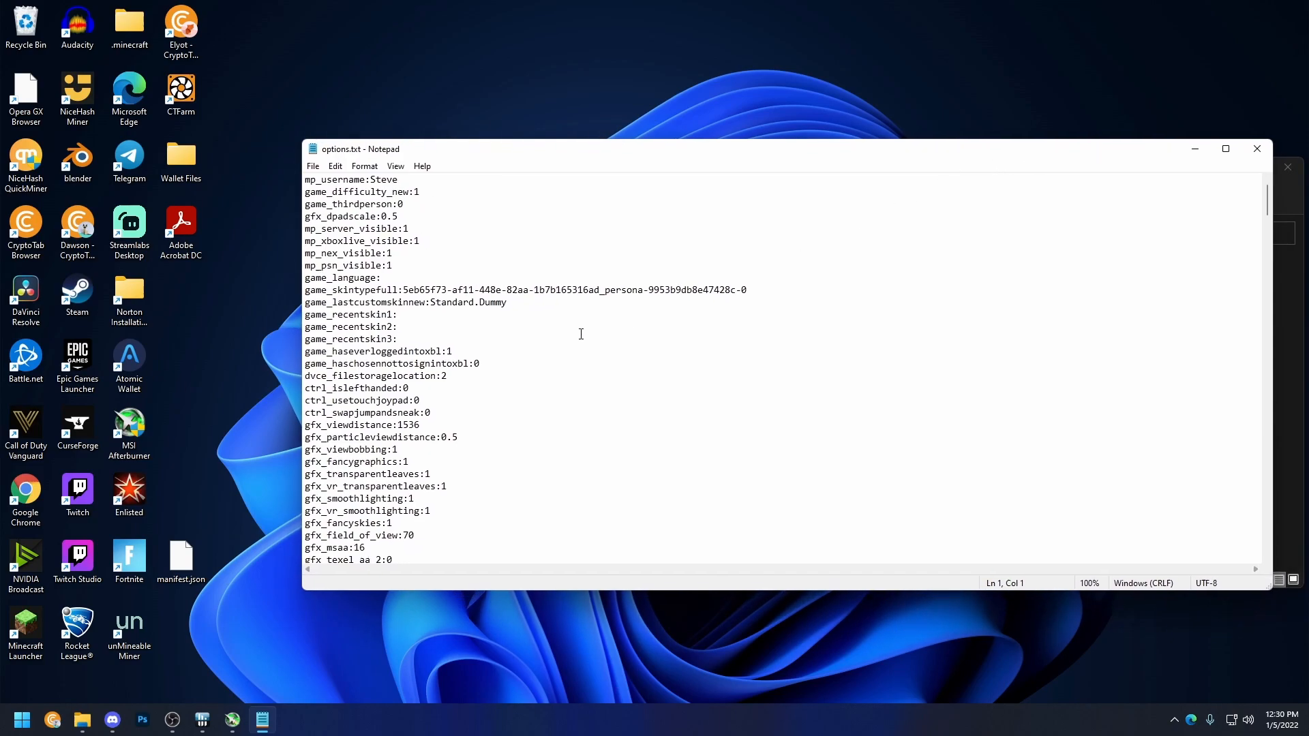
pyautogui.moveTo(1249, 282)
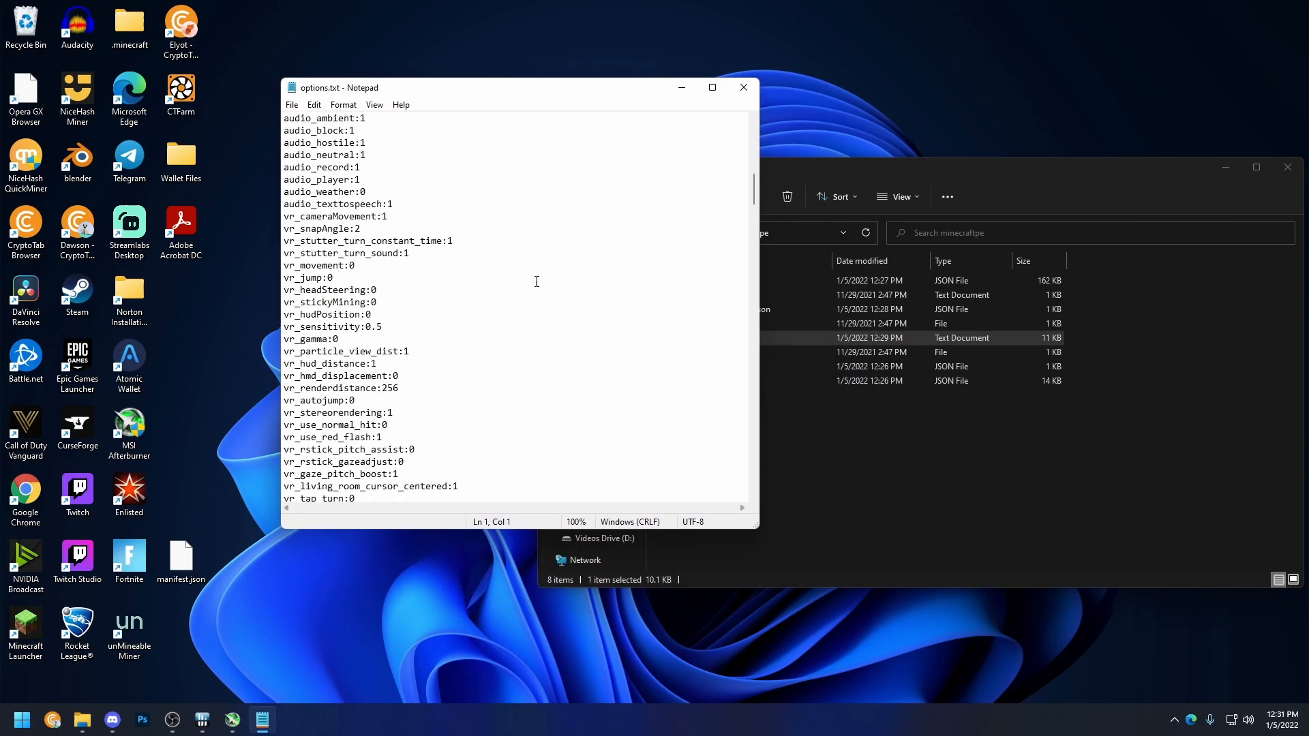
pyautogui.scroll(3)
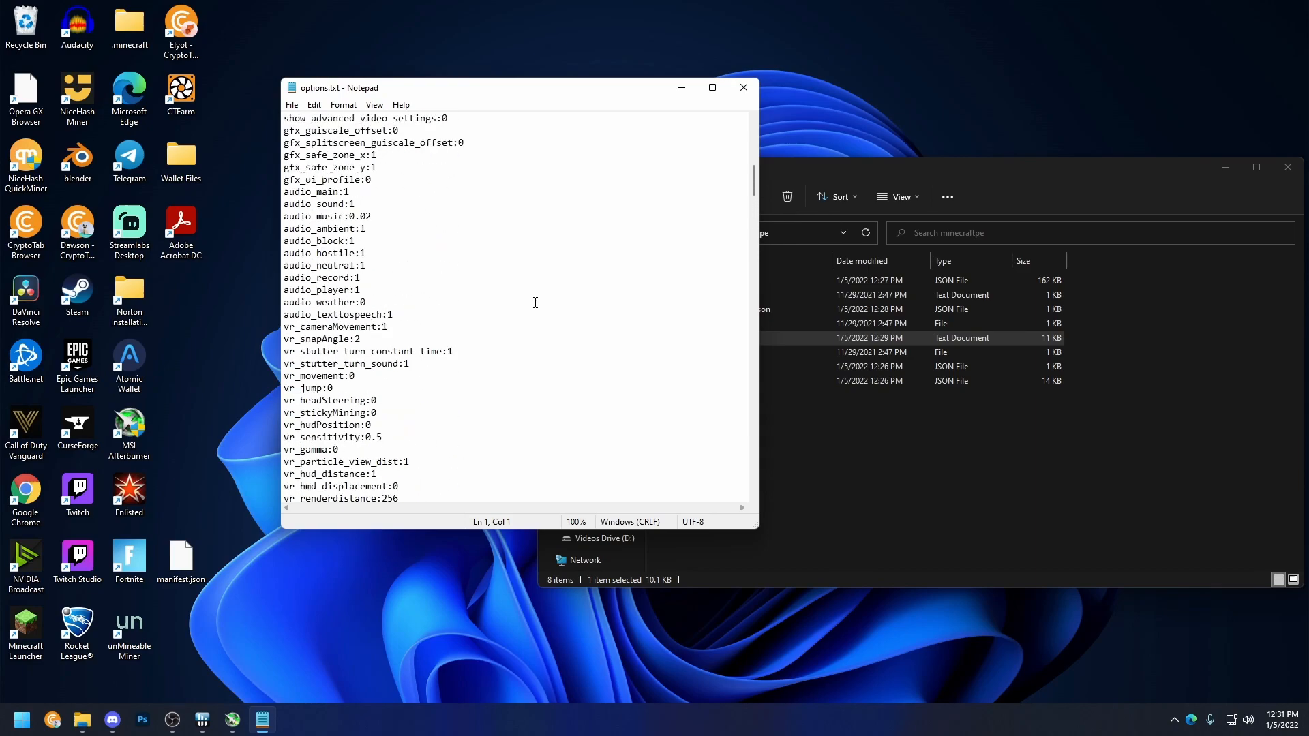
pyautogui.scroll(3)
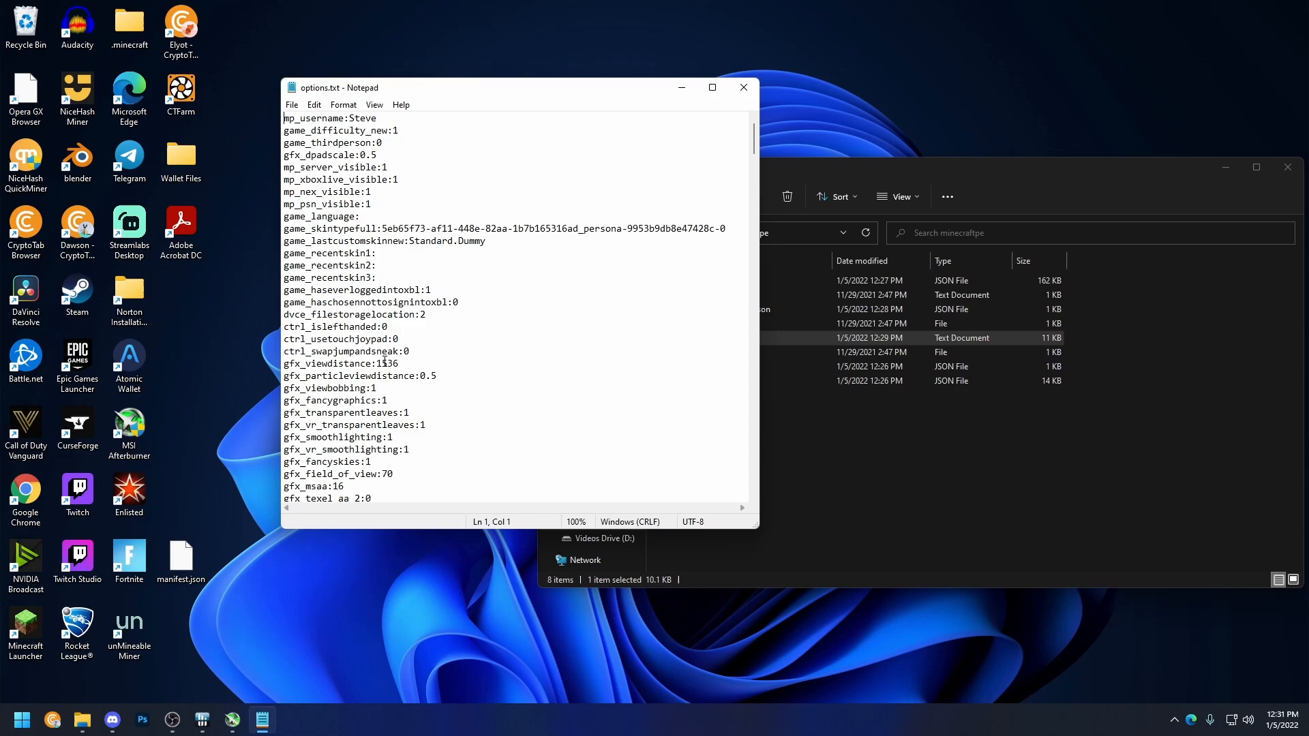
pyautogui.doubleClick(386, 363)
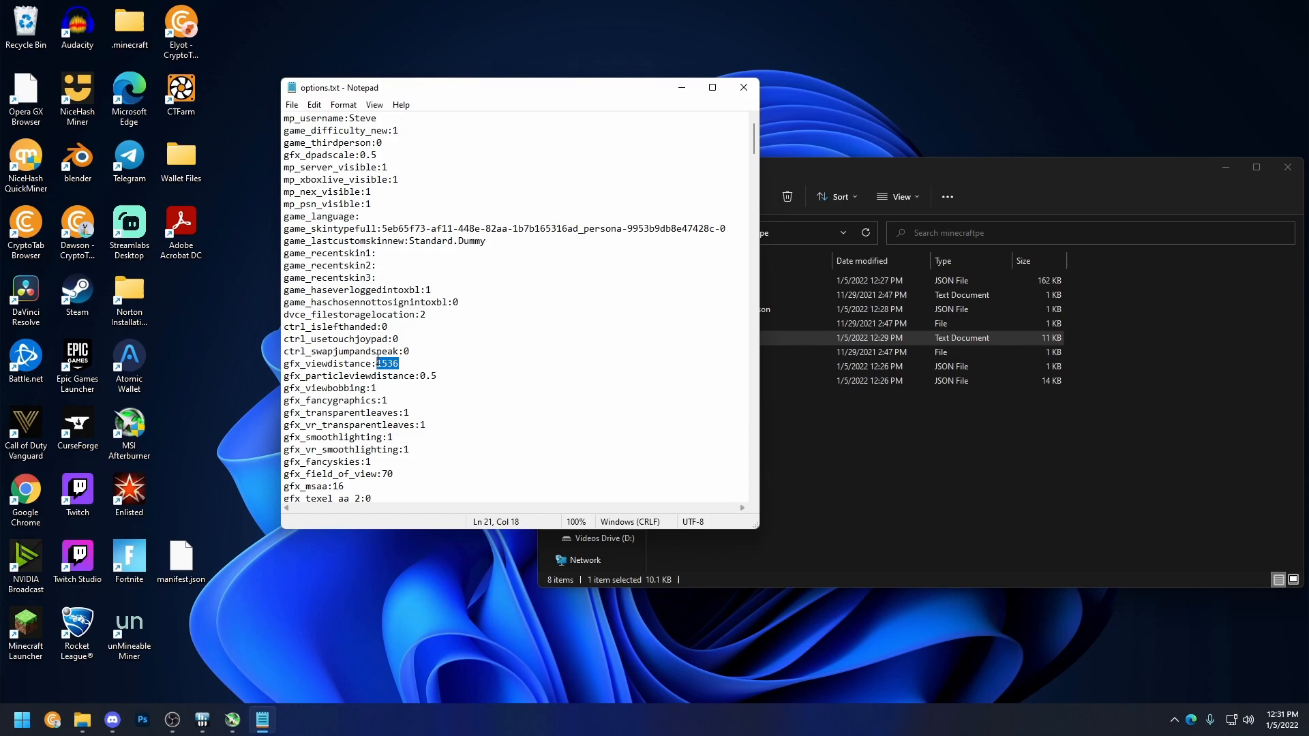
# Launch Calculator and confirm 96 × 16 = 1,536 matches the selected value
pyautogui.click(20, 719)
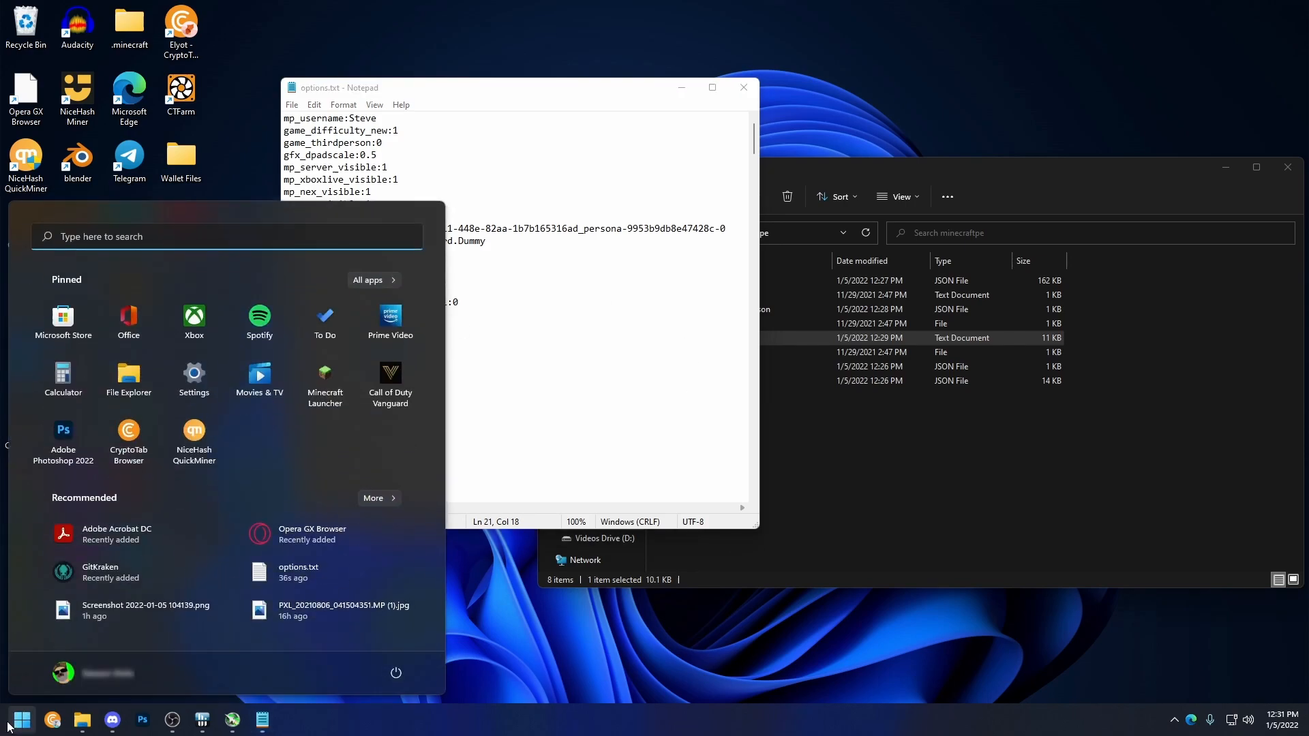
pyautogui.write('calculator')
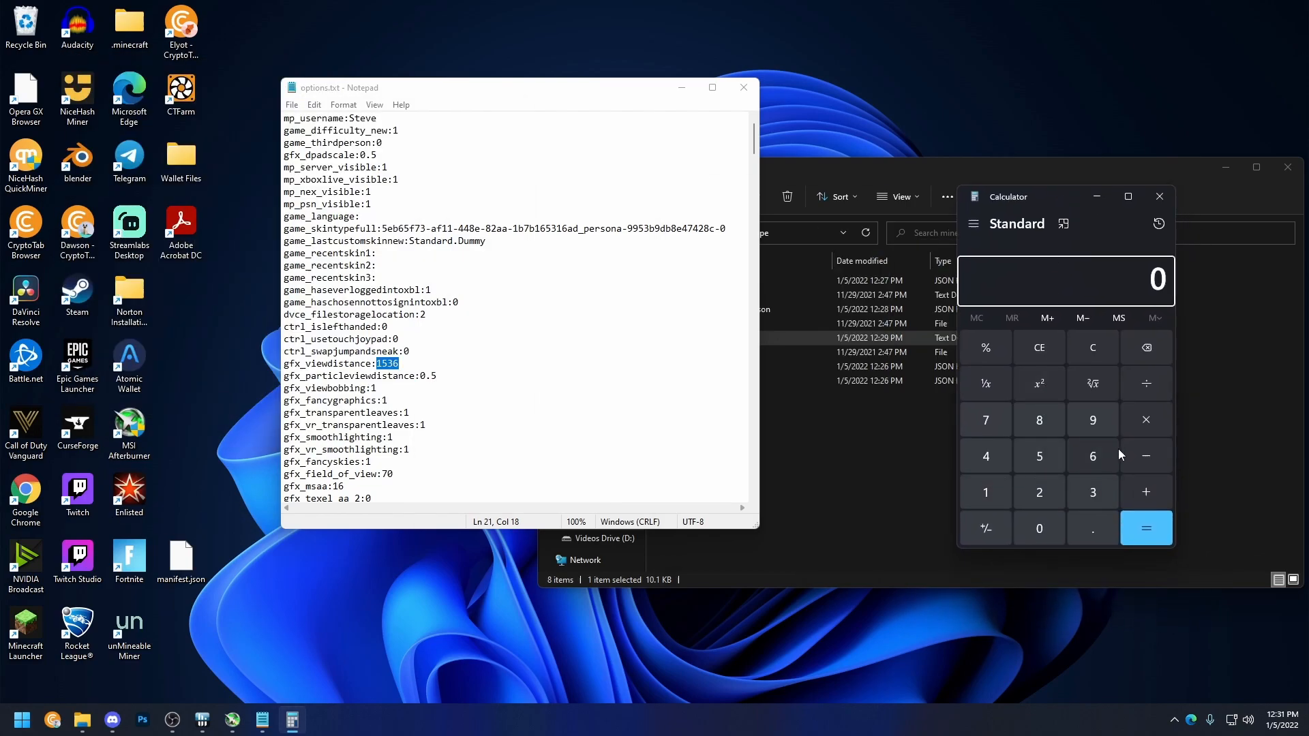
pyautogui.click(1092, 456)
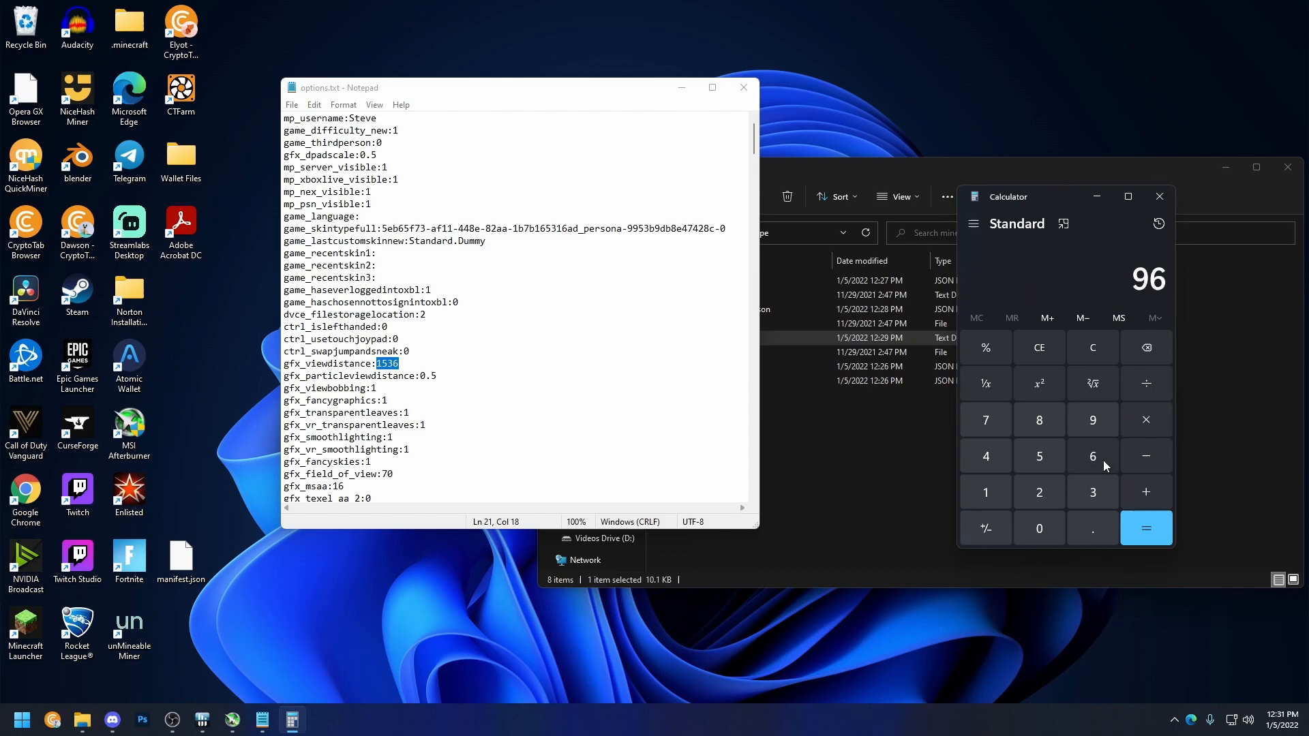
pyautogui.click(1145, 418)
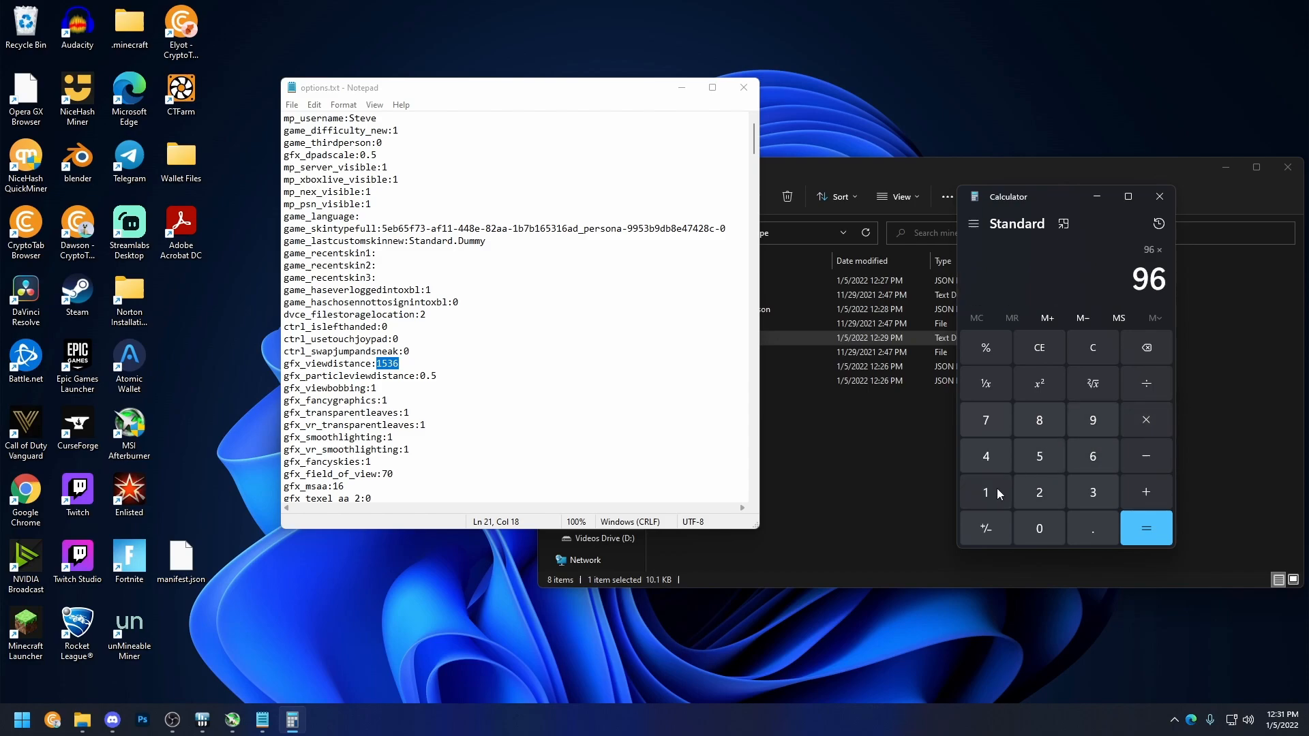
pyautogui.moveTo(1145, 419)
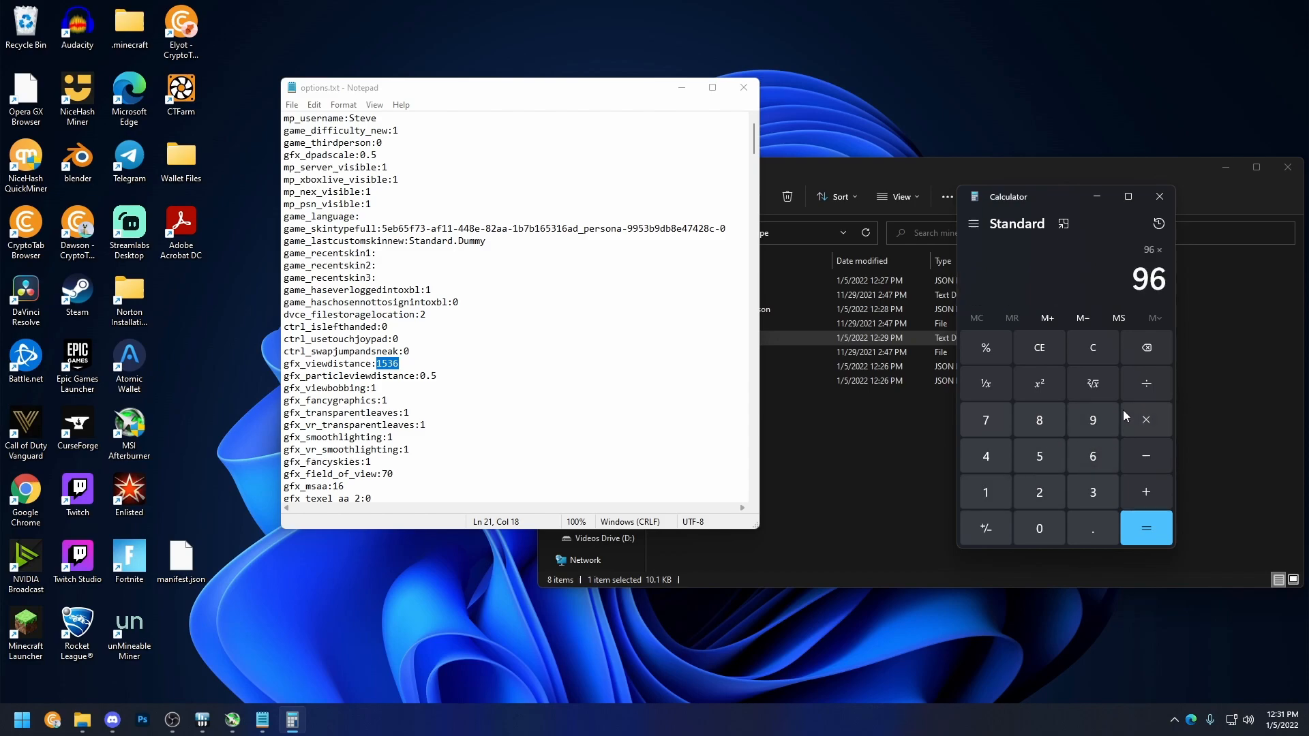
pyautogui.moveTo(1092, 420)
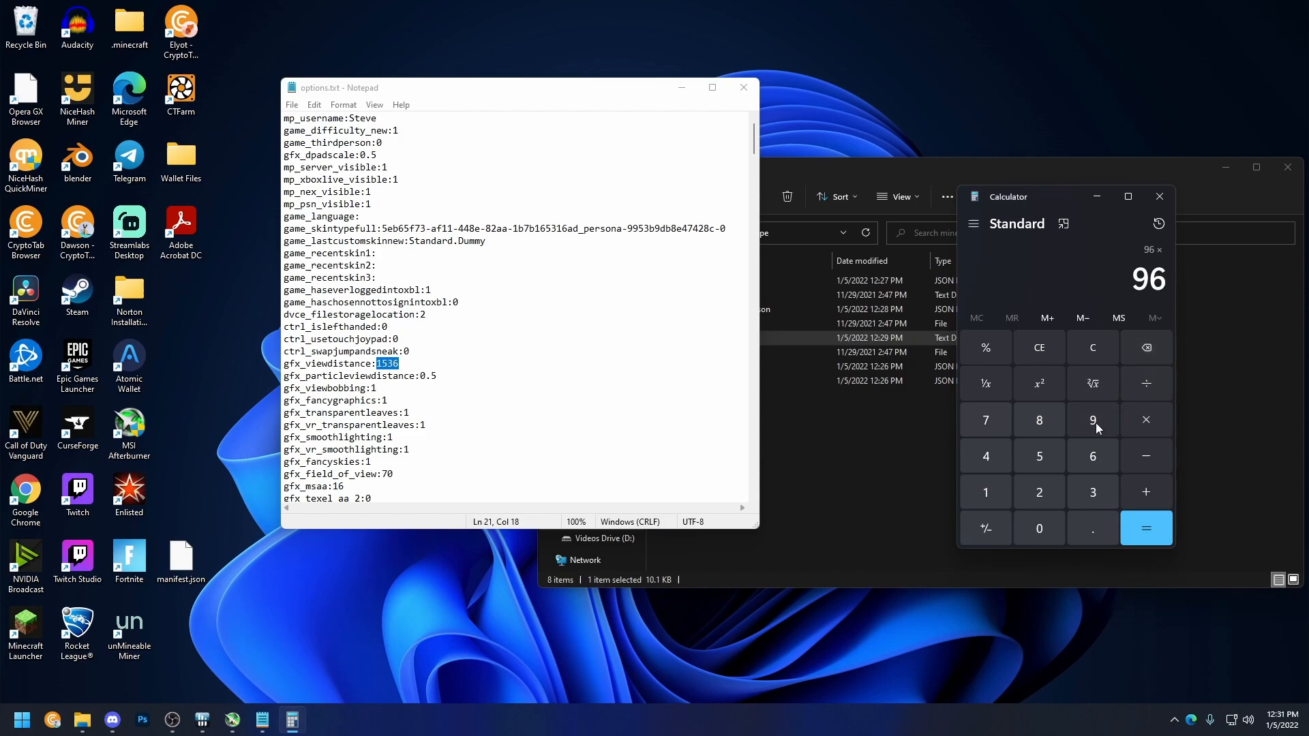
pyautogui.moveTo(1145, 348)
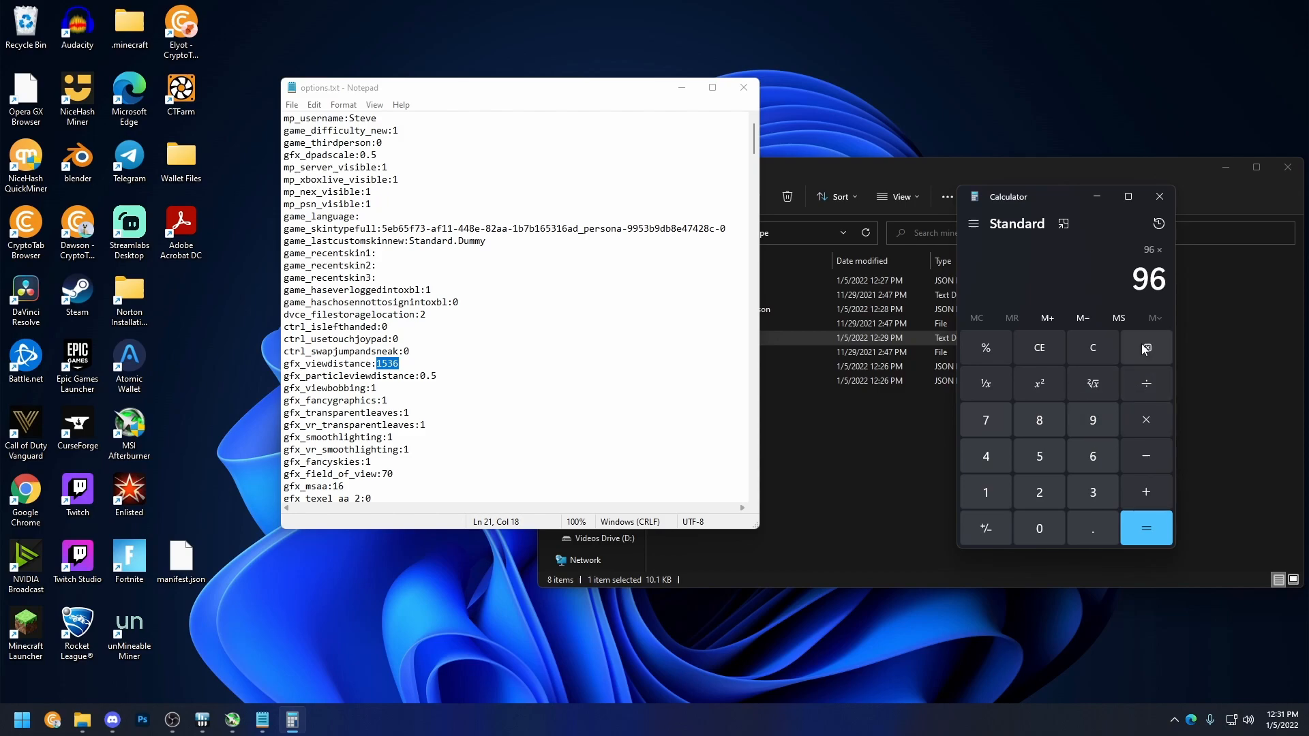
pyautogui.click(1091, 347)
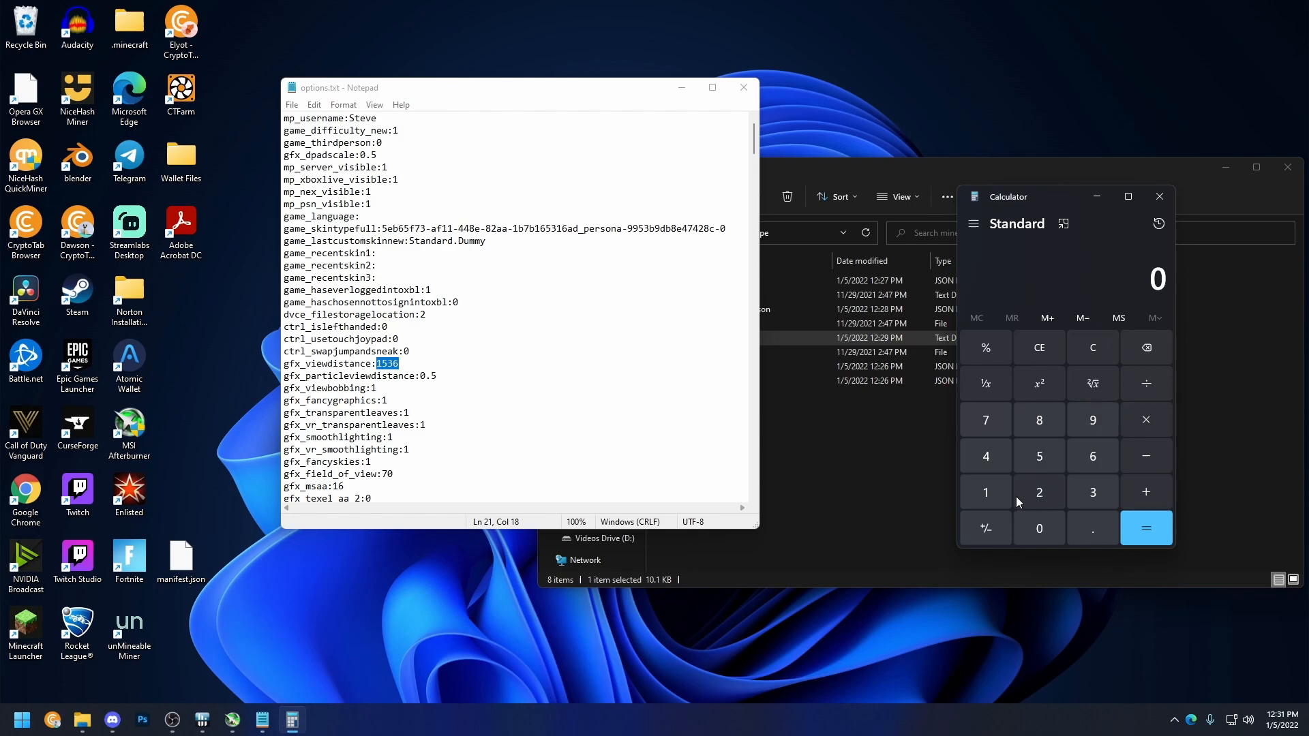
pyautogui.click(1092, 420)
pyautogui.write('16')
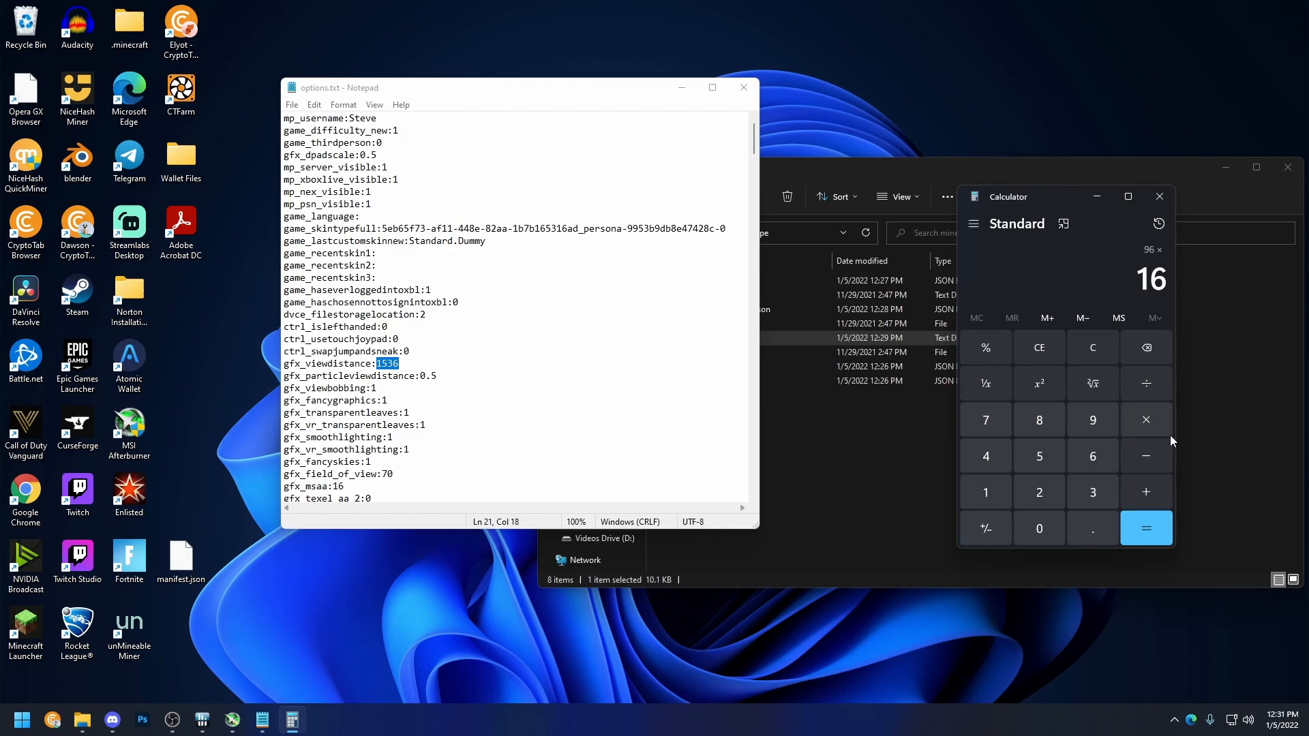
pyautogui.click(1145, 527)
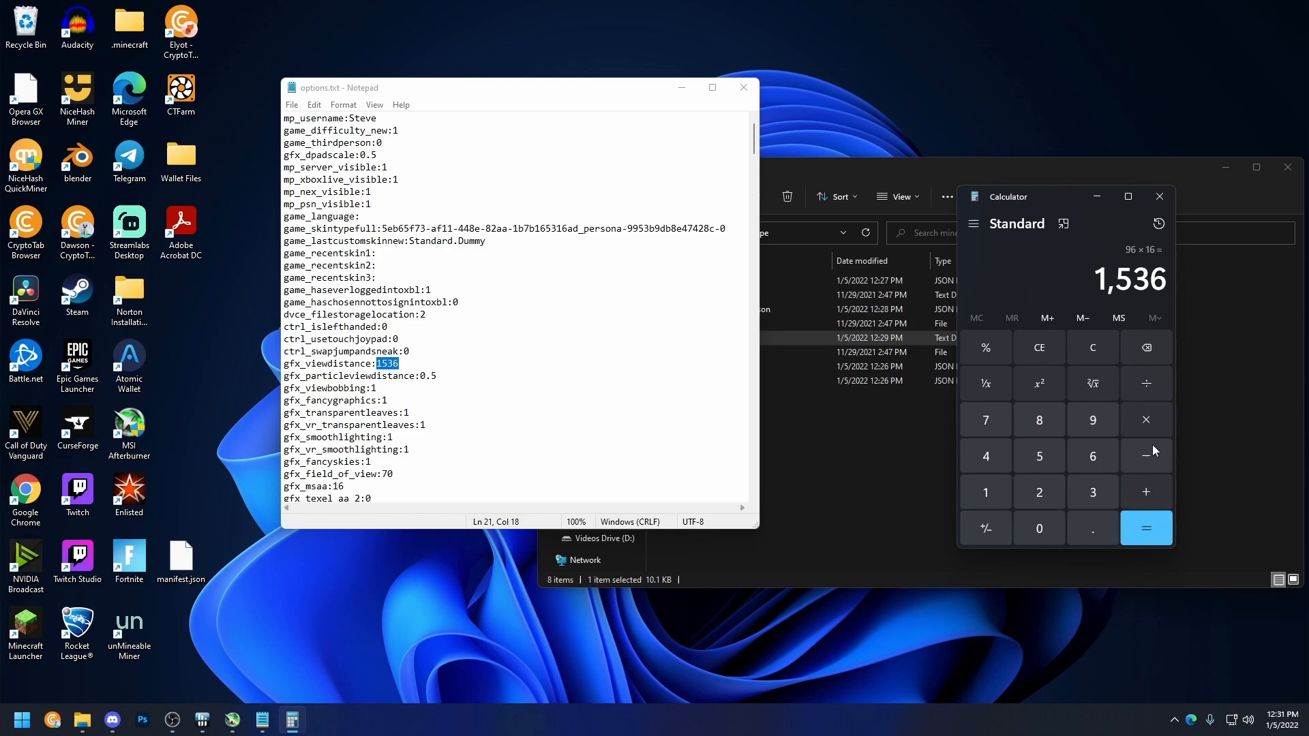
pyautogui.moveTo(604, 304)
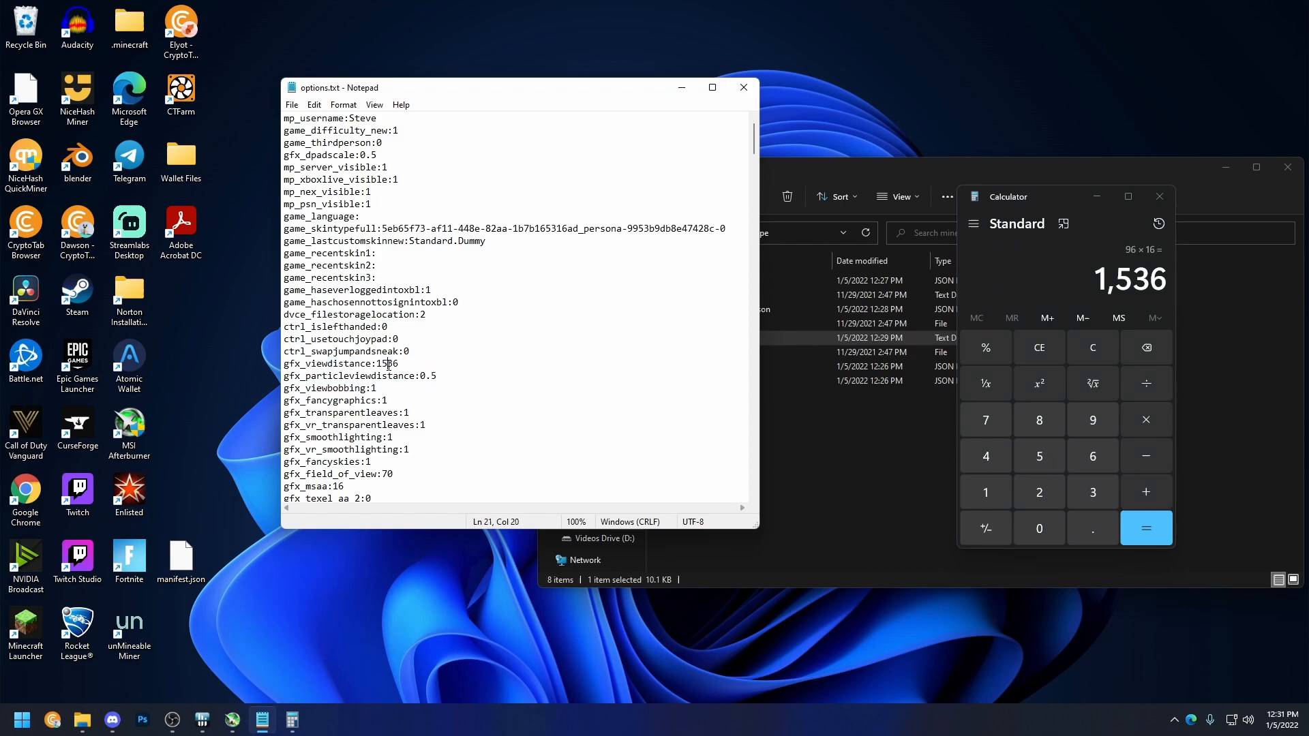
pyautogui.doubleClick(389, 362)
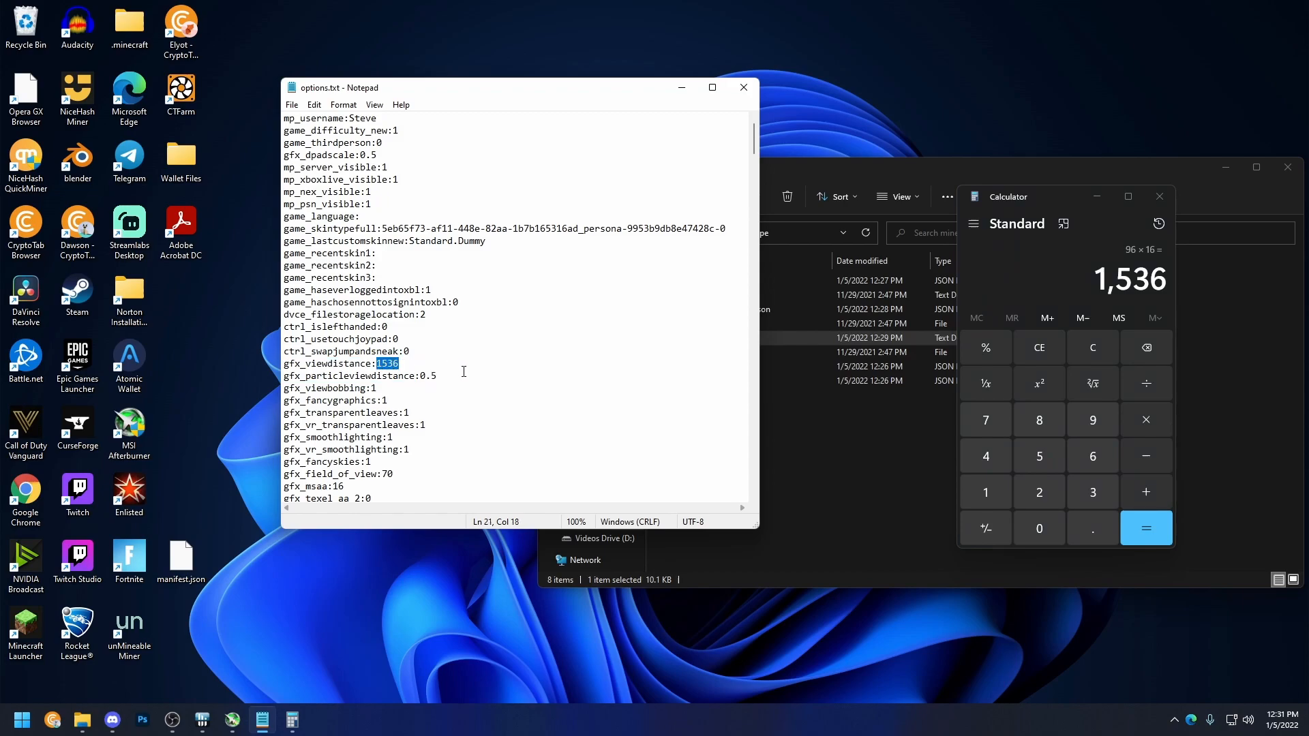
pyautogui.moveTo(591, 364)
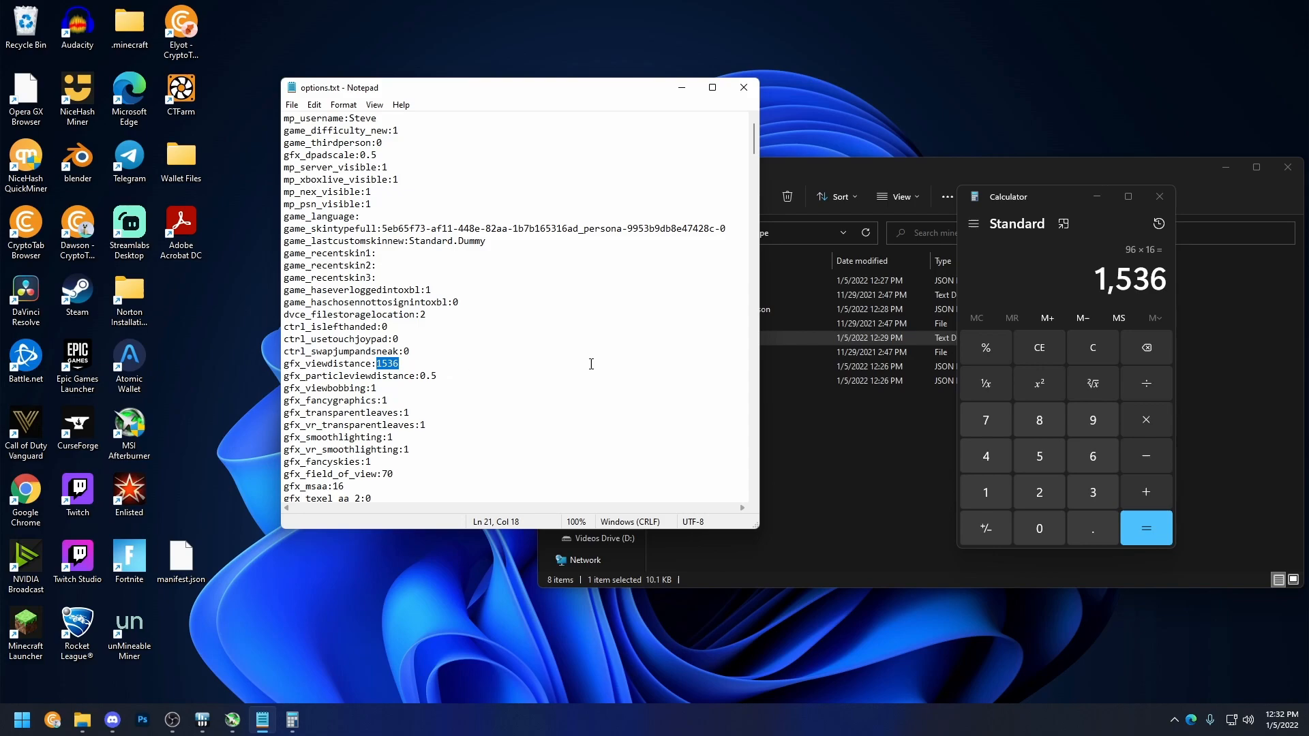
pyautogui.moveTo(1210, 362)
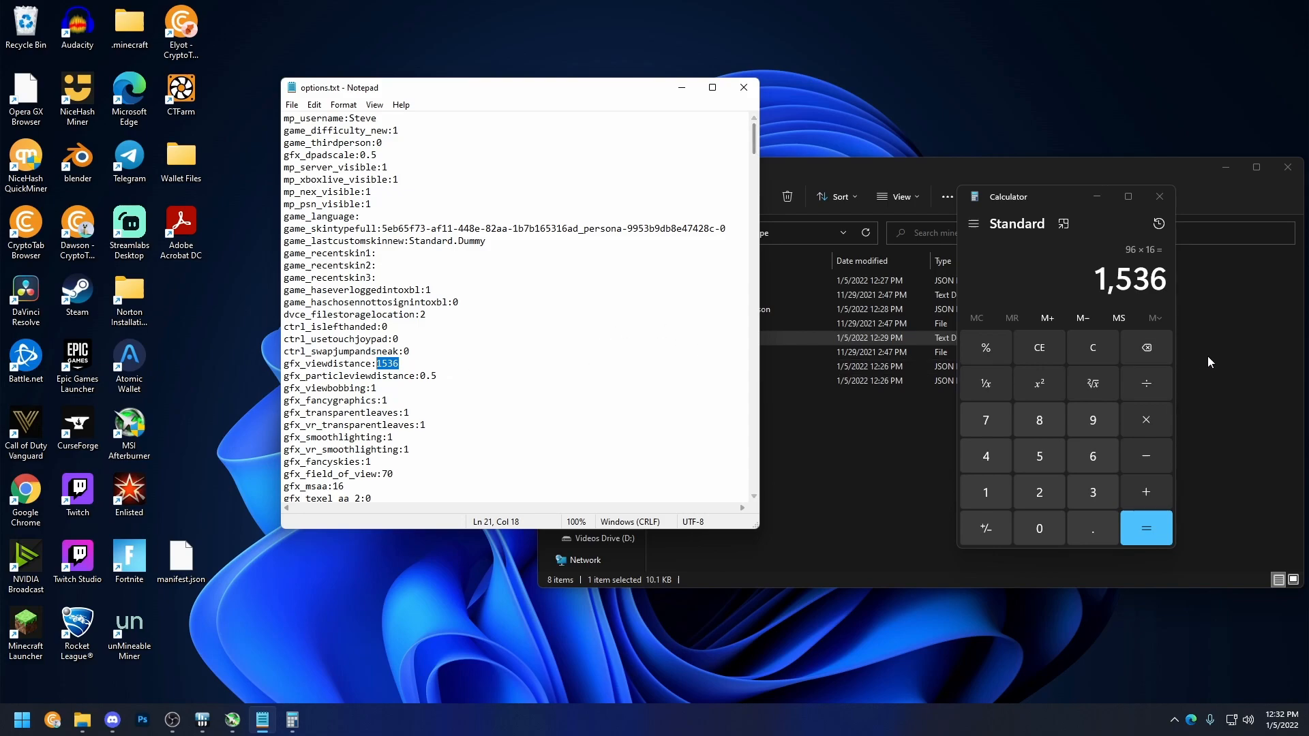
pyautogui.moveTo(1073, 357)
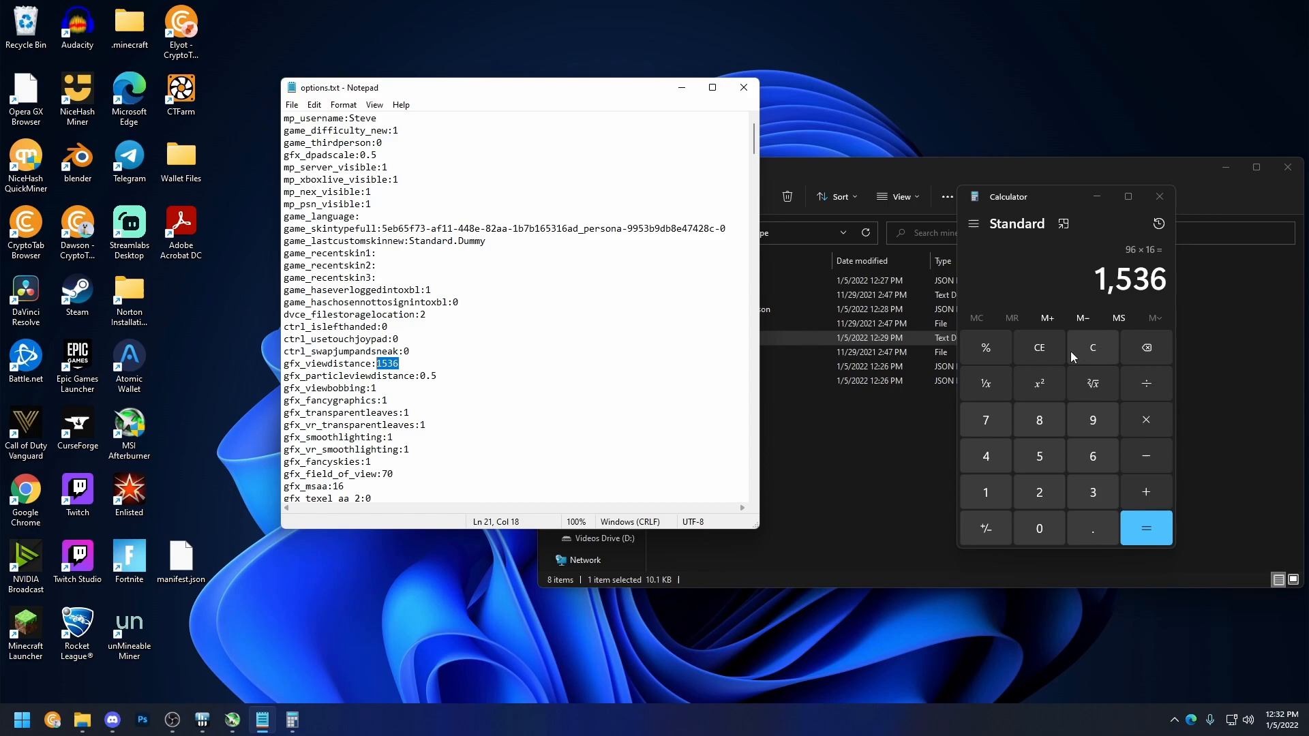
# Compute 128 × 16 = 2,048 and begin overwriting 1536 in Notepad
pyautogui.click(1092, 348)
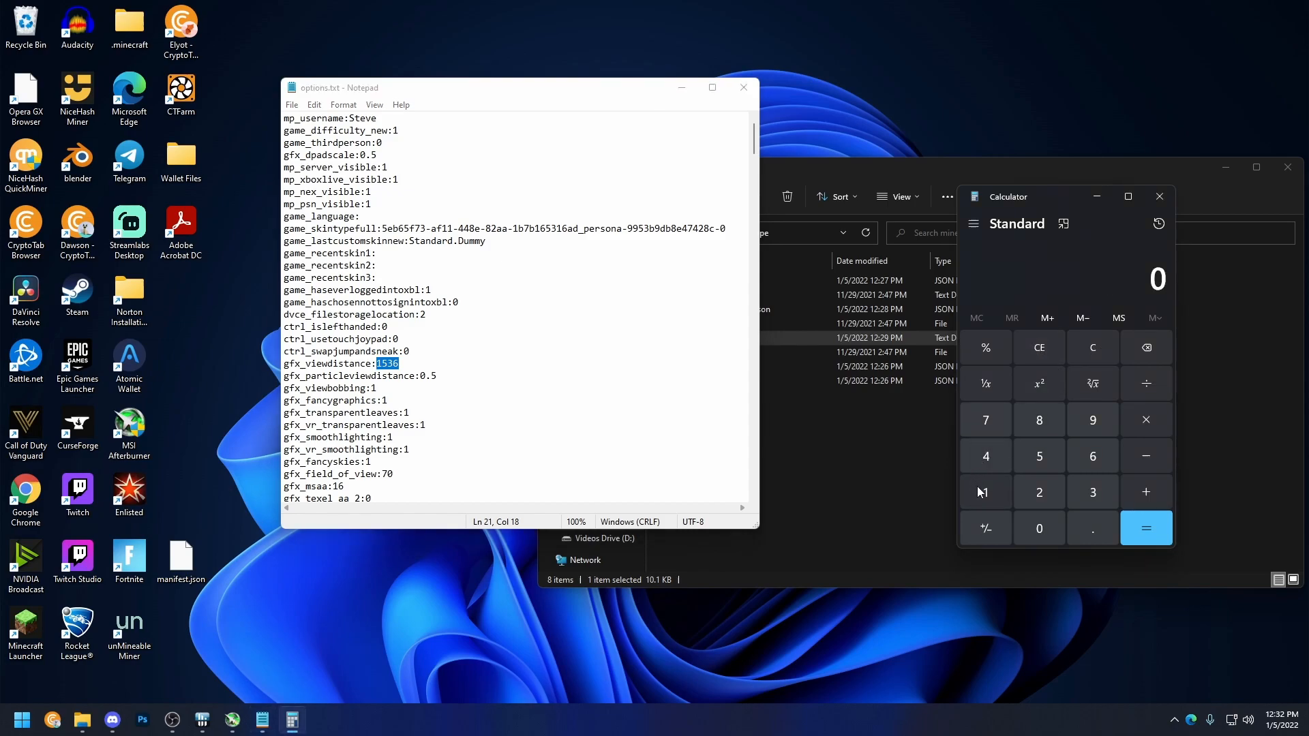
pyautogui.click(984, 492)
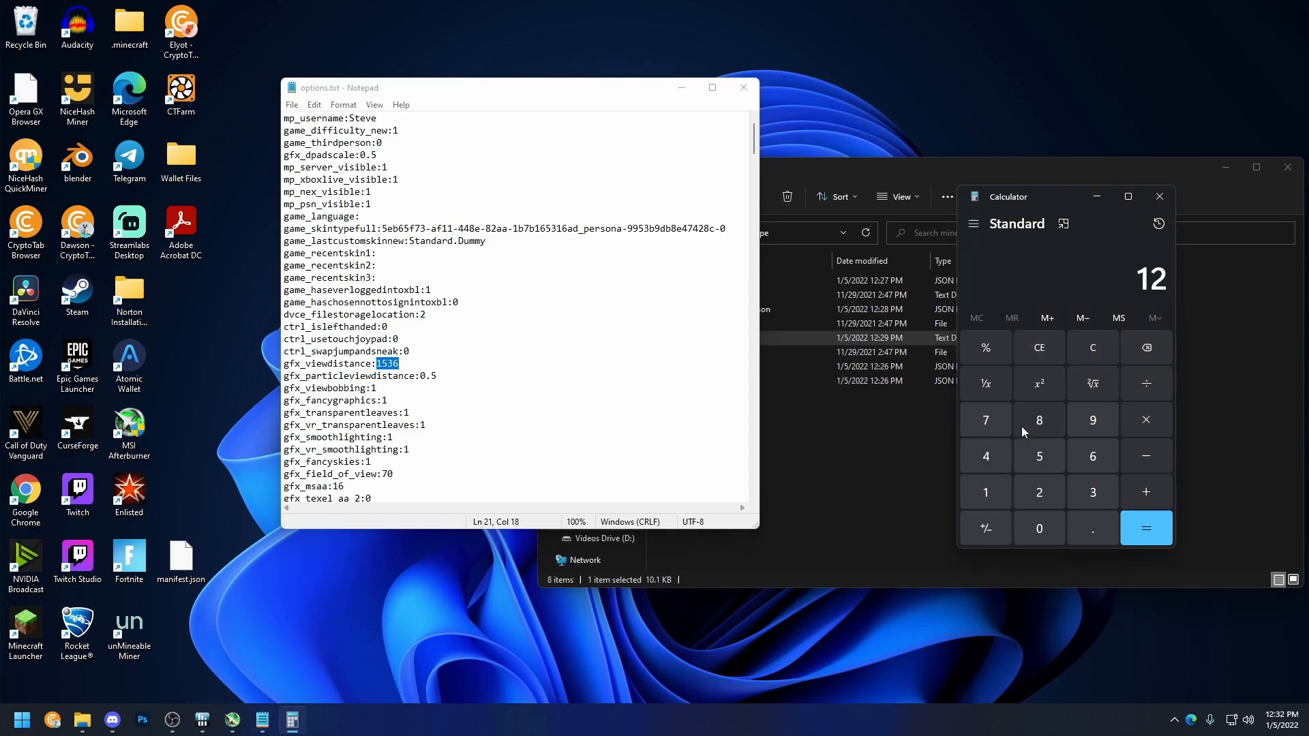
pyautogui.click(1038, 420)
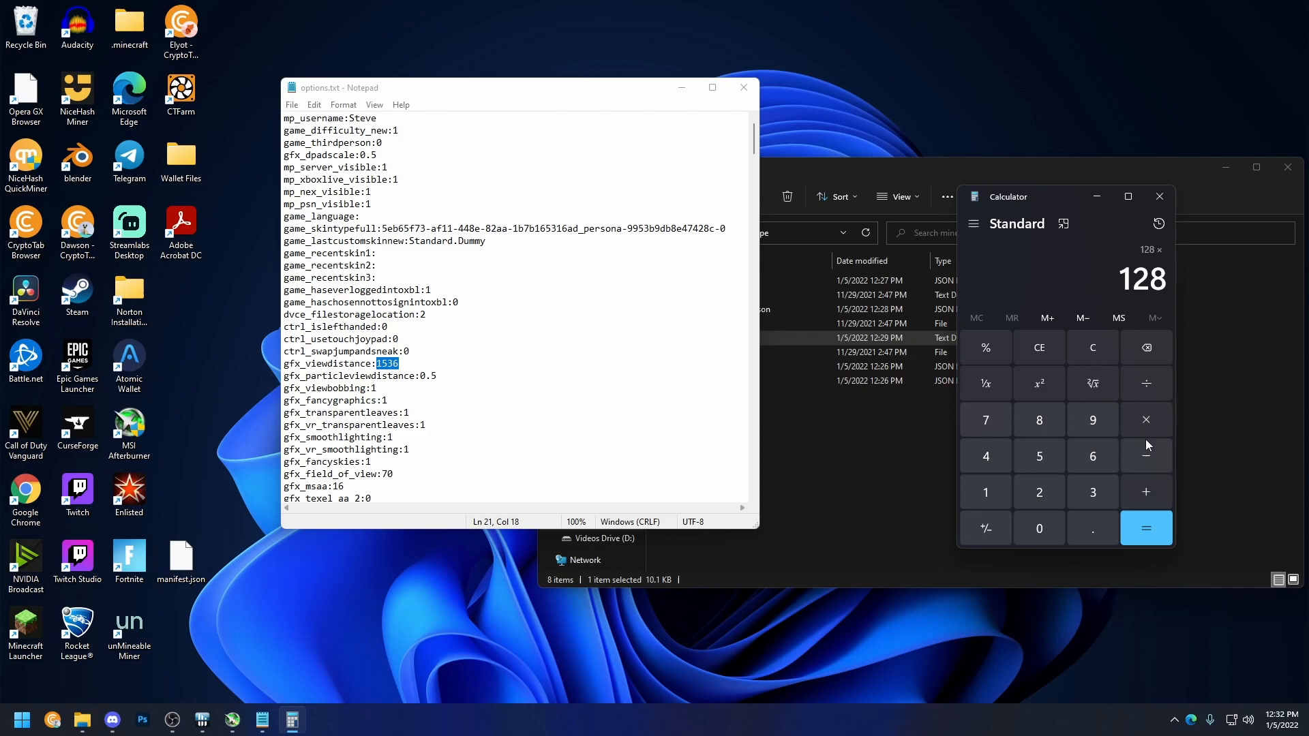
pyautogui.moveTo(1019, 455)
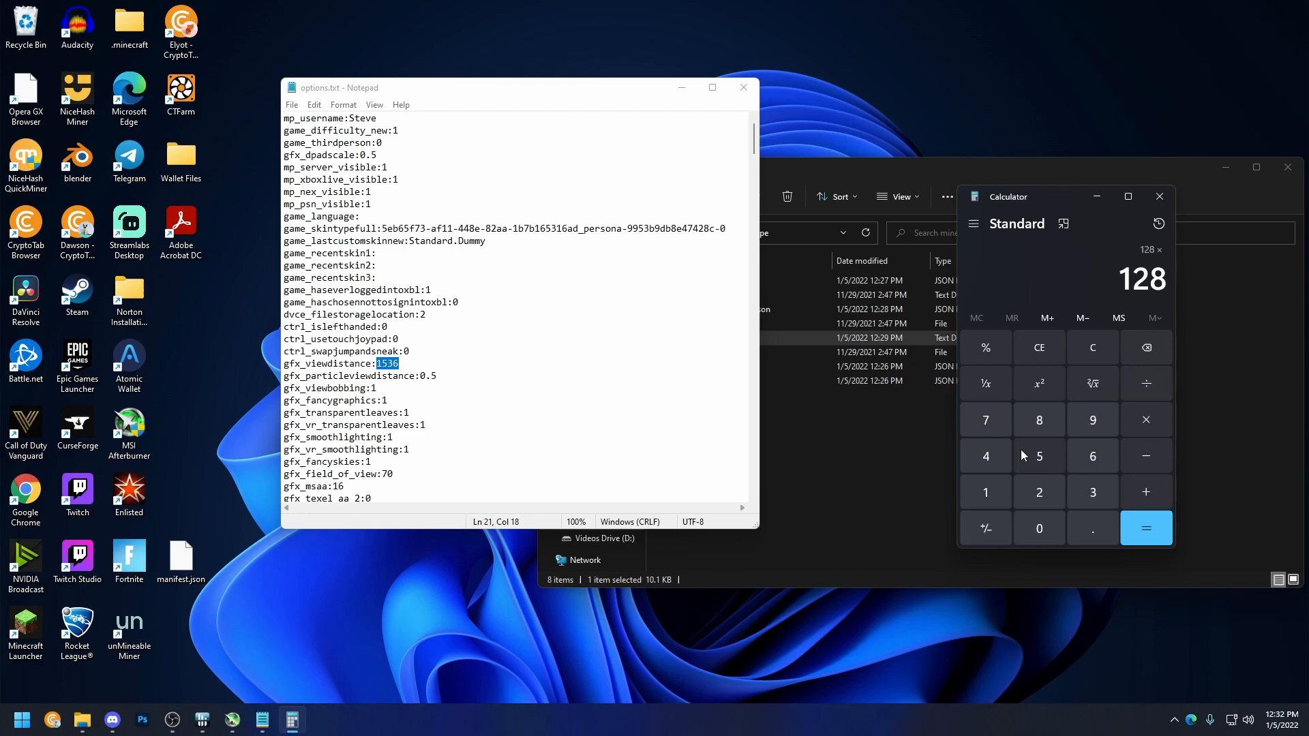
pyautogui.moveTo(1110, 287)
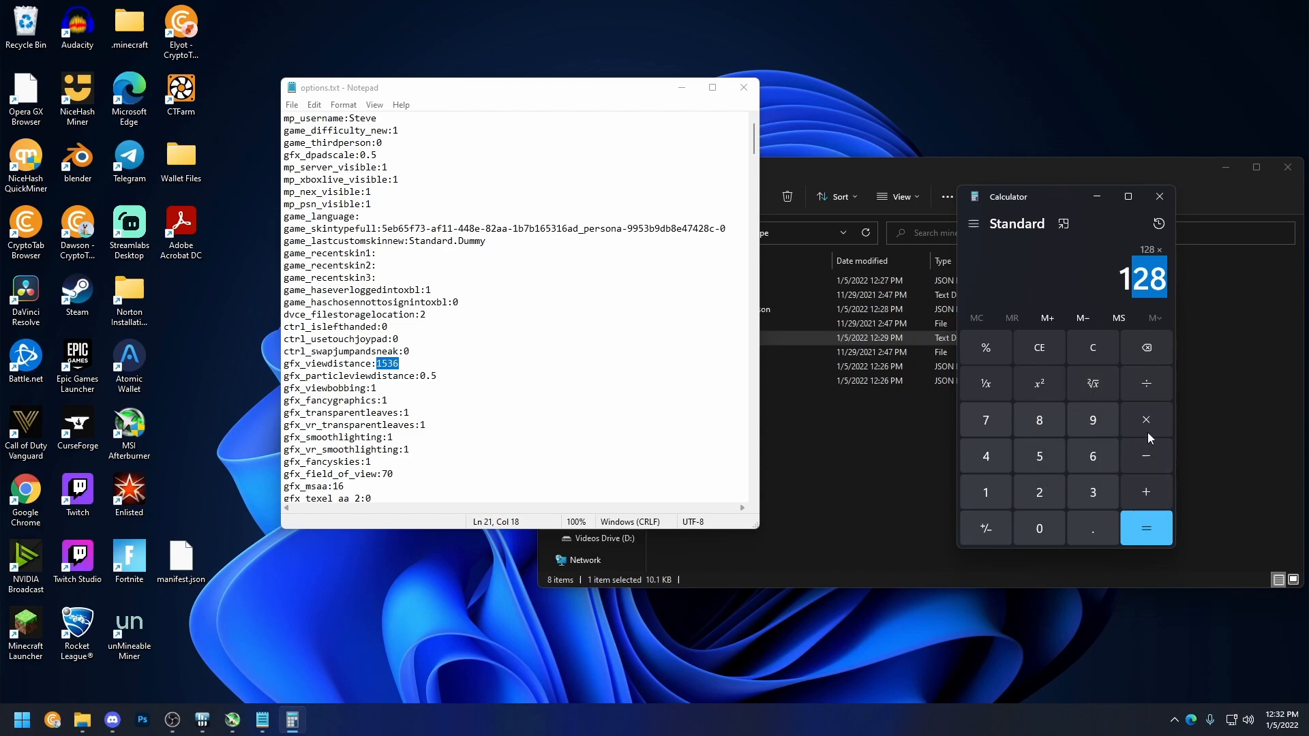
pyautogui.click(1092, 456)
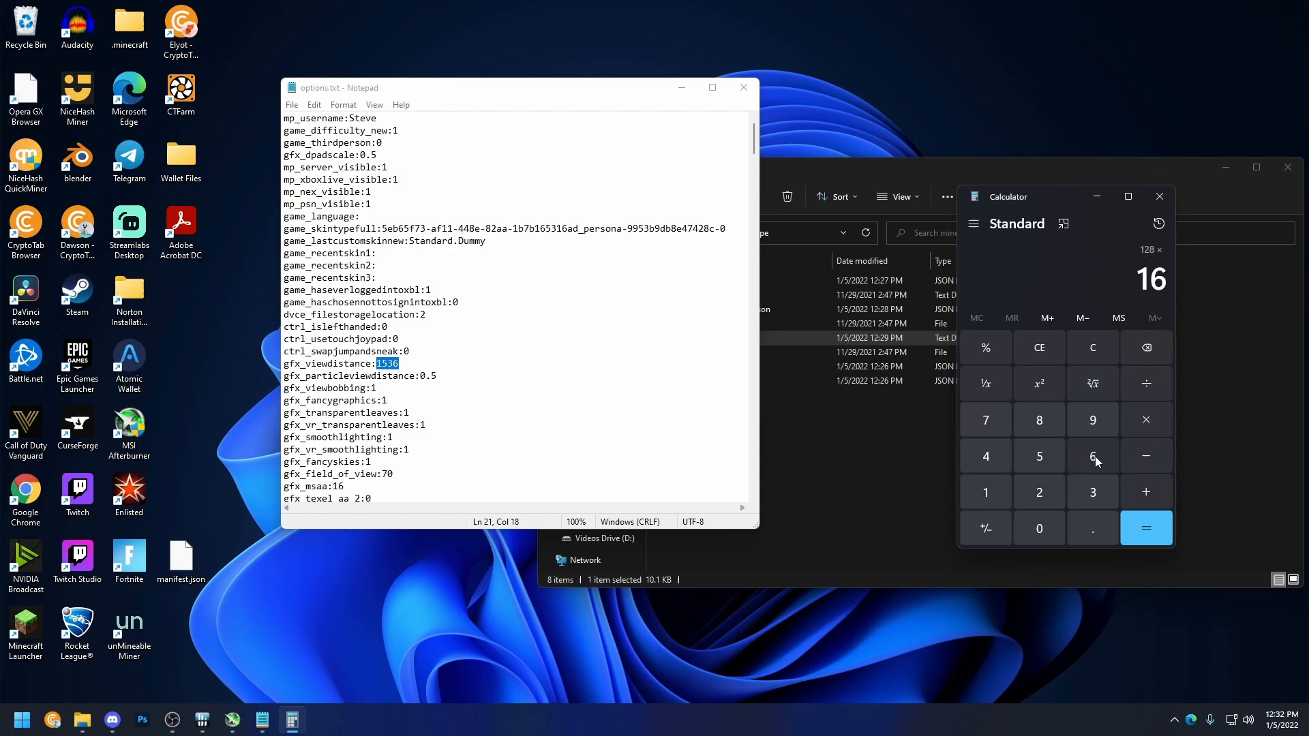
pyautogui.click(1145, 528)
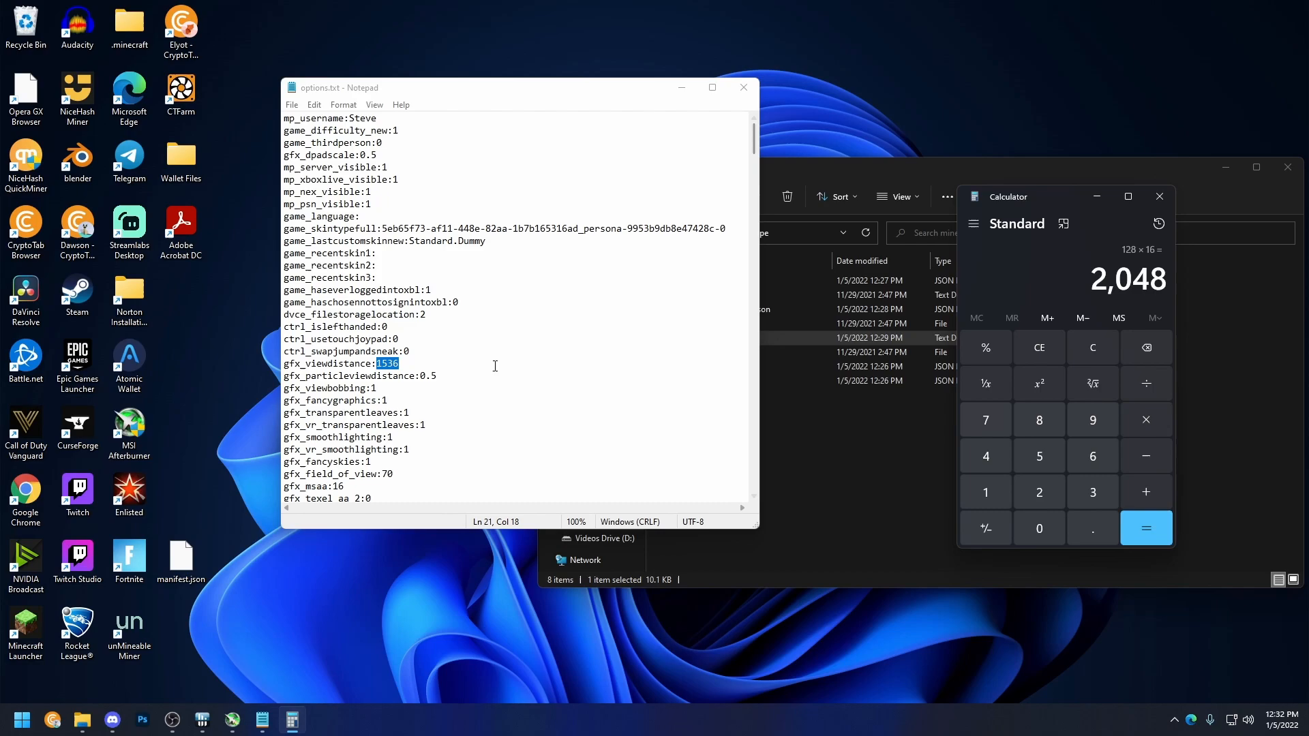
pyautogui.write('1')
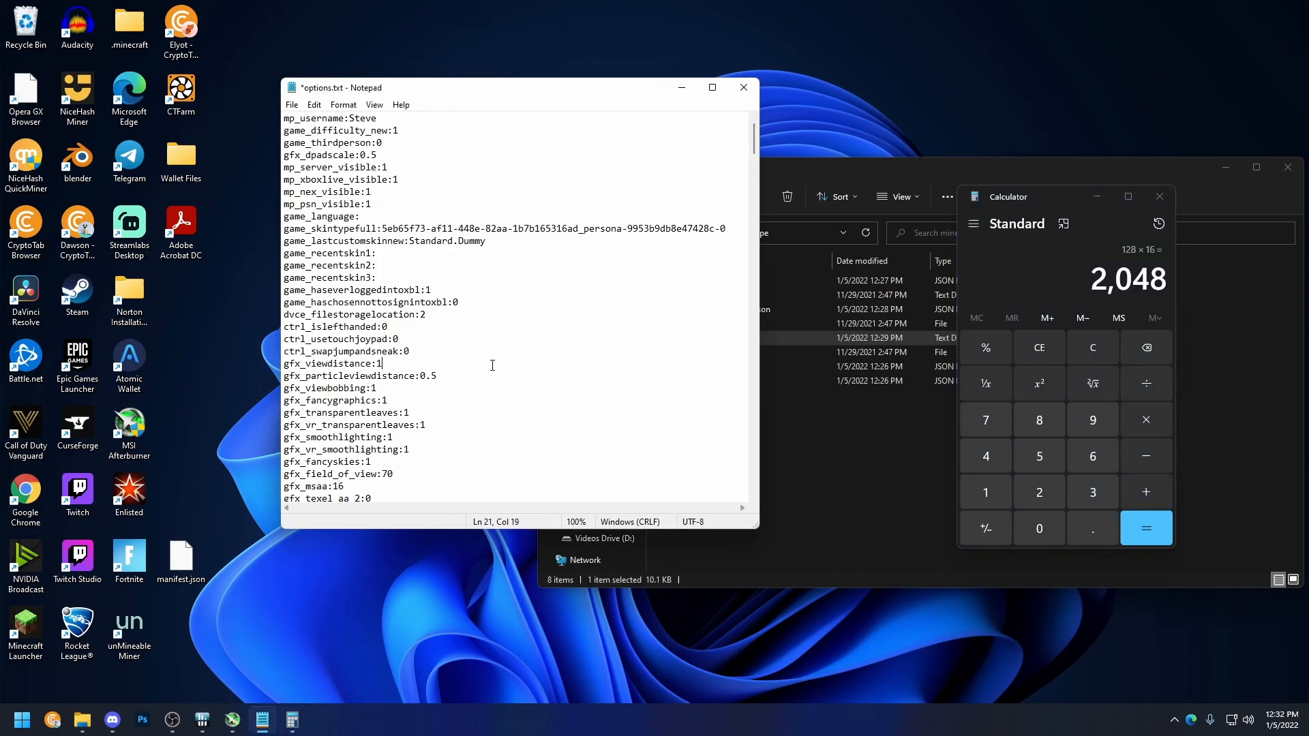
# Set gfx_viewdistance to 2048 in options.txt, fixing the mistyped digit
pyautogui.press('Backspace')
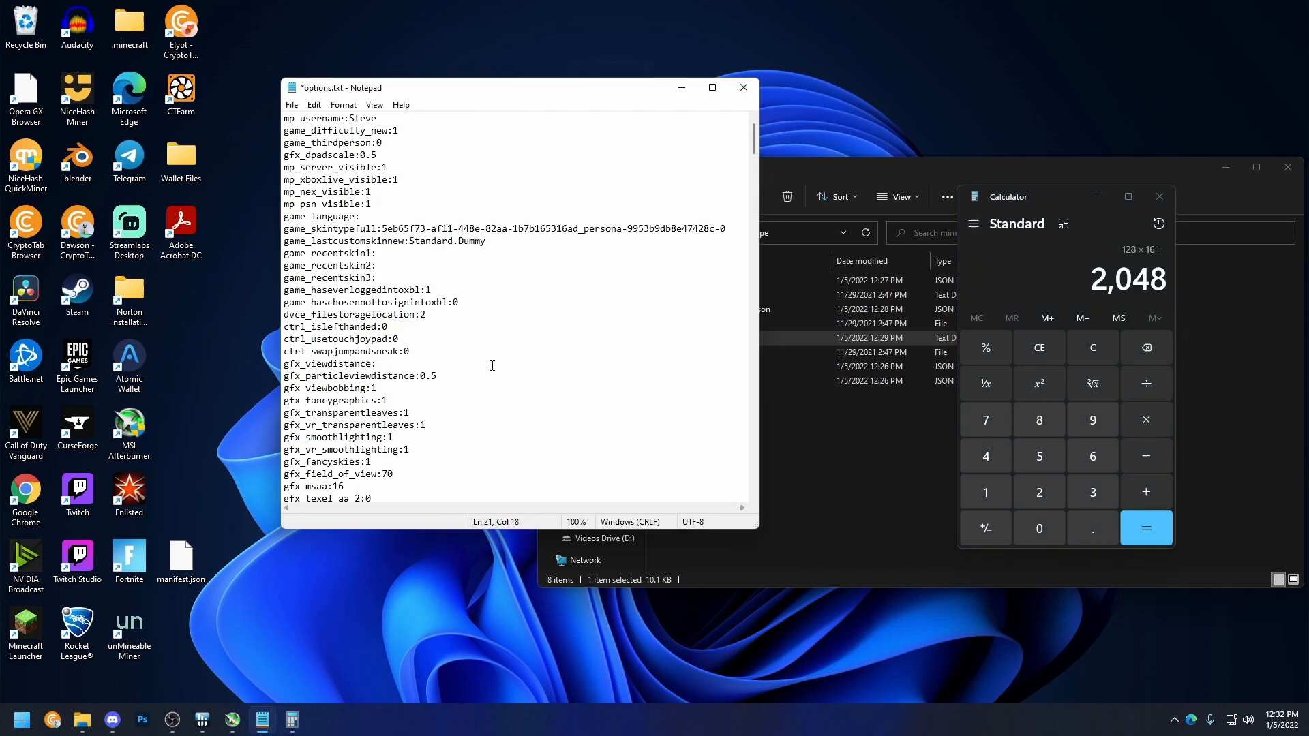
pyautogui.write('20')
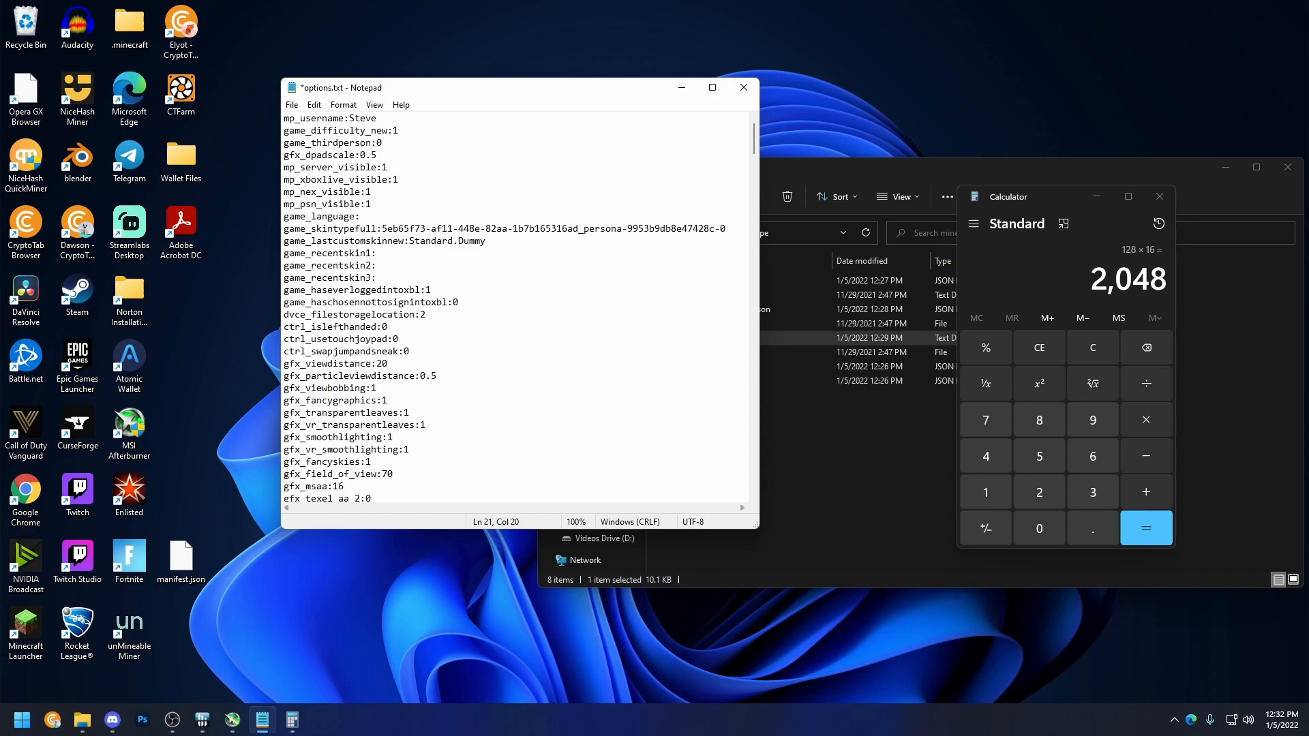
pyautogui.write('2048')
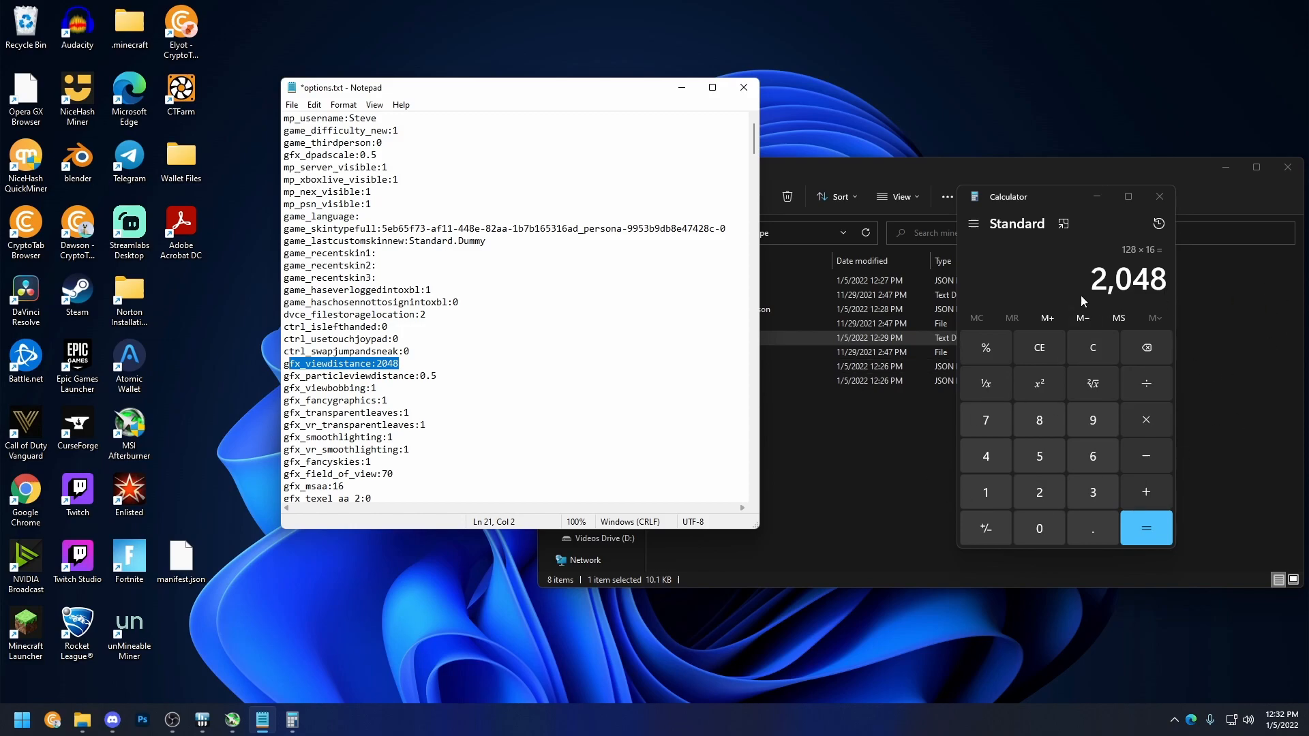
pyautogui.moveTo(936, 377)
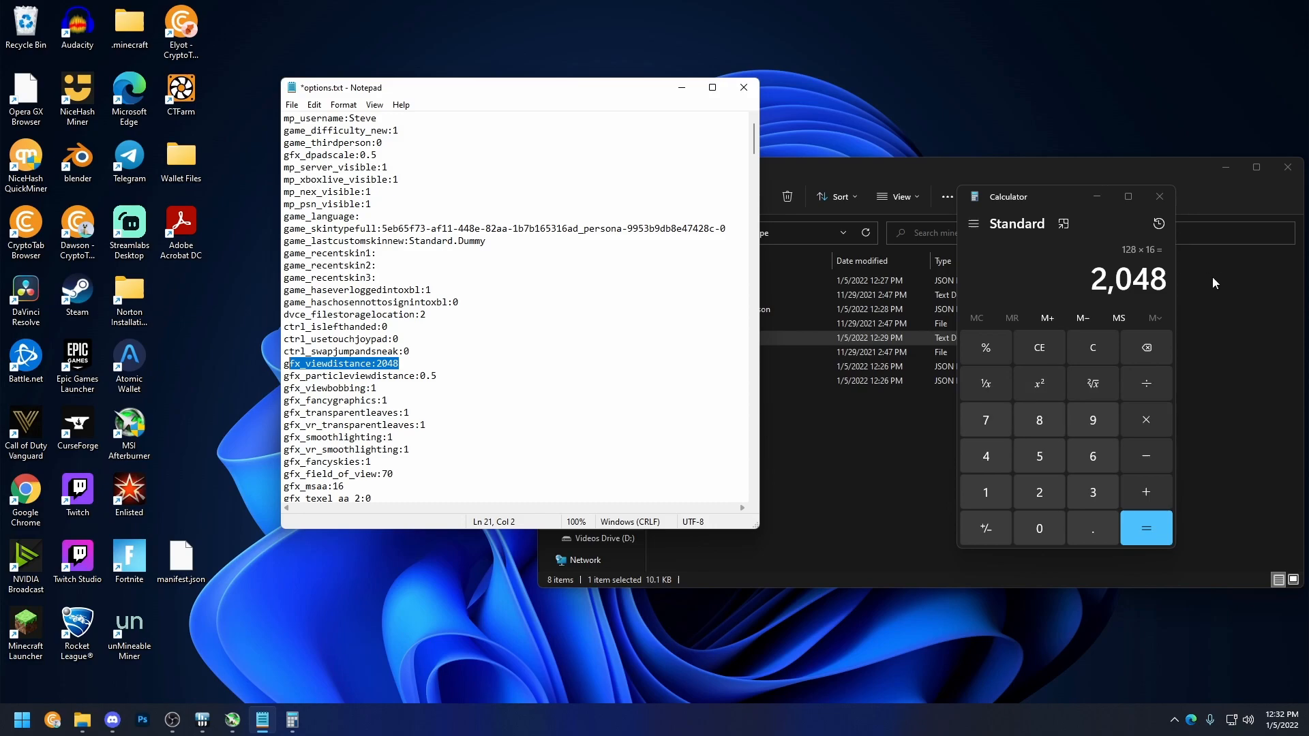
pyautogui.moveTo(1039, 347)
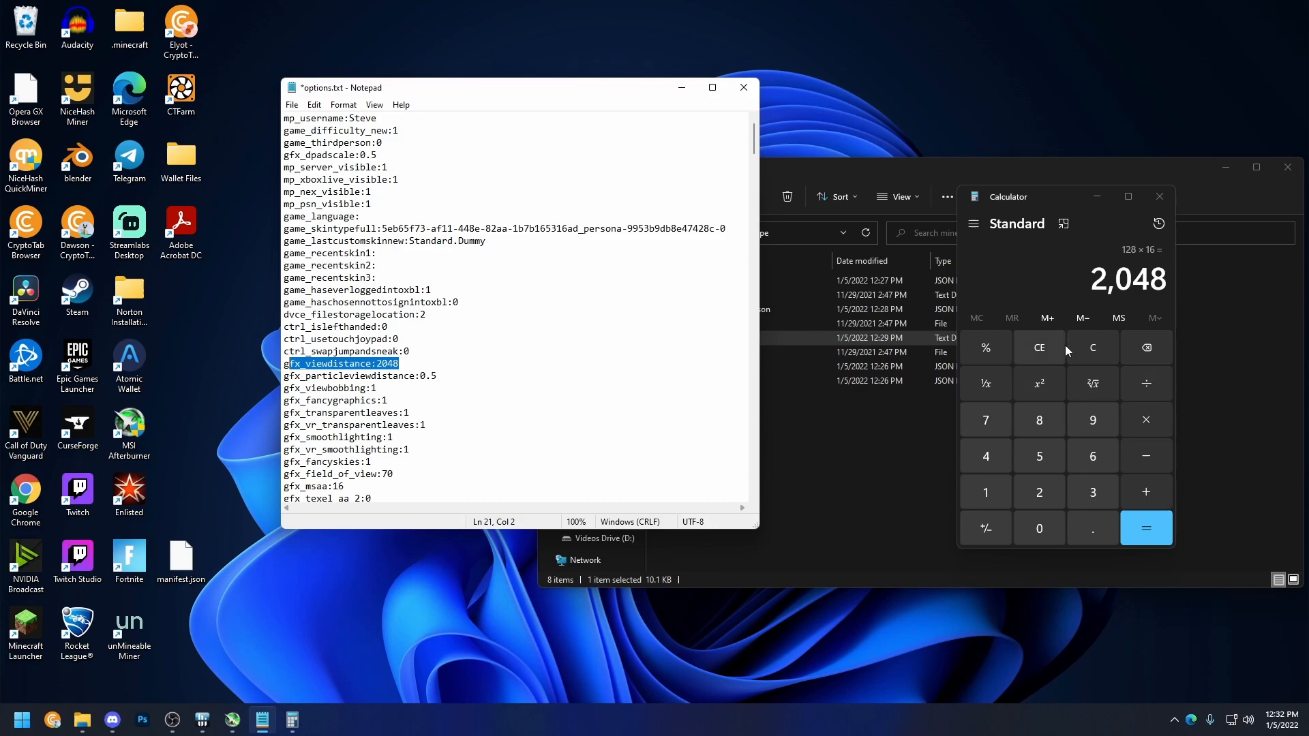
pyautogui.moveTo(979, 376)
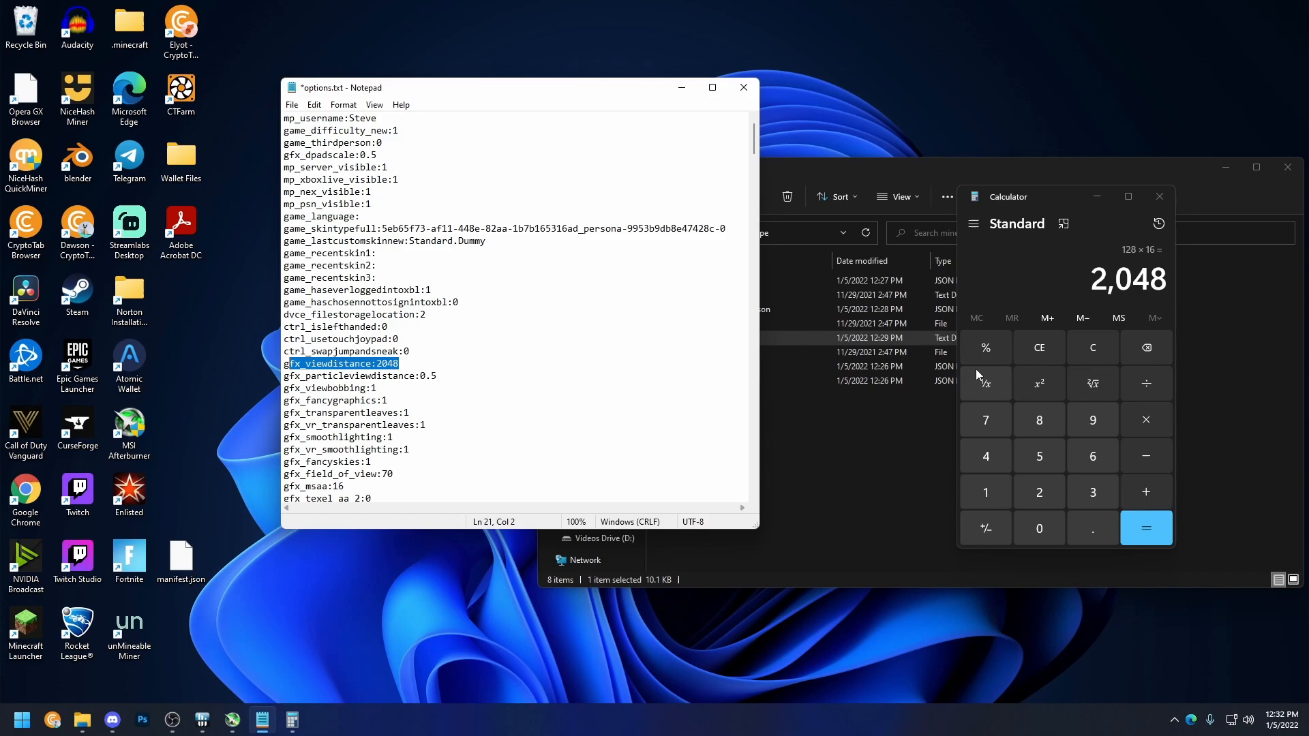
# Save options.txt with the new 2048 view distance via File > Save
pyautogui.click(292, 105)
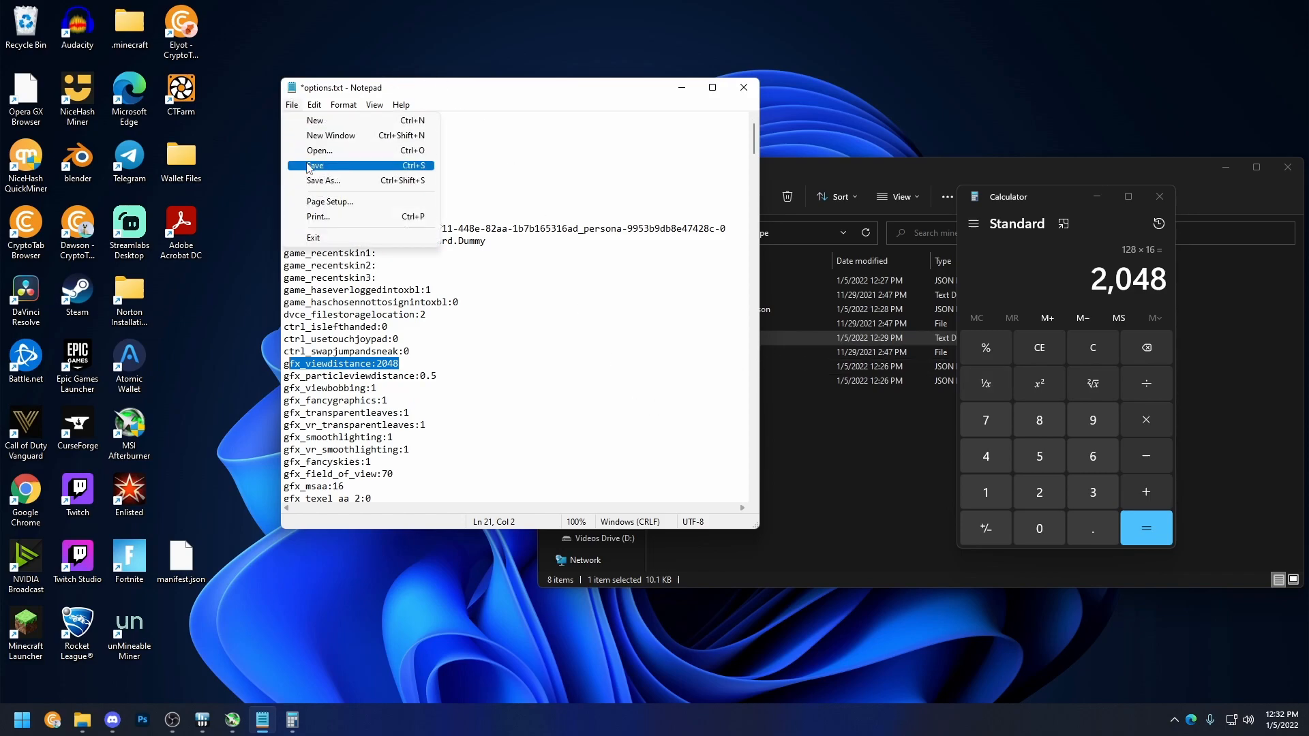
pyautogui.click(315, 165)
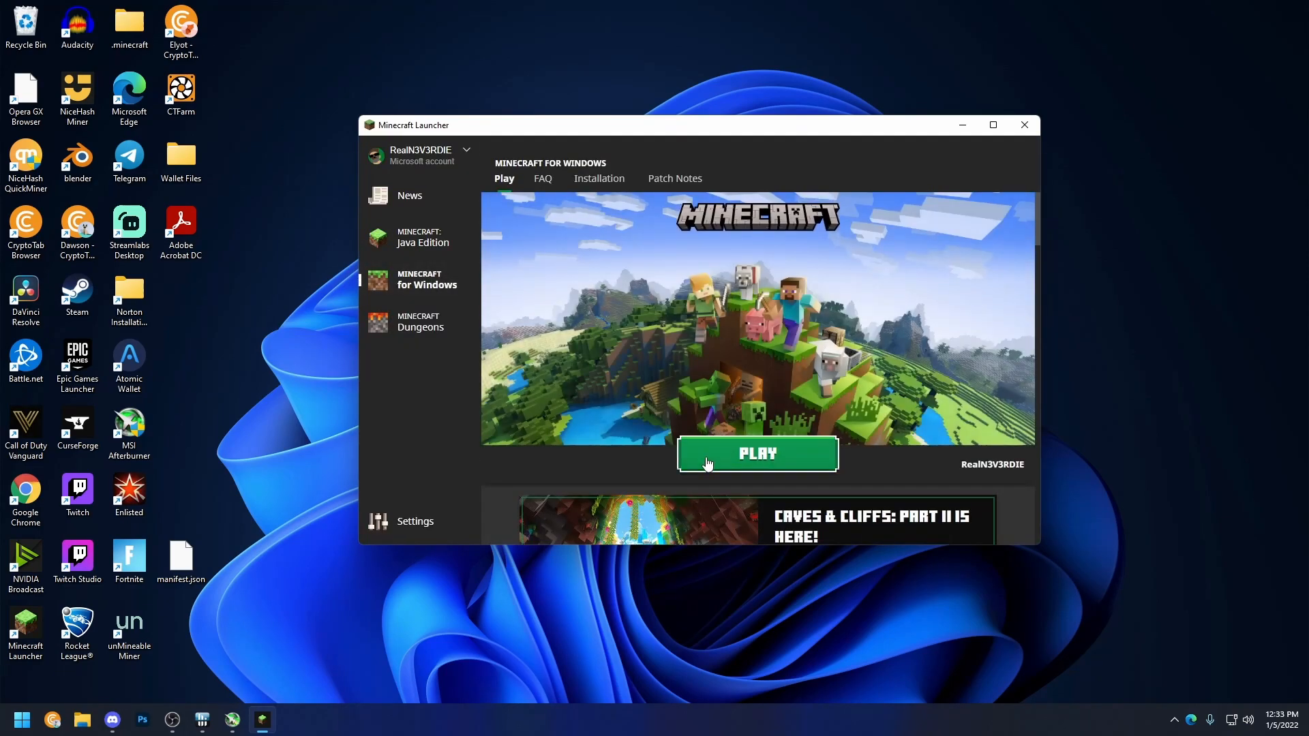
# Launch Minecraft for Windows with the green PLAY button
pyautogui.click(755, 452)
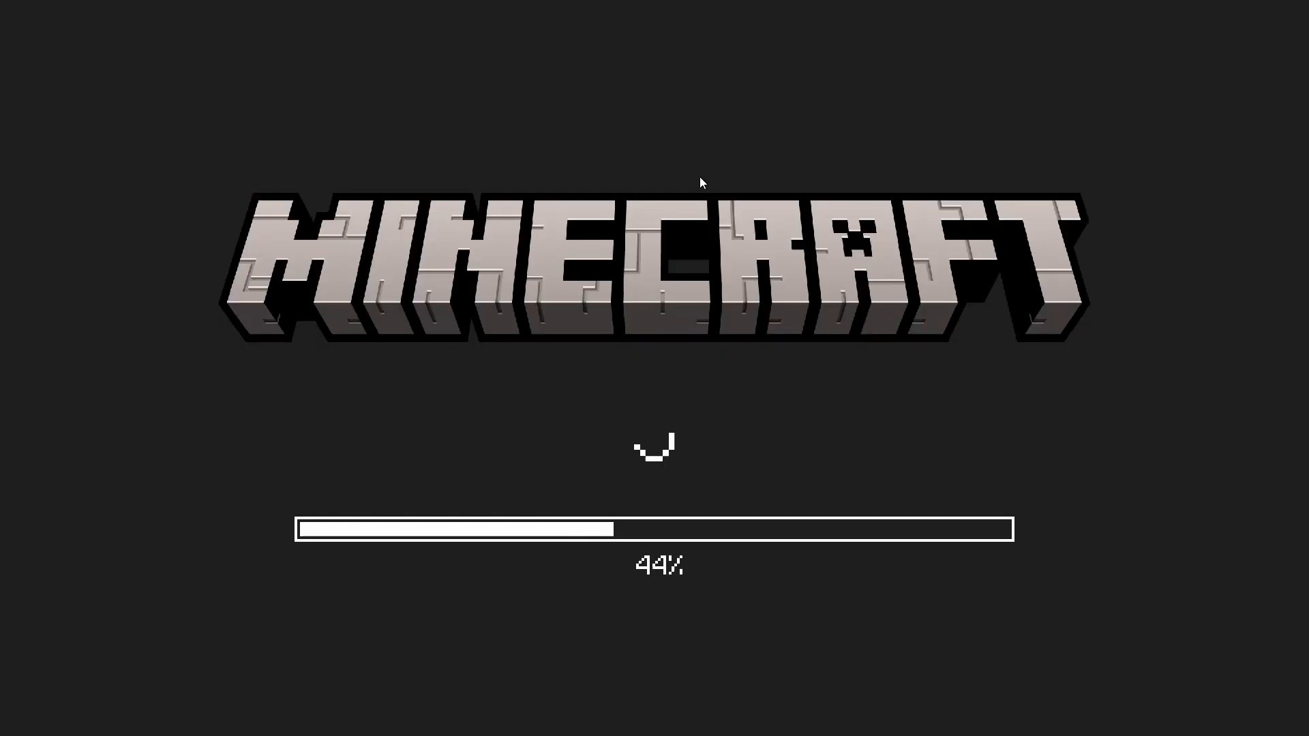
pyautogui.moveTo(753, 75)
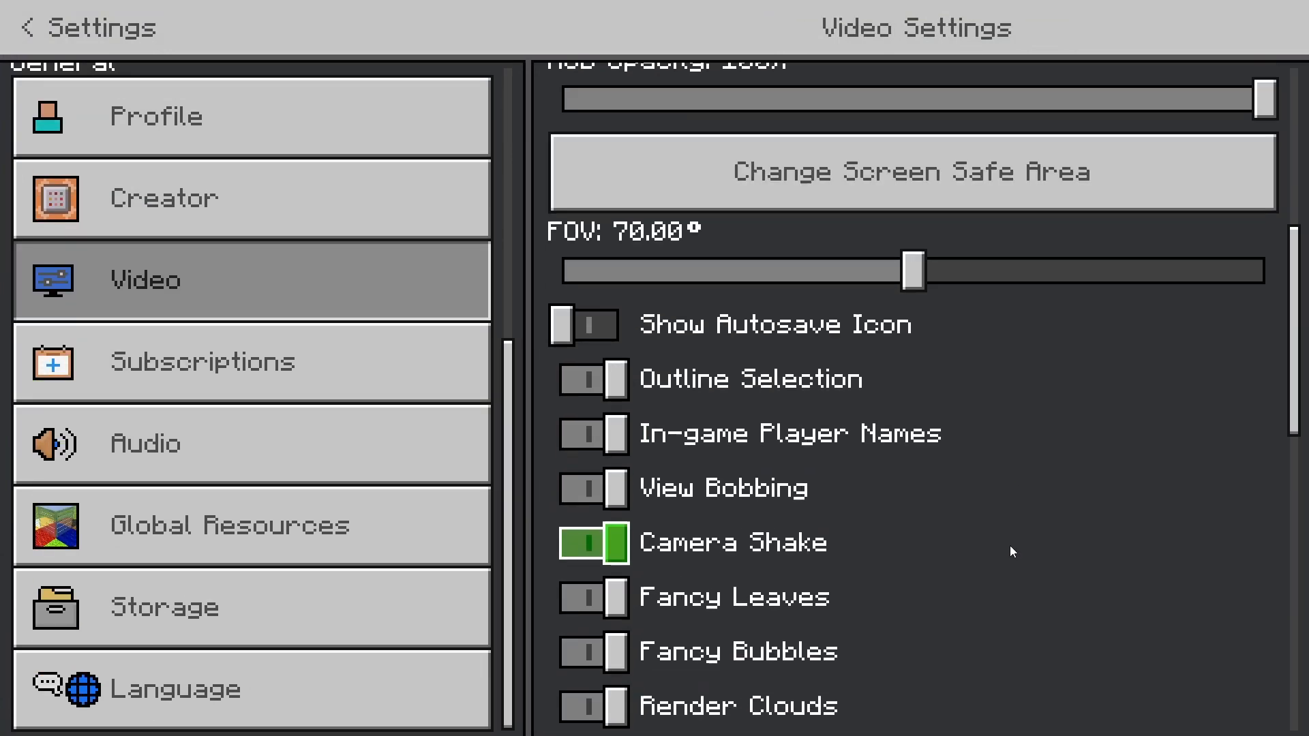
# Verify Render Distance reads 96+ chunks in Video Settings, then return to the Worlds list
pyautogui.scroll(-3)
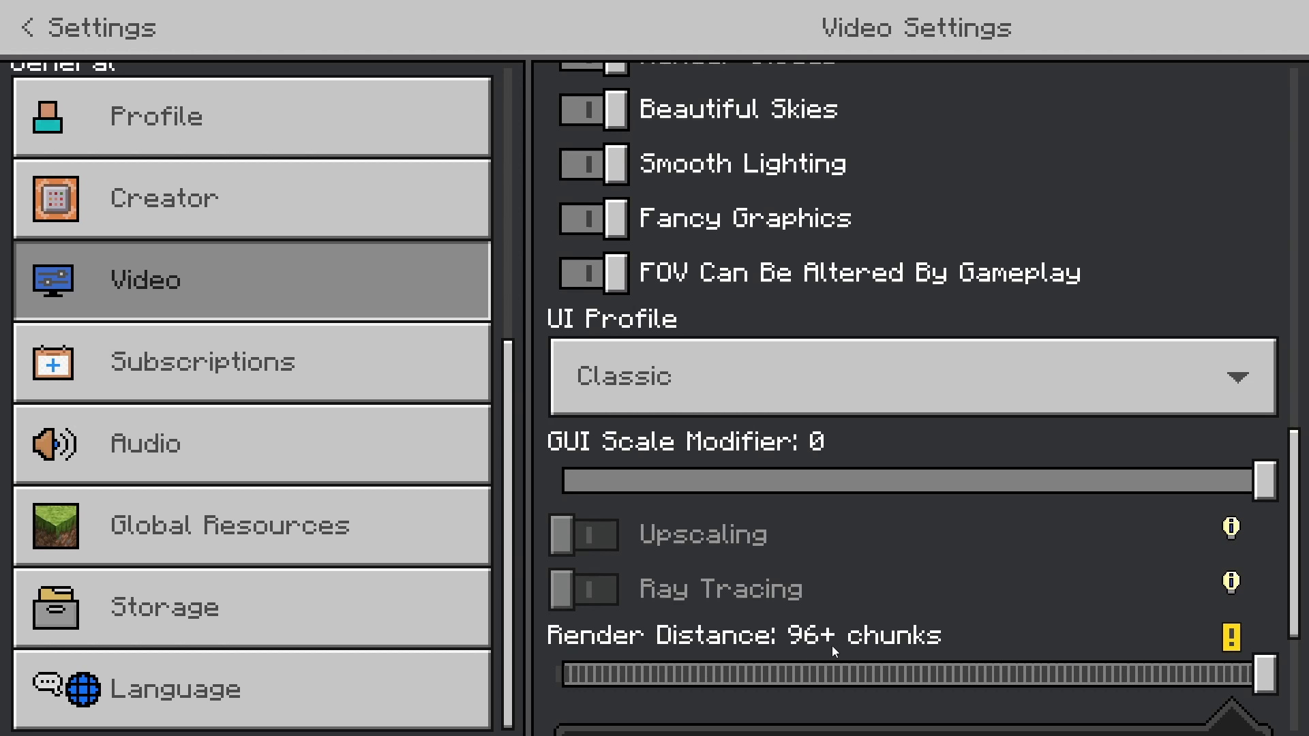
pyautogui.scroll(-3)
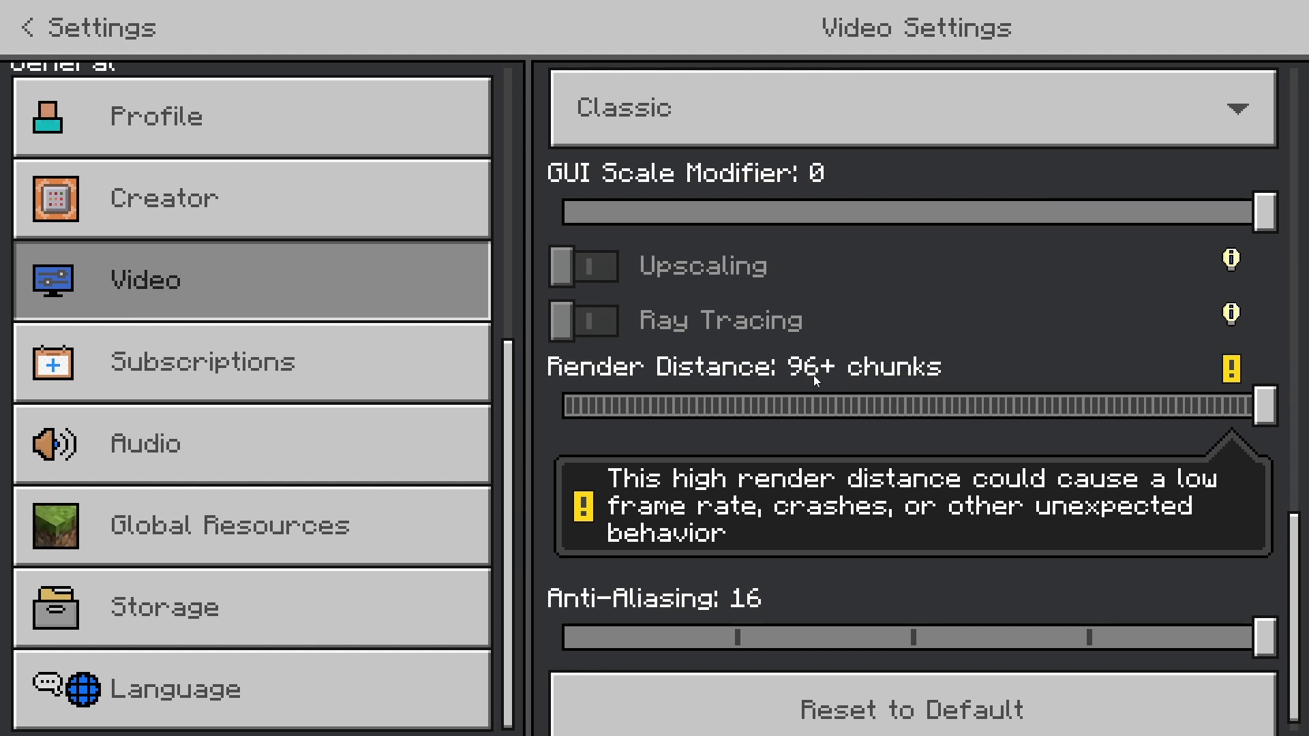
pyautogui.moveTo(818, 349)
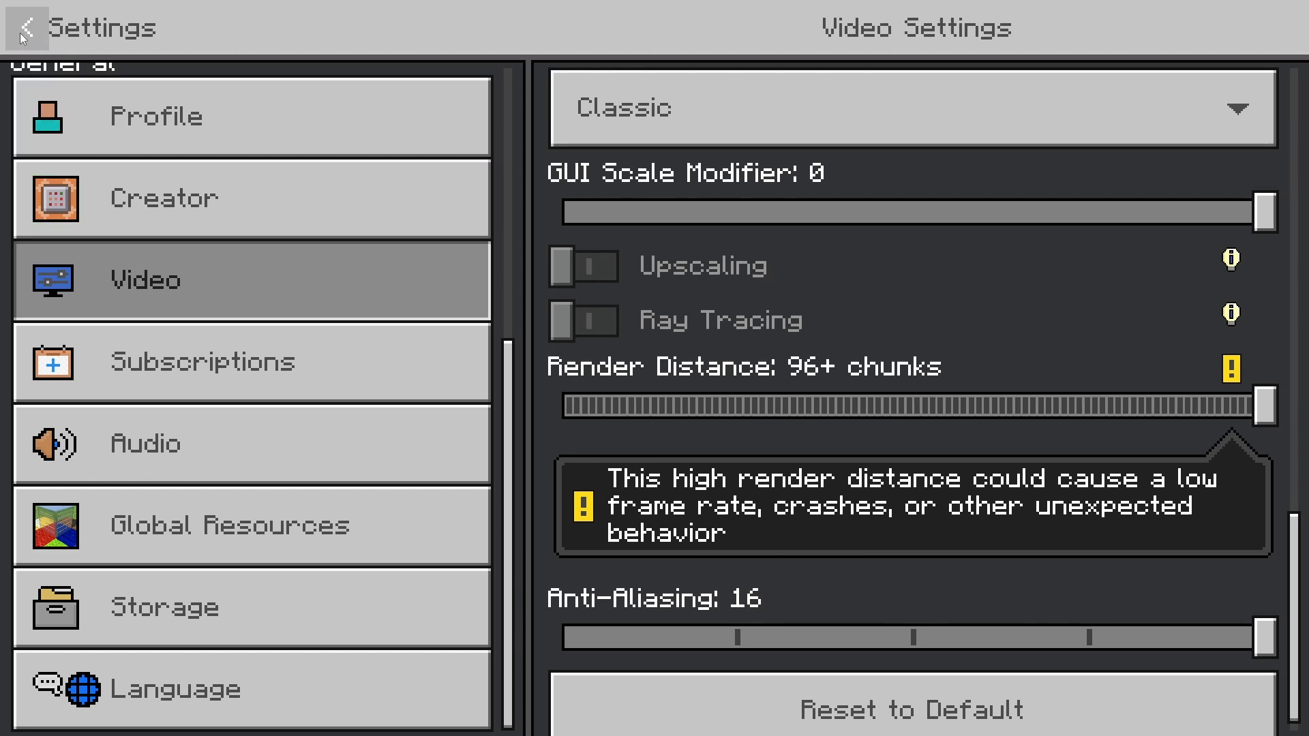
pyautogui.click(22, 28)
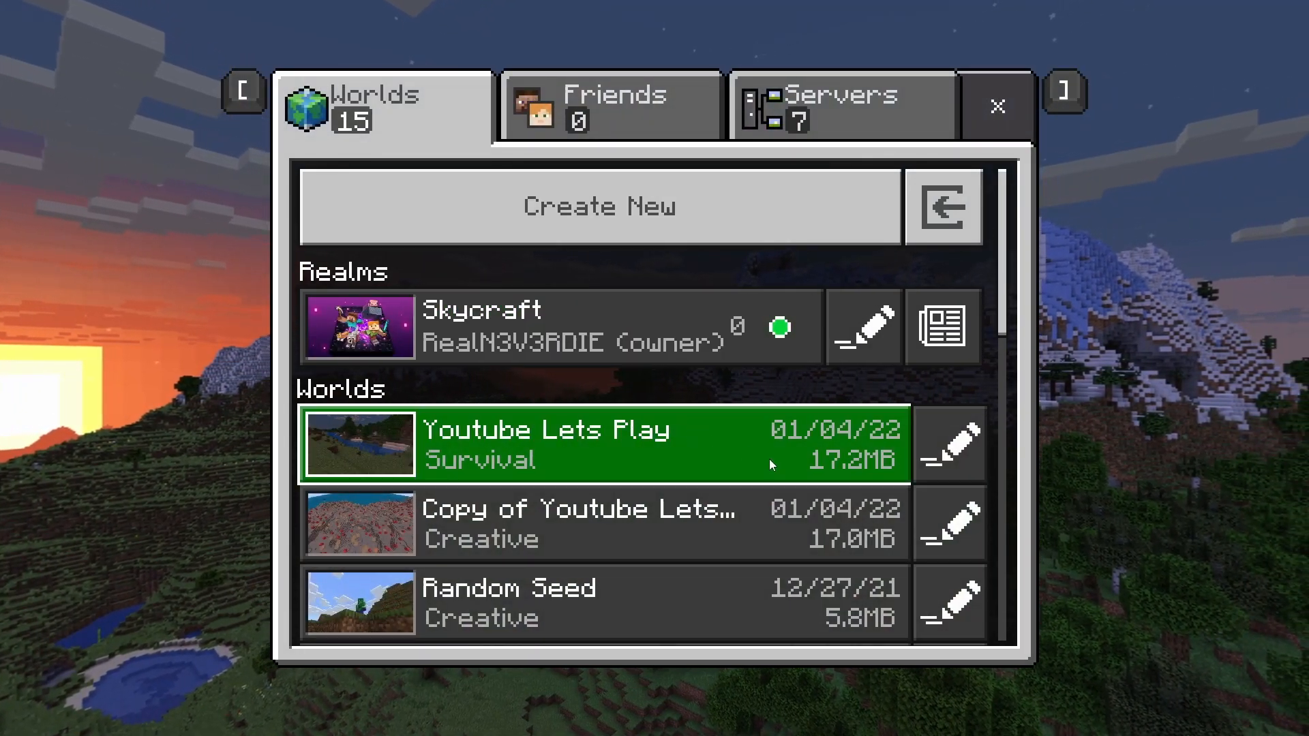
# Open the Youtube Lets Play survival world from the Worlds tab
pyautogui.click(600, 443)
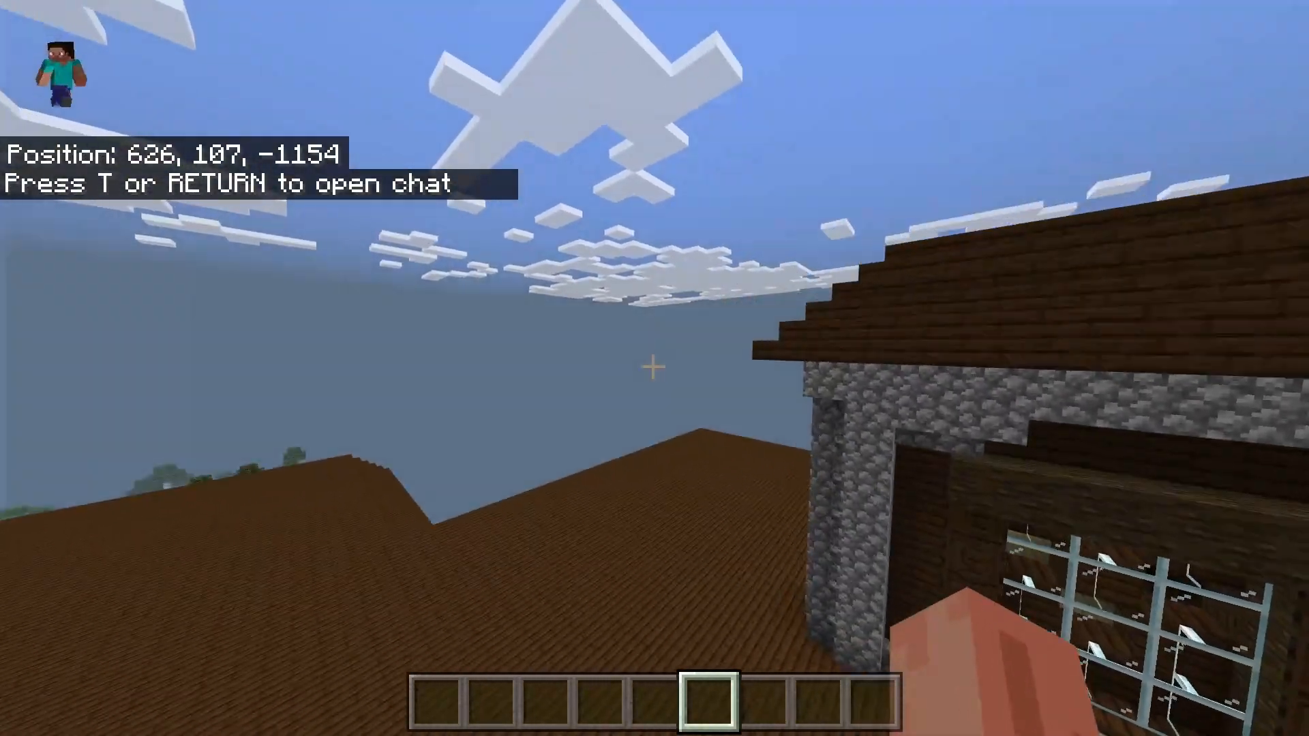
pyautogui.moveTo(655, 365)
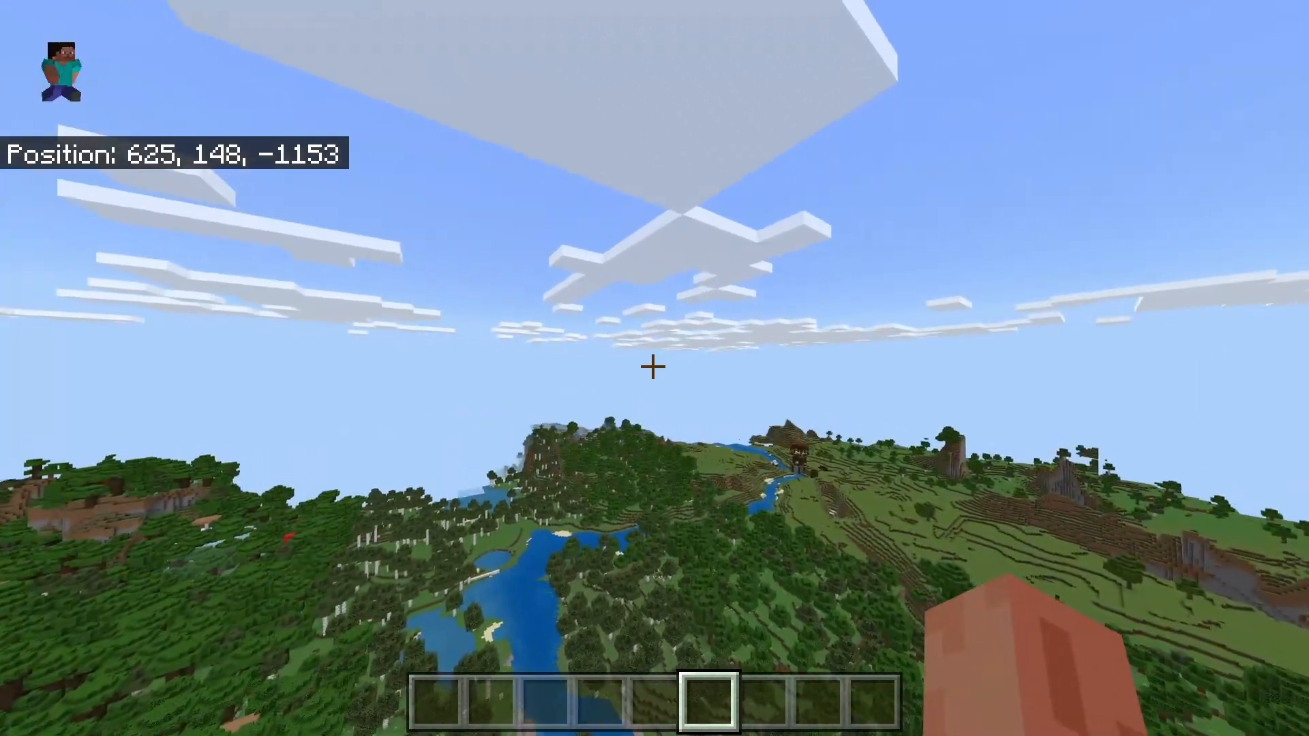
pyautogui.moveTo(654, 366)
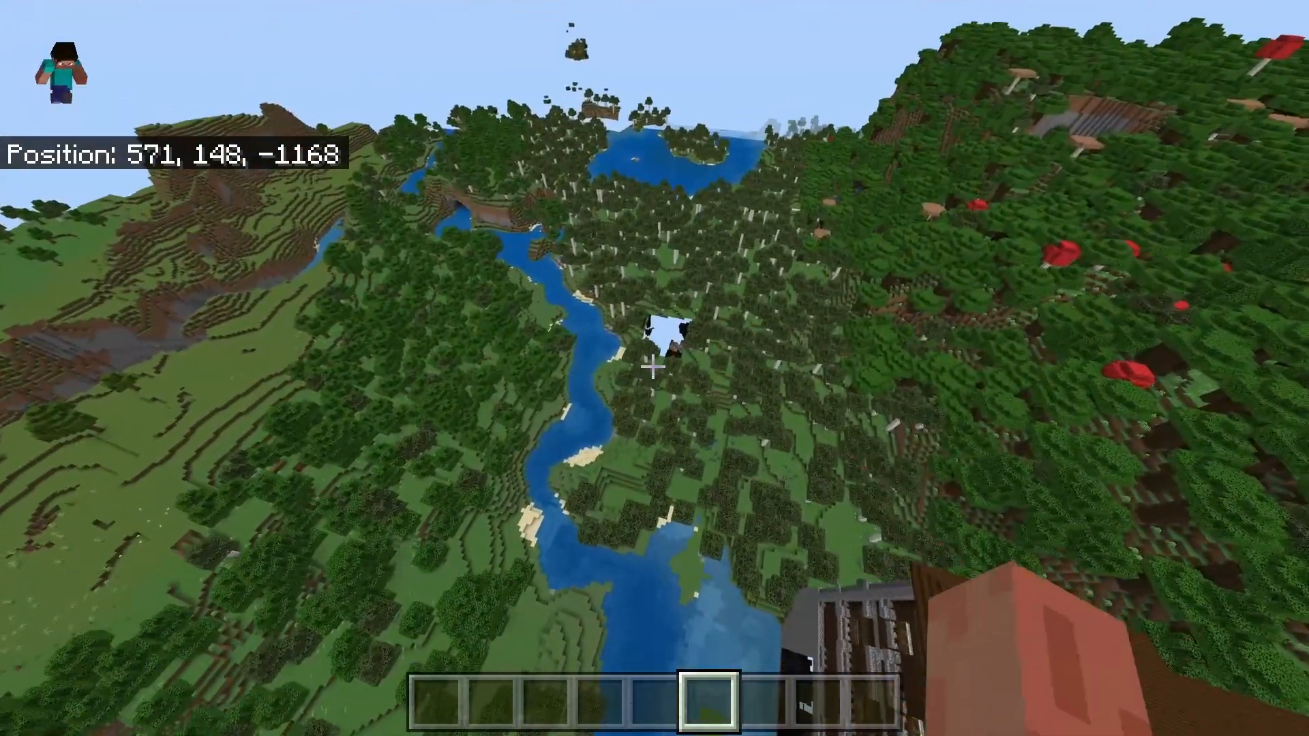
pyautogui.moveTo(654, 368)
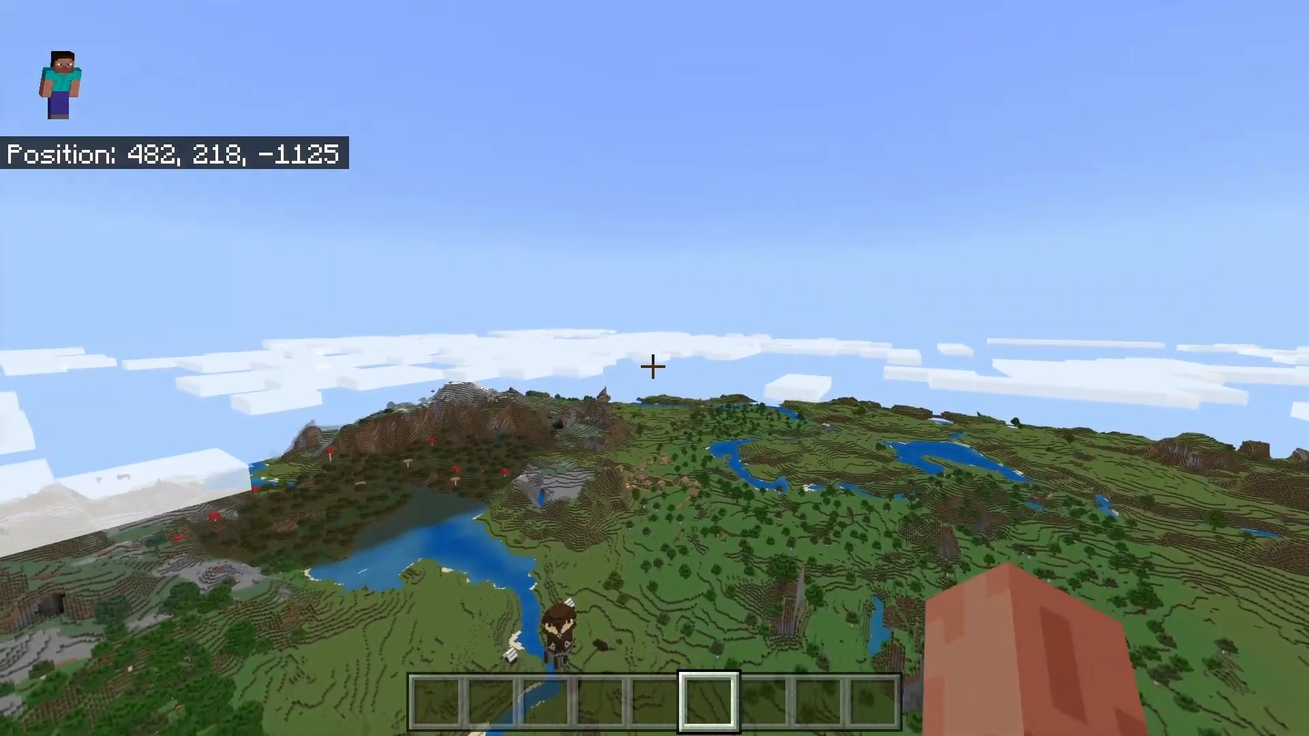
# Fly high above the stone and wood building to survey distant terrain
pyautogui.press('e')
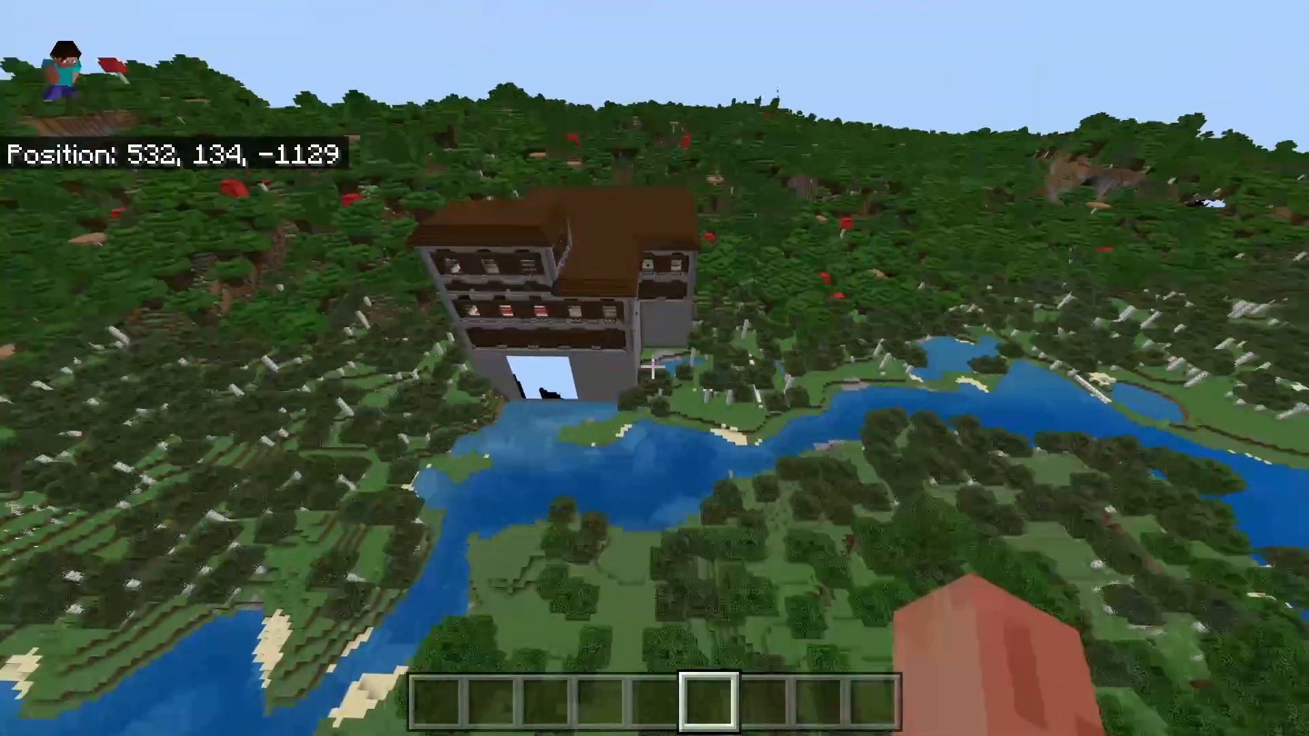
pyautogui.moveTo(654, 368)
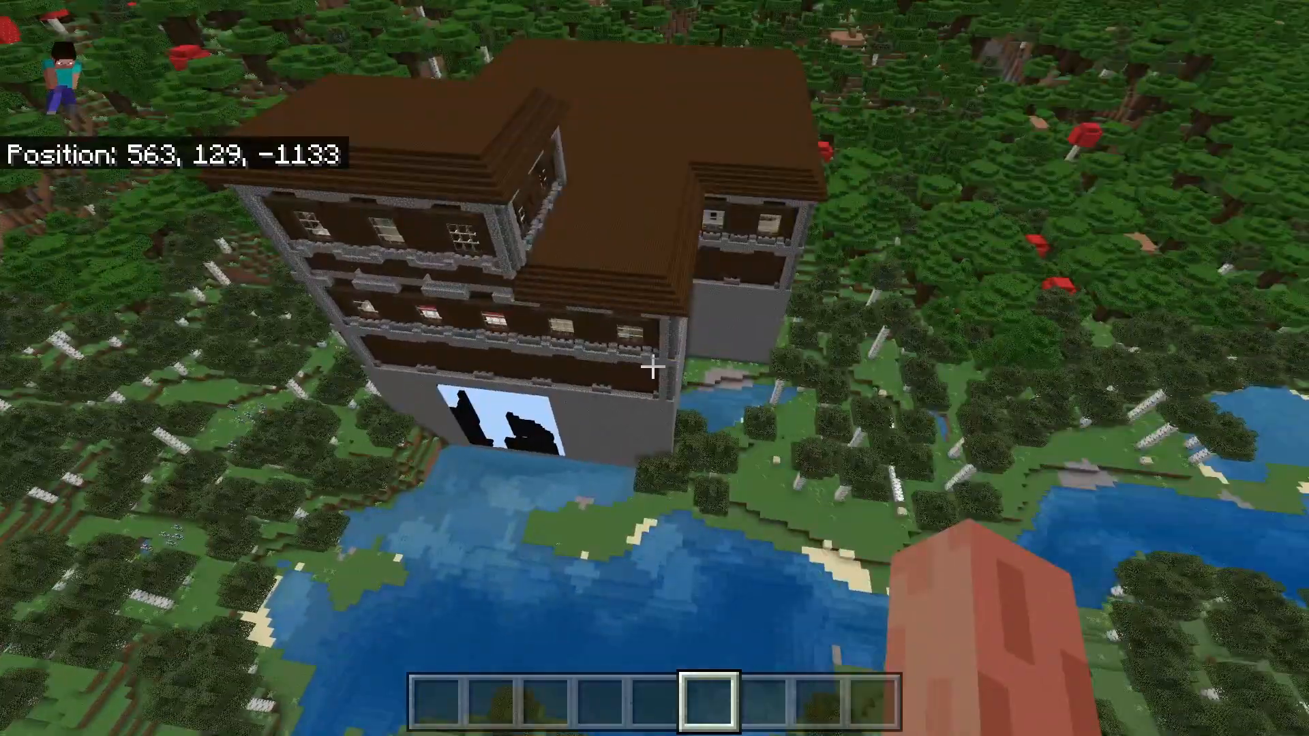